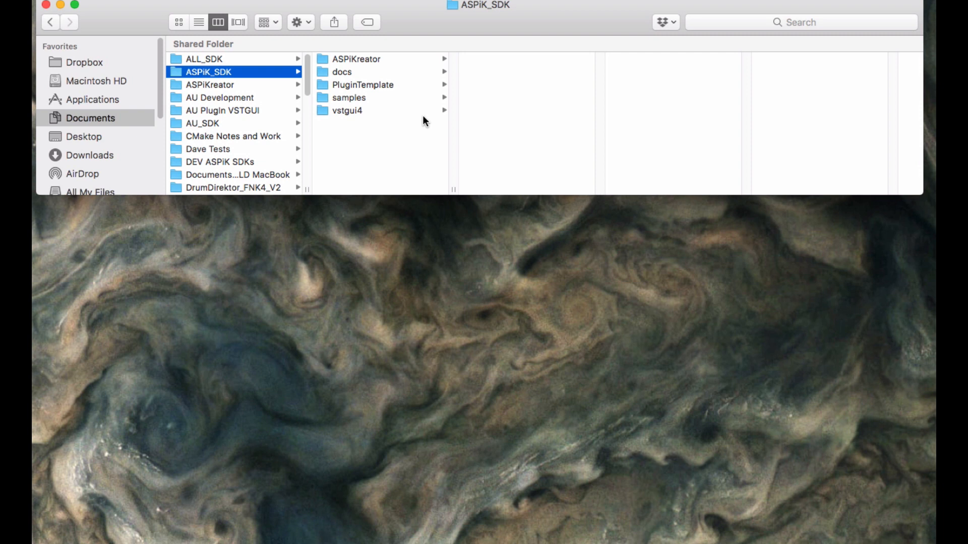
mouse_move(484, 8)
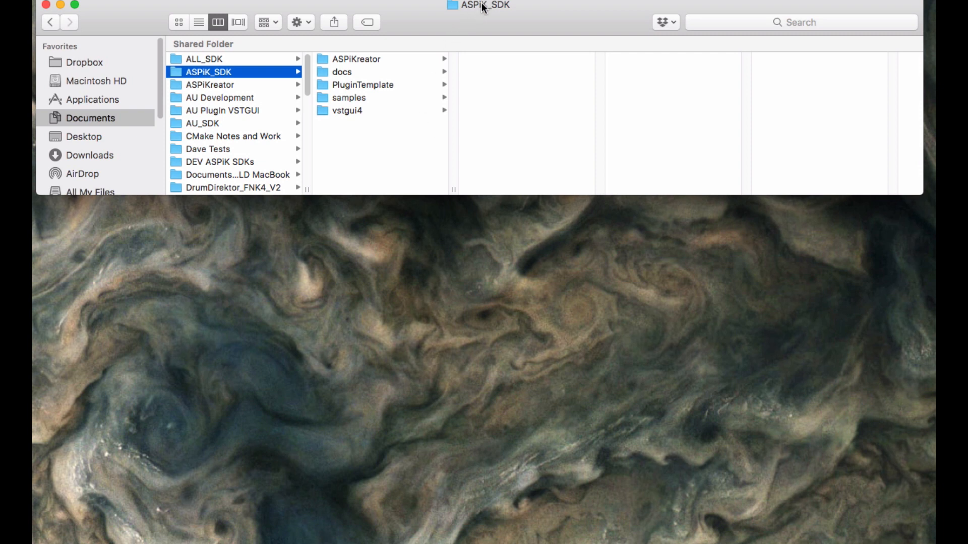
mouse_move(183, 74)
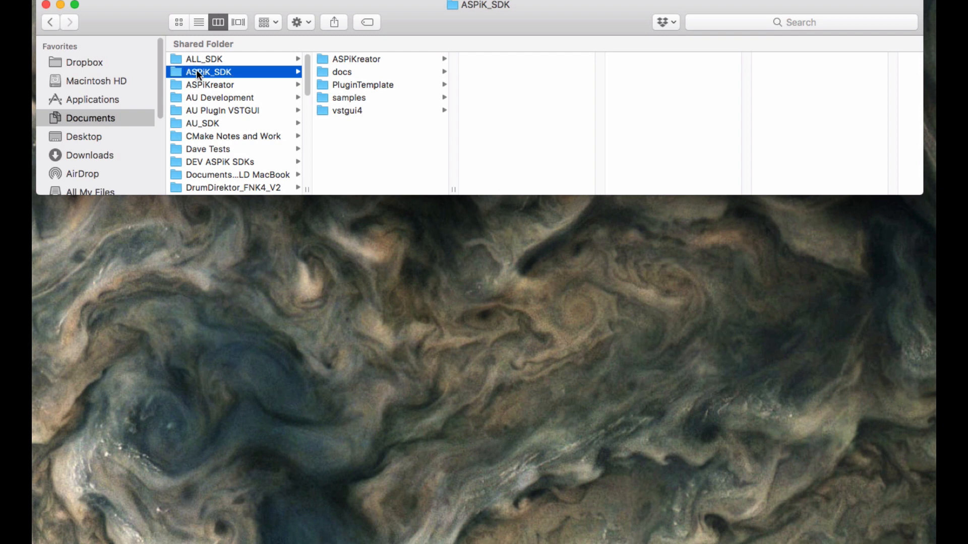
mouse_move(192, 80)
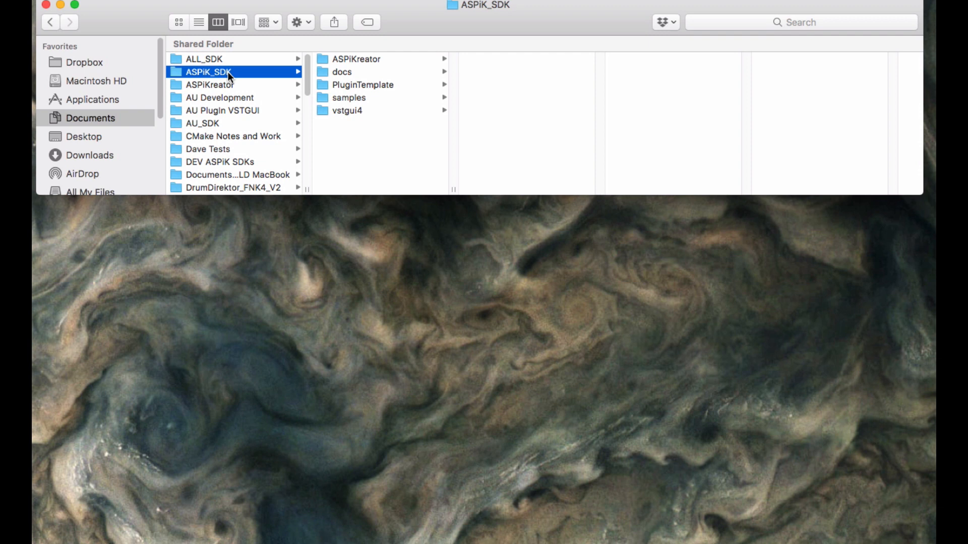
mouse_move(344, 60)
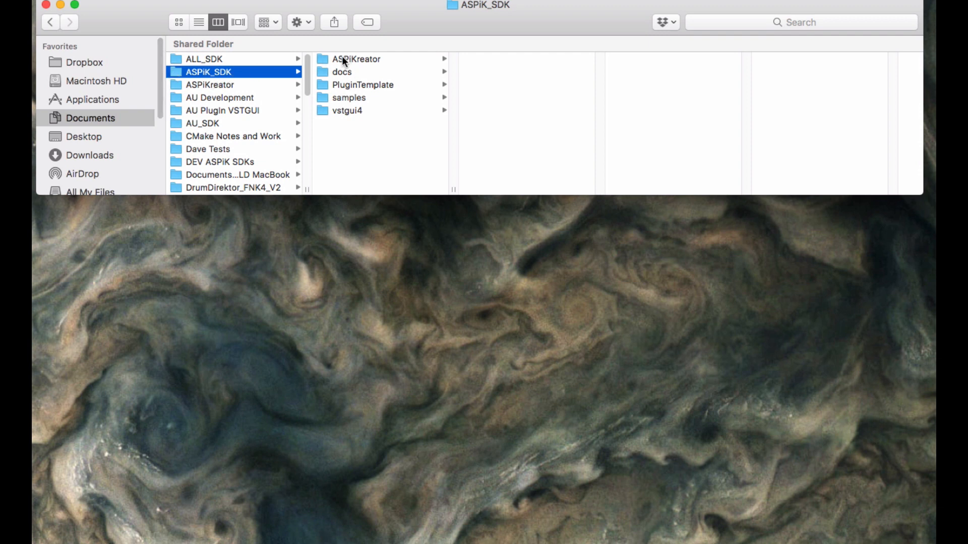
mouse_move(325, 80)
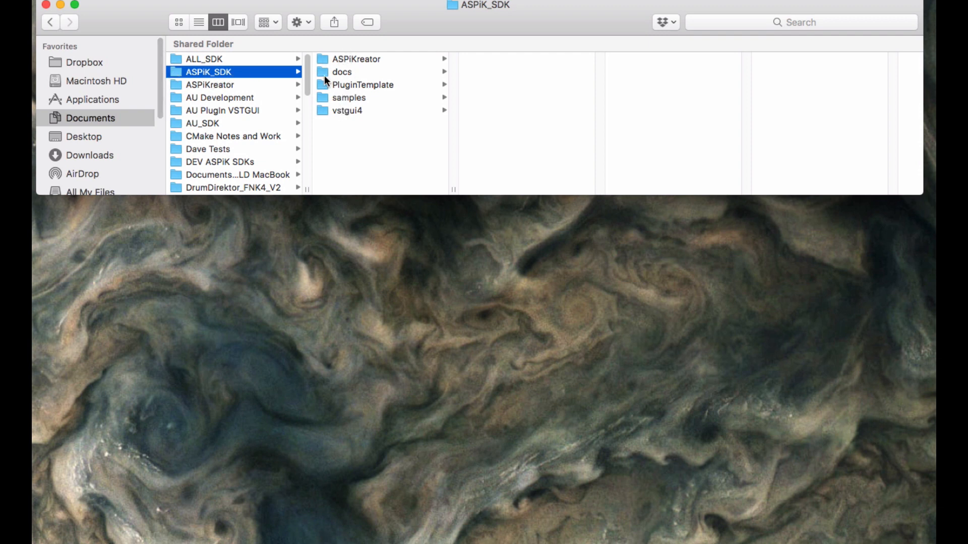
mouse_move(443, 52)
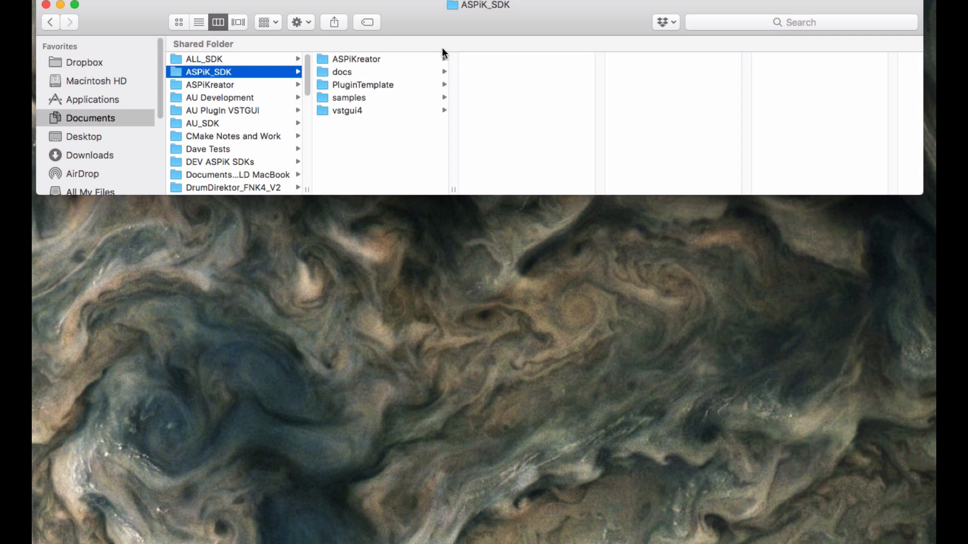
mouse_move(329, 77)
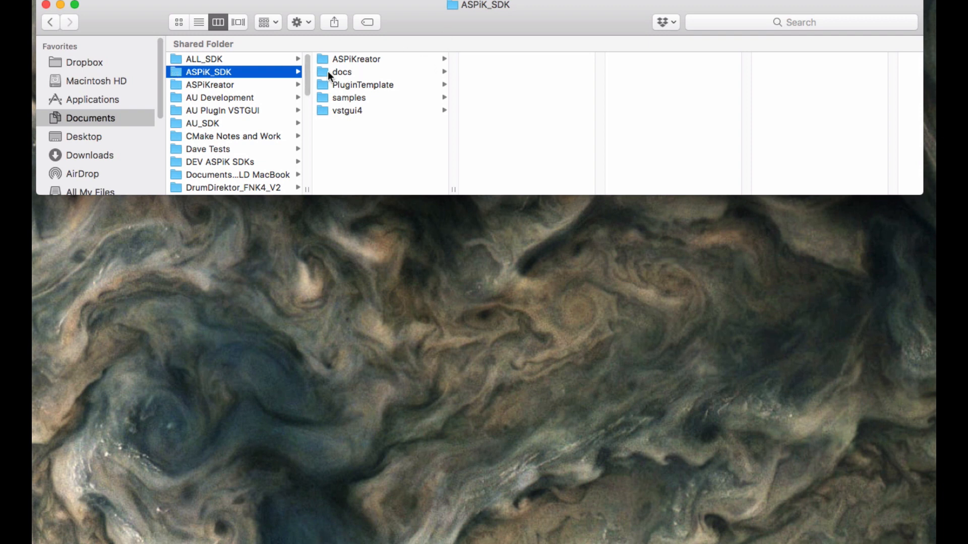
mouse_move(339, 79)
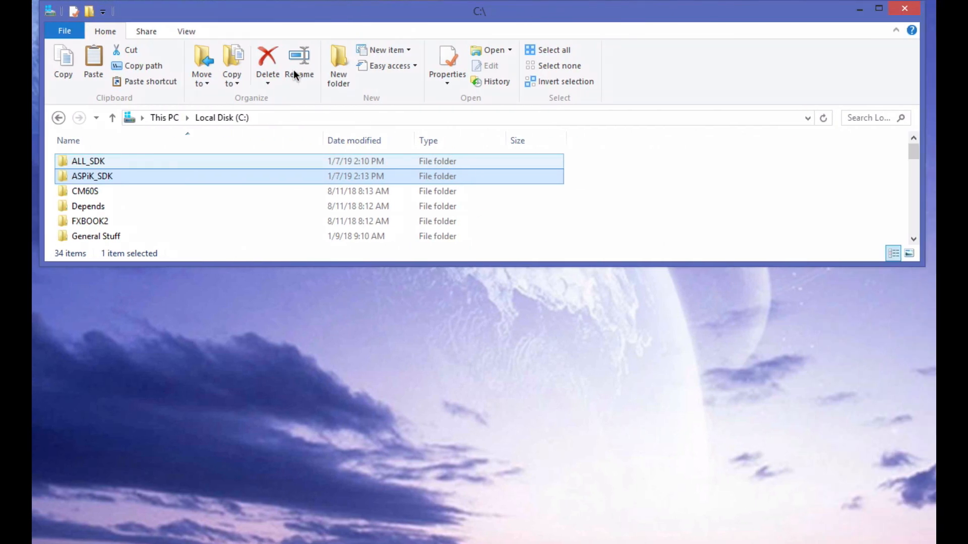
mouse_move(91, 176)
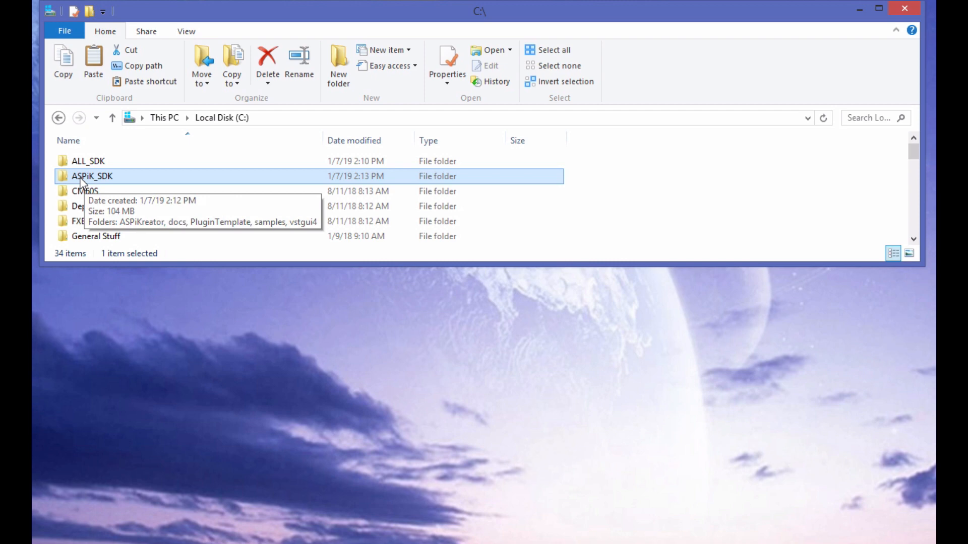
Open ASPiK_SDK on drive C and peek at ASPiKreator's MacOS folder
double_click(92, 176)
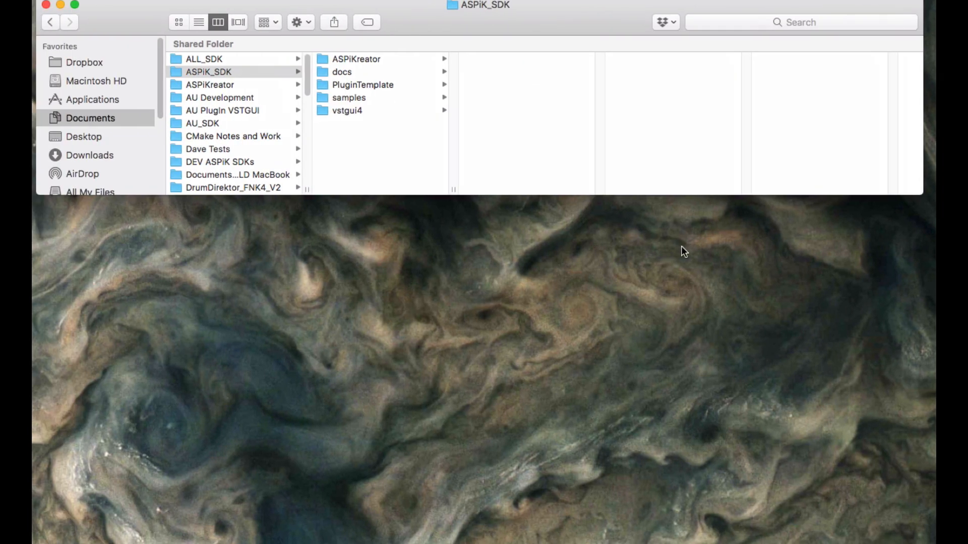
left_click(356, 59)
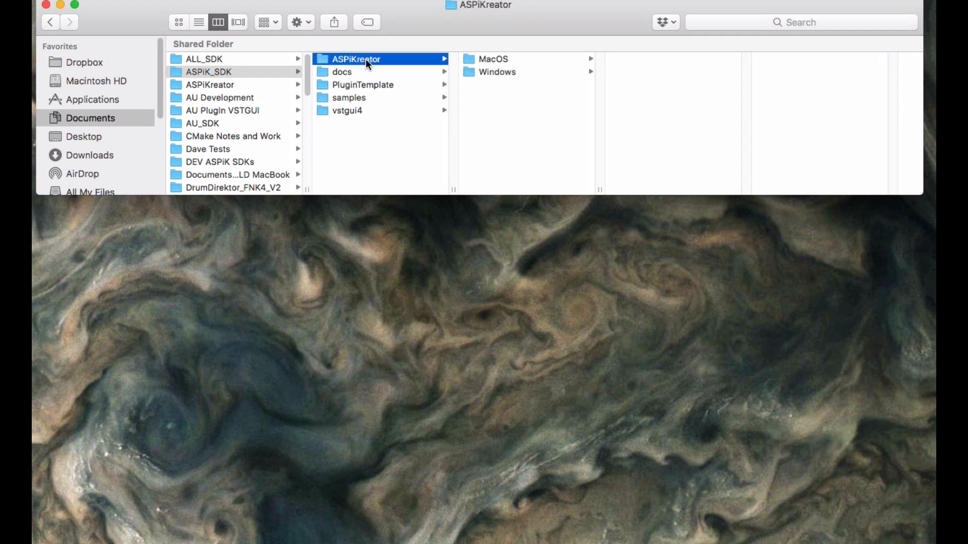
left_click(493, 59)
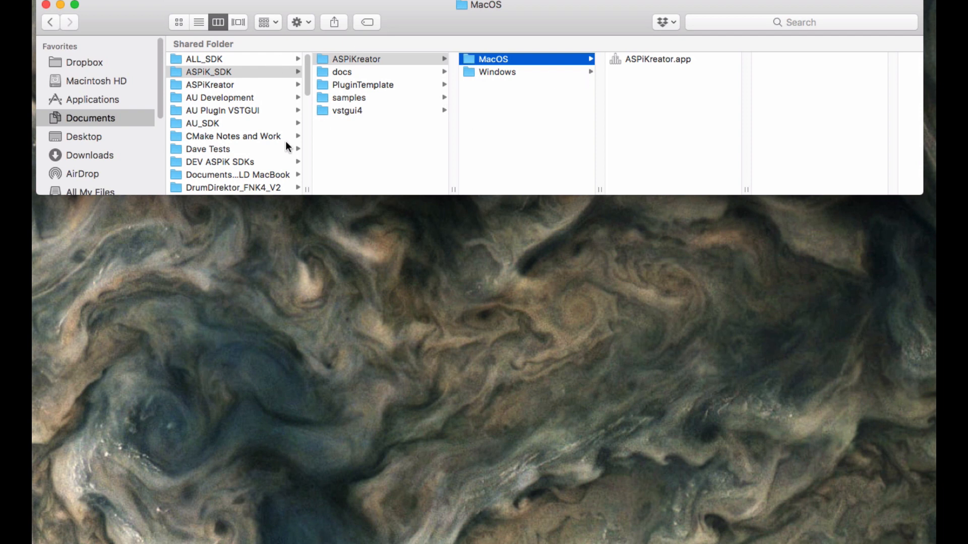
left_click(222, 71)
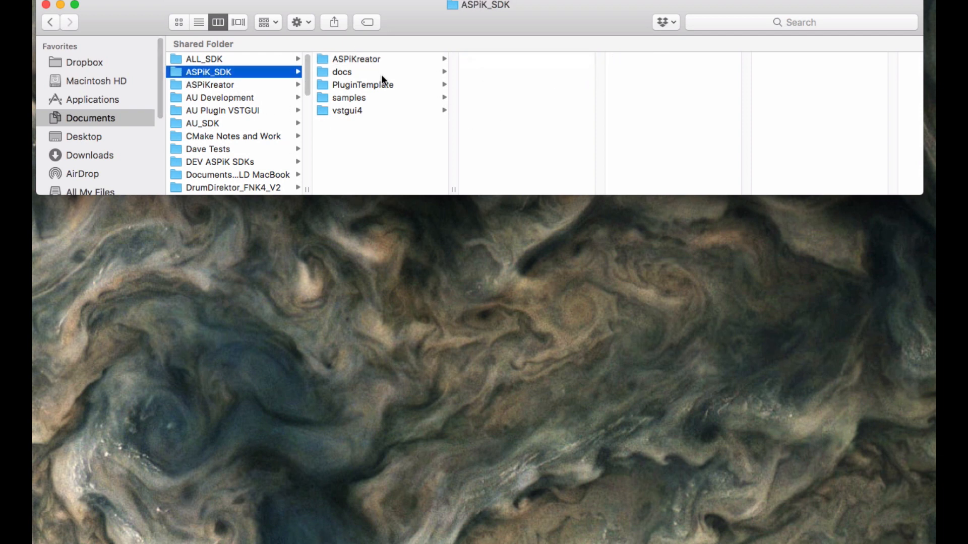
mouse_move(359, 70)
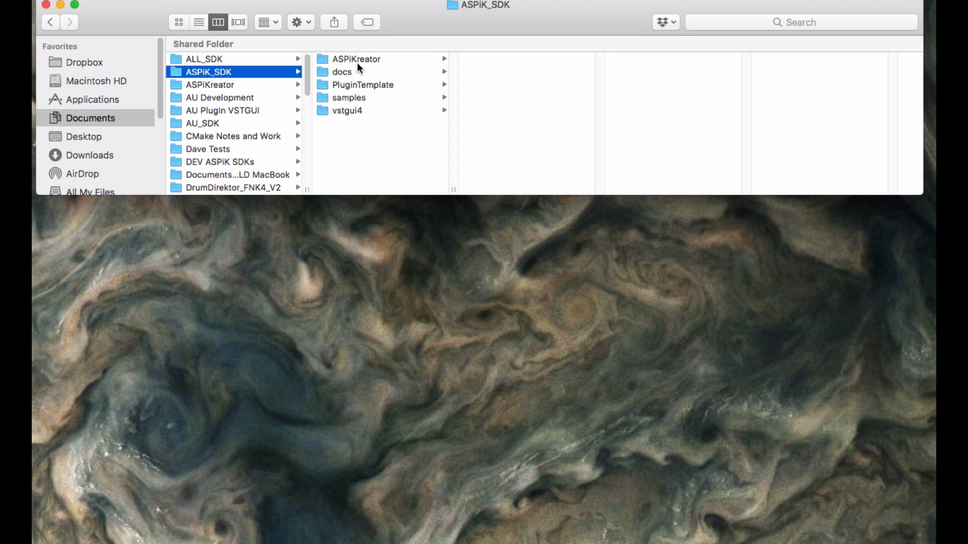
mouse_move(217, 48)
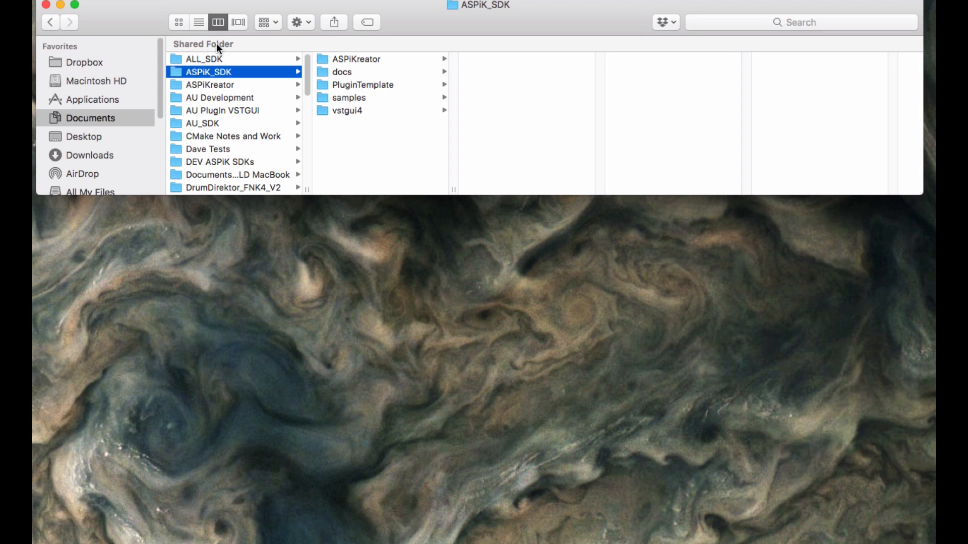
mouse_move(321, 73)
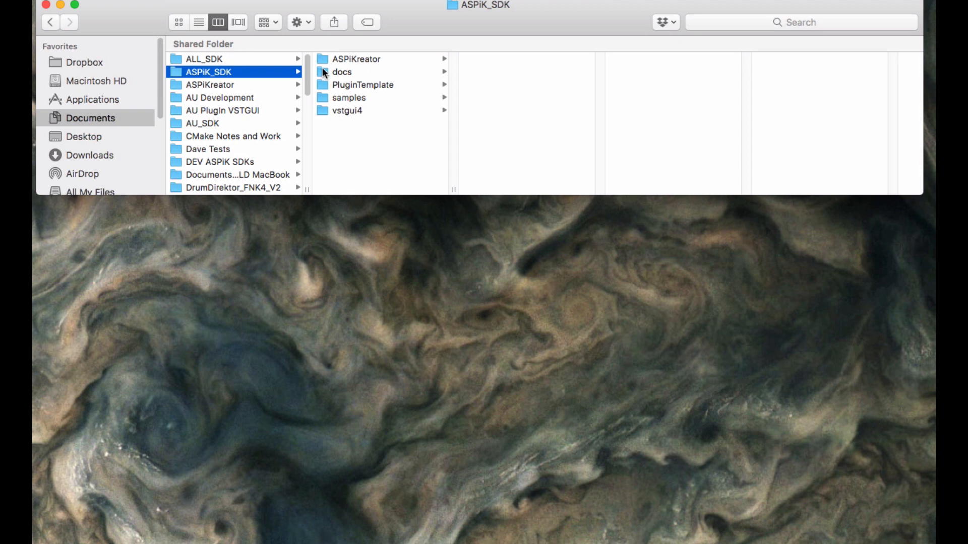
mouse_move(379, 108)
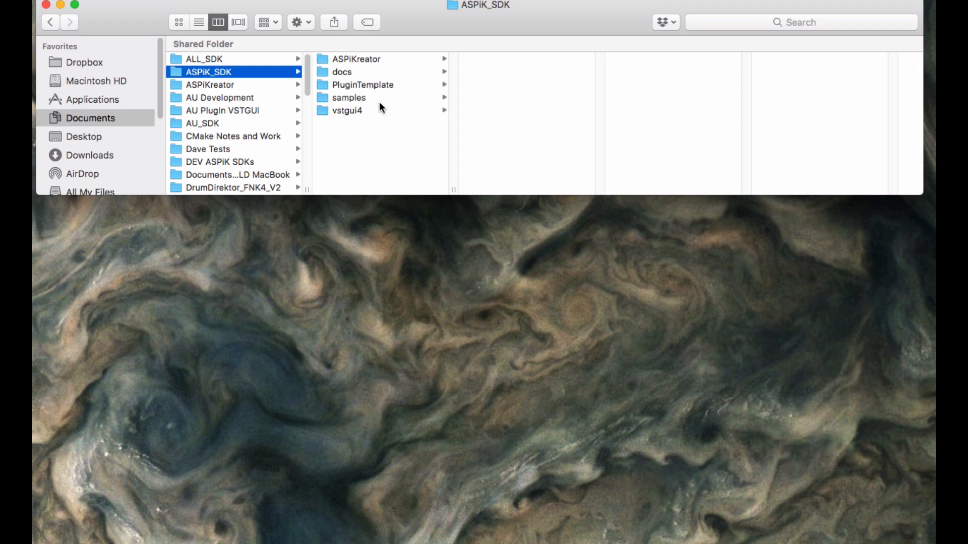
mouse_move(321, 73)
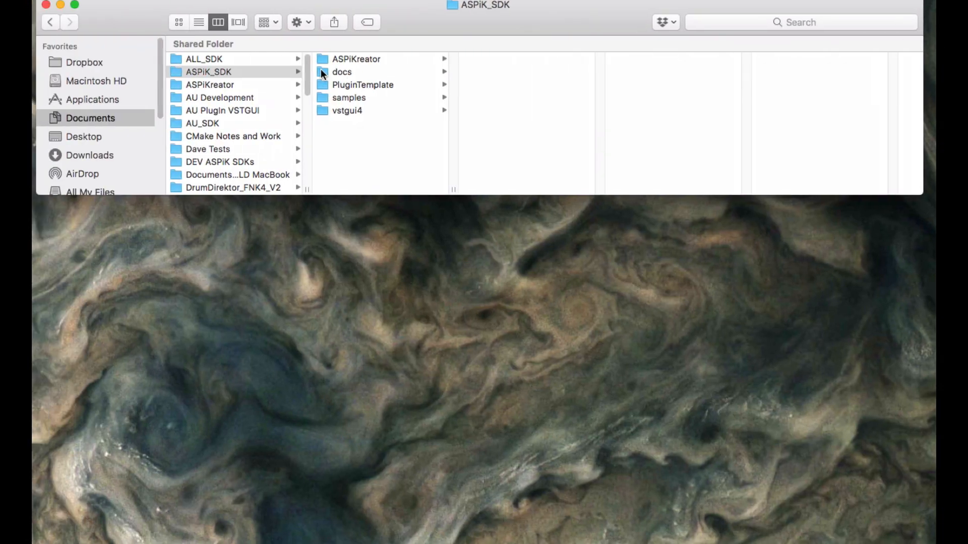
mouse_move(446, 154)
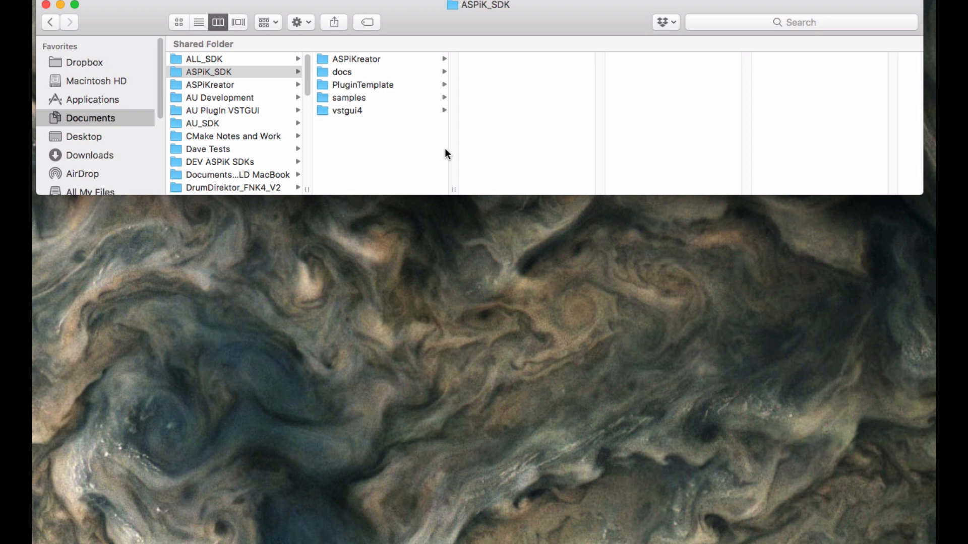
mouse_move(607, 14)
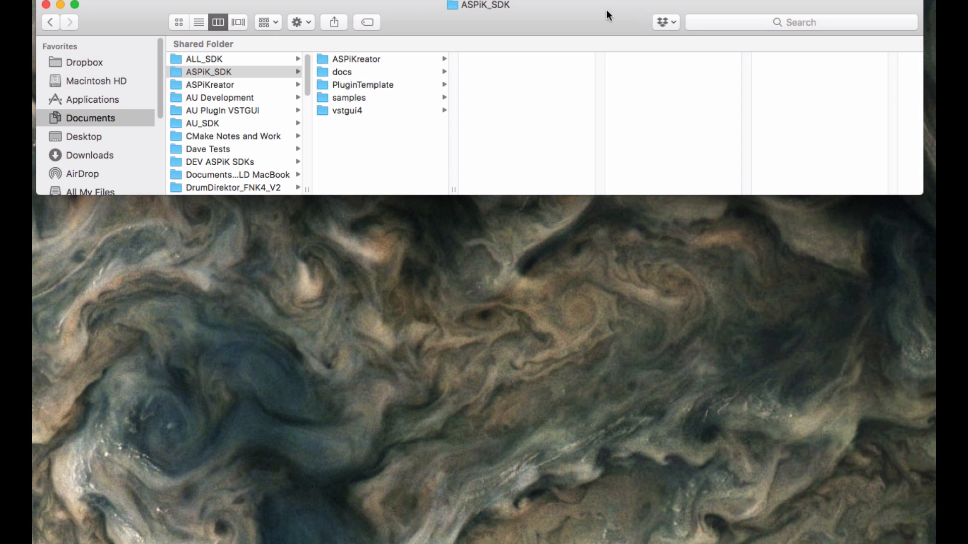
mouse_move(179, 81)
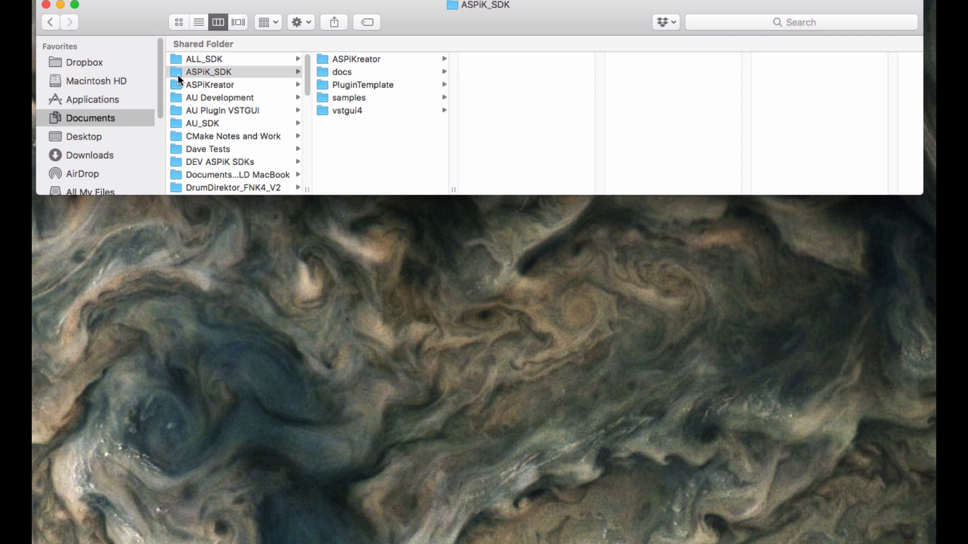
Browse ASPiKreator.app and the Windows build, then open the SDK's docs folder
left_click(354, 59)
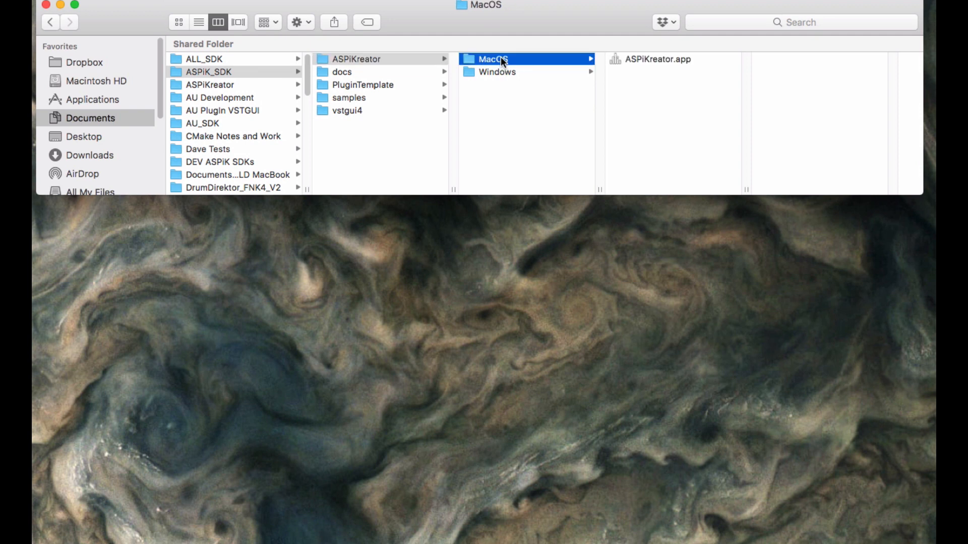
mouse_move(619, 64)
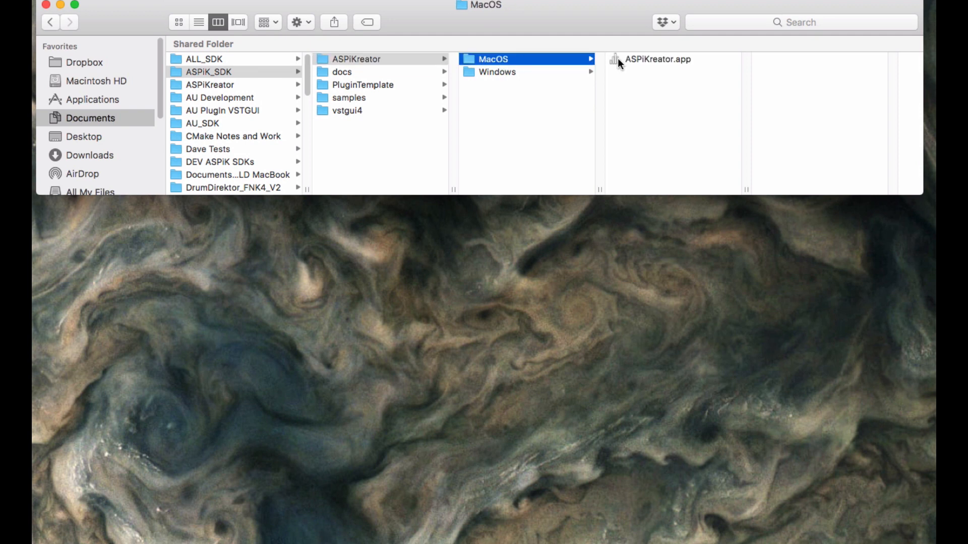
left_click(662, 59)
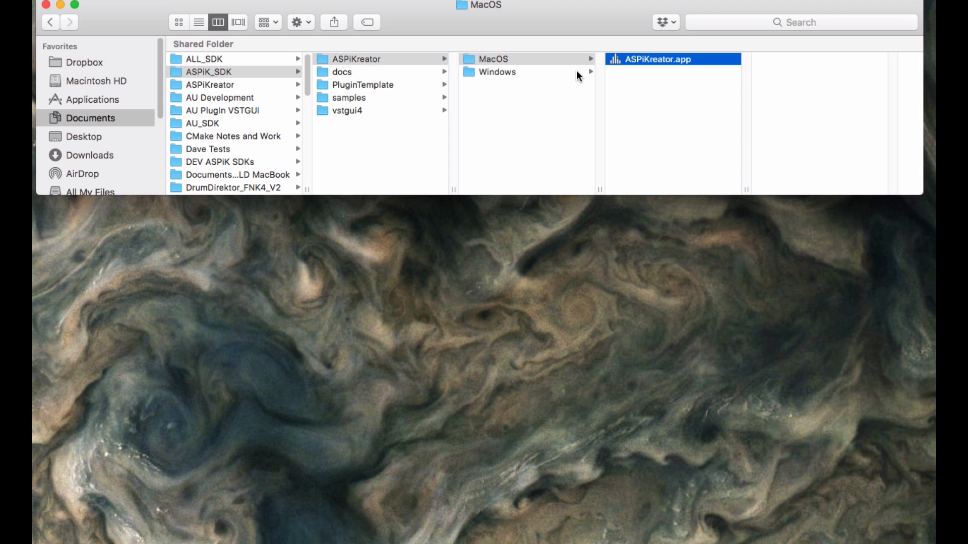
left_click(497, 72)
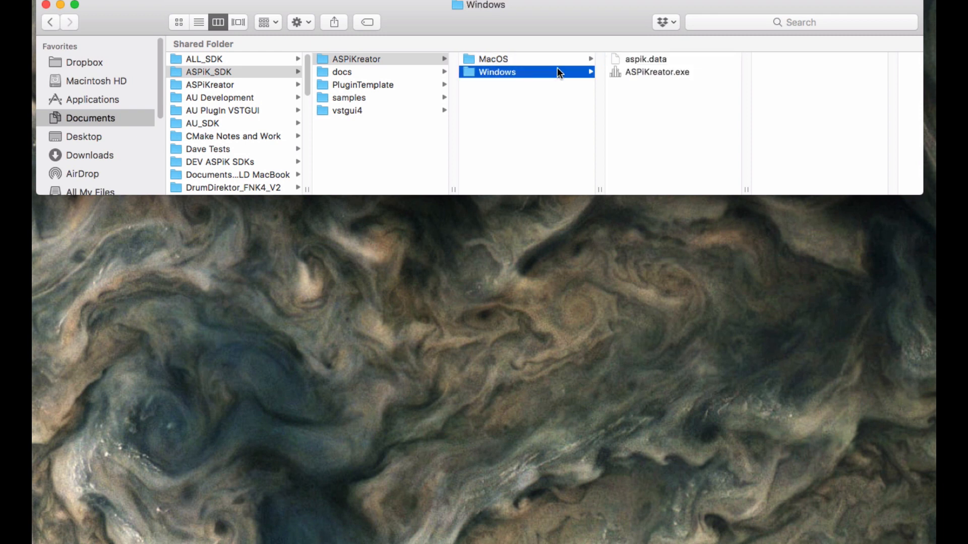
left_click(493, 58)
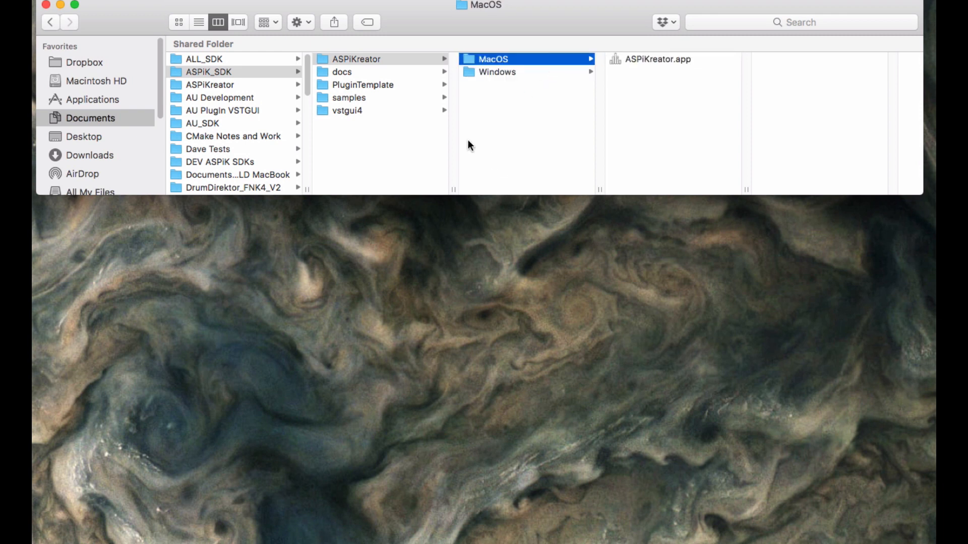
left_click(341, 71)
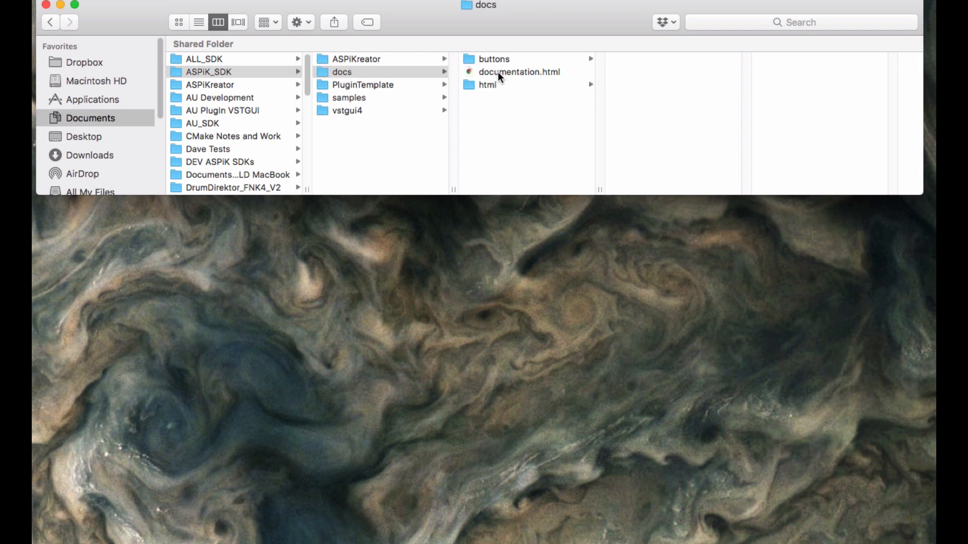
Open documentation.html and visit Using the ASPiKreator, Running CMake and VST Dev Notes
double_click(519, 72)
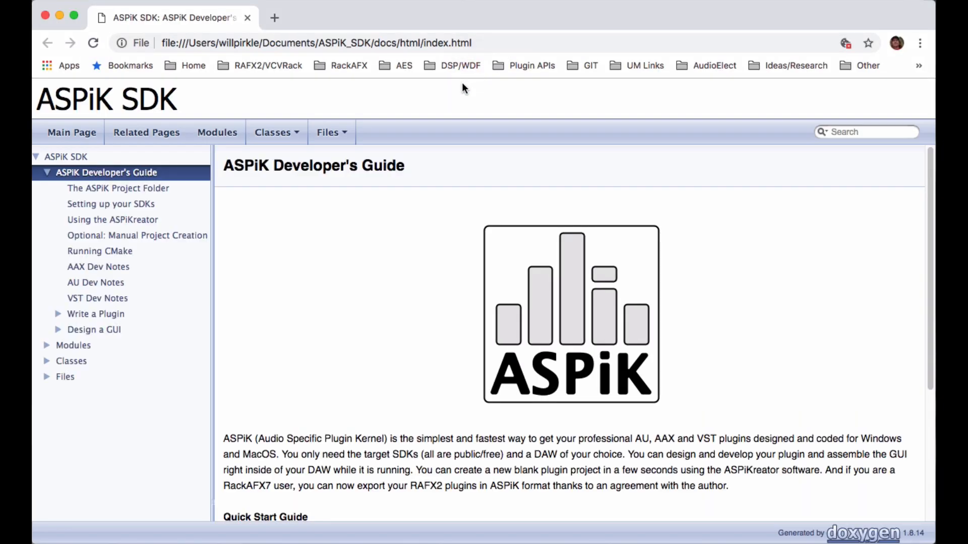
mouse_move(423, 407)
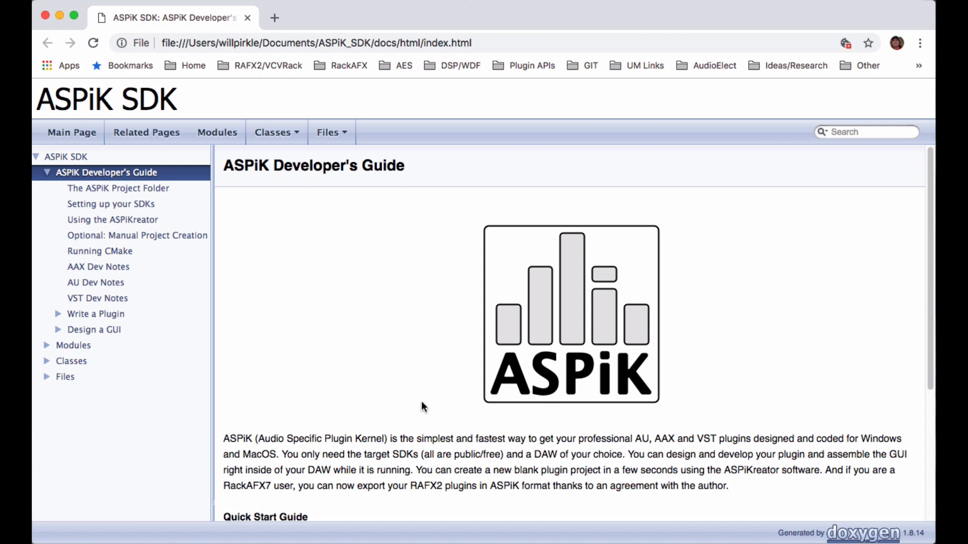
mouse_move(141, 196)
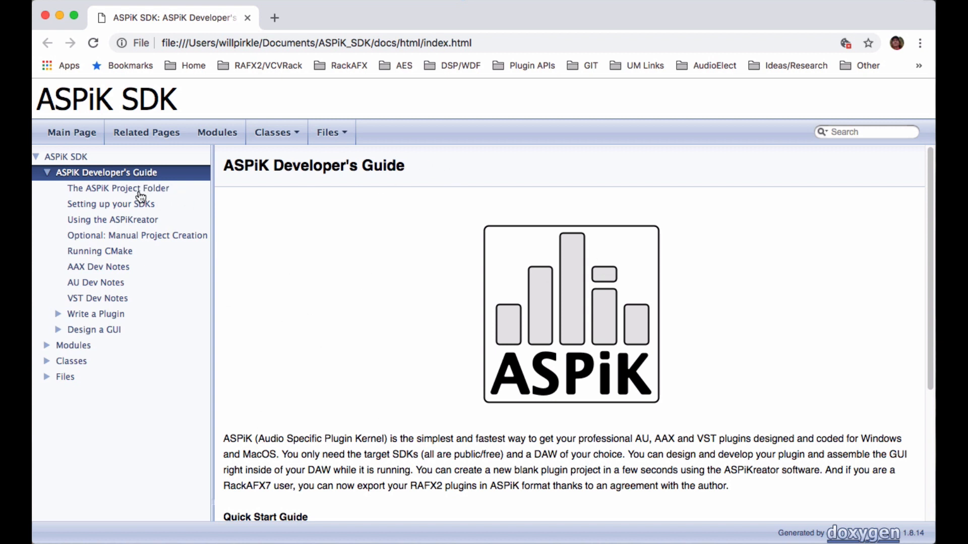
mouse_move(294, 205)
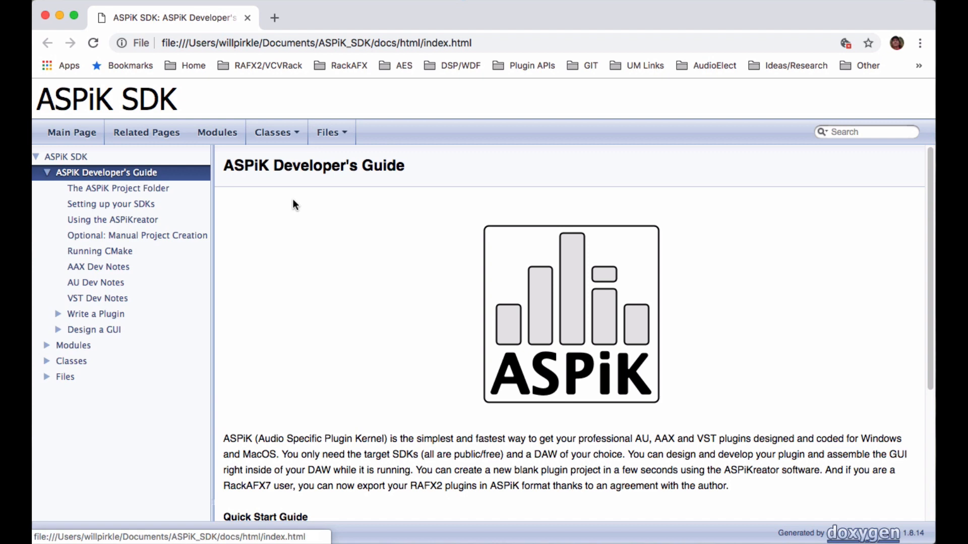
mouse_move(118, 188)
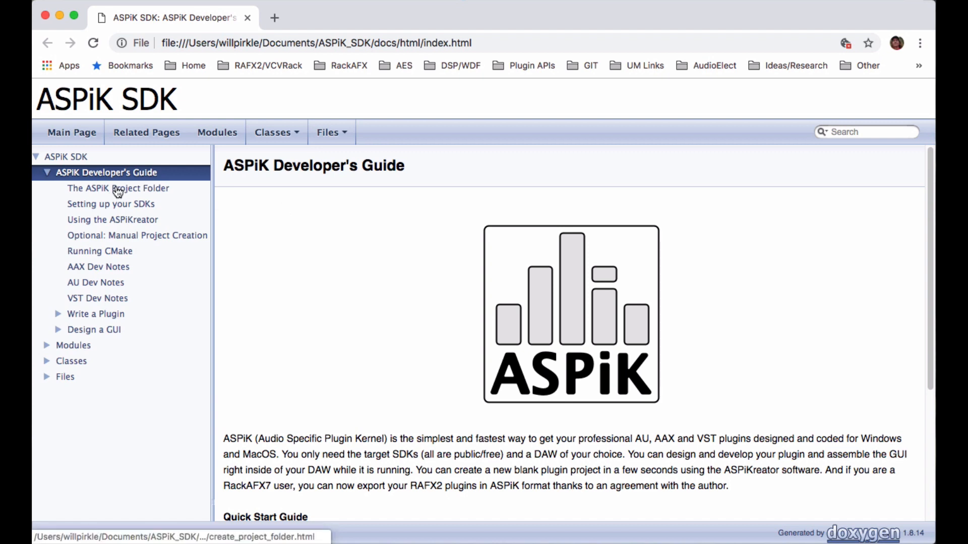
left_click(113, 220)
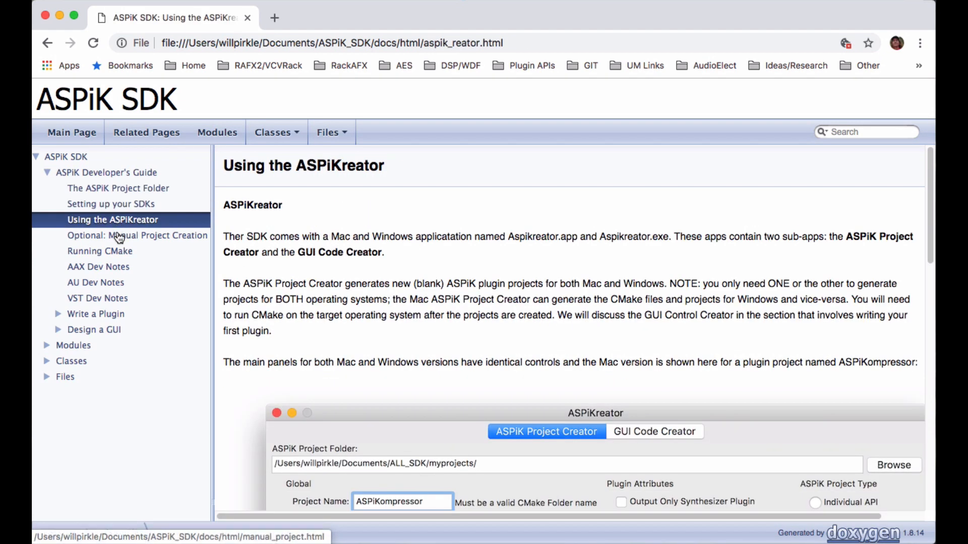
left_click(100, 250)
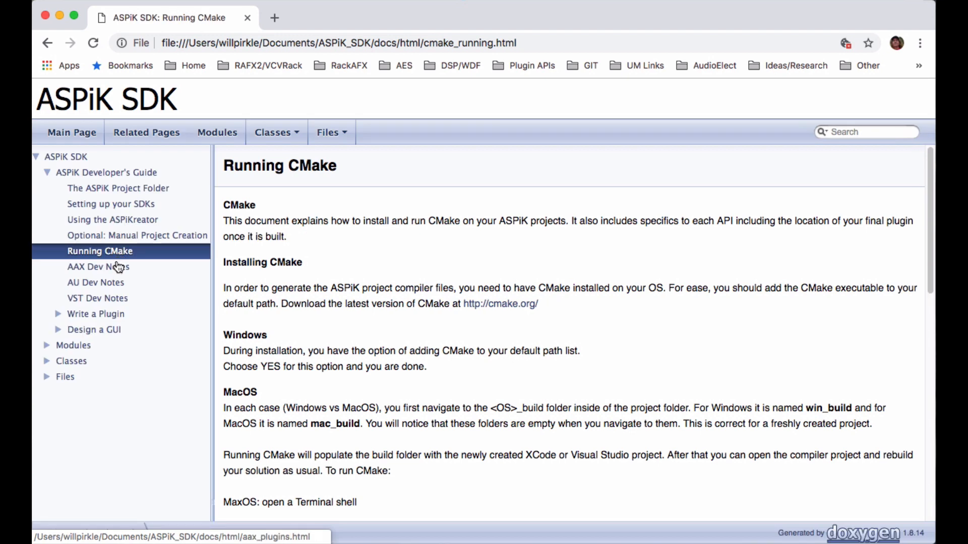
left_click(98, 297)
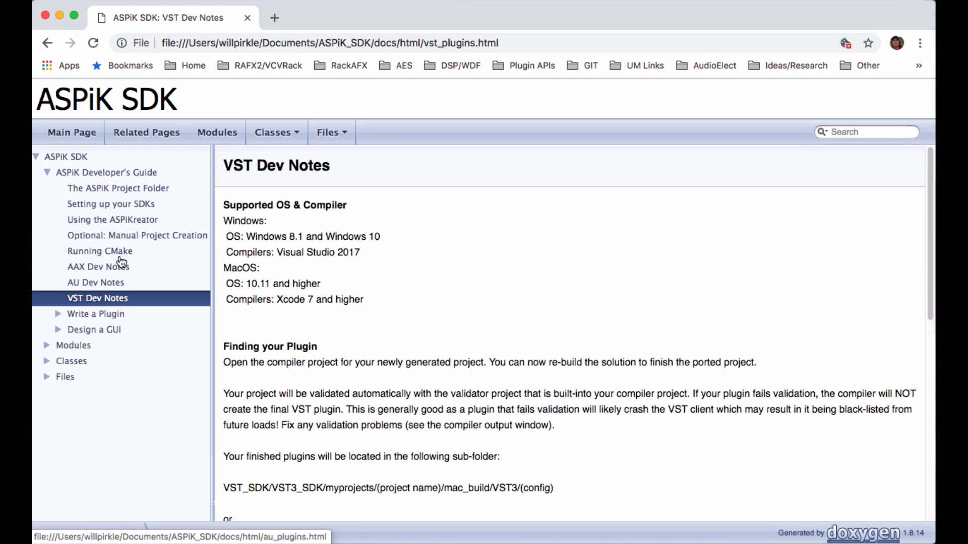
mouse_move(85, 321)
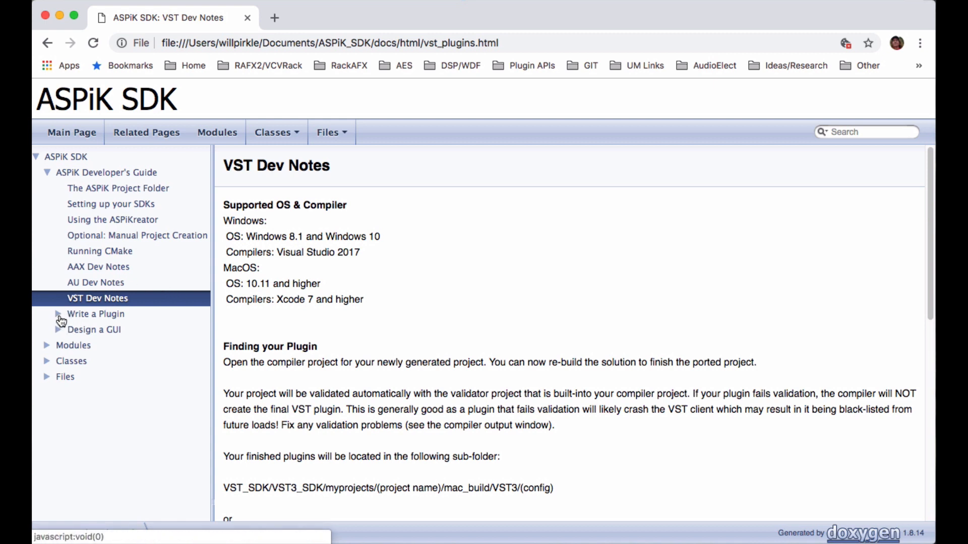
Expand the Write a Plugin, Design a GUI and Design the GUI contents sections
left_click(58, 313)
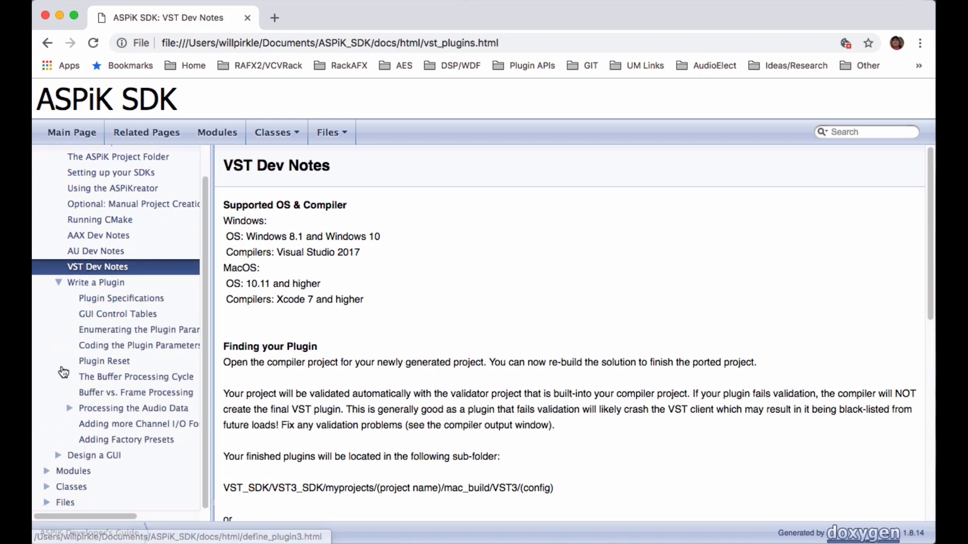
left_click(94, 455)
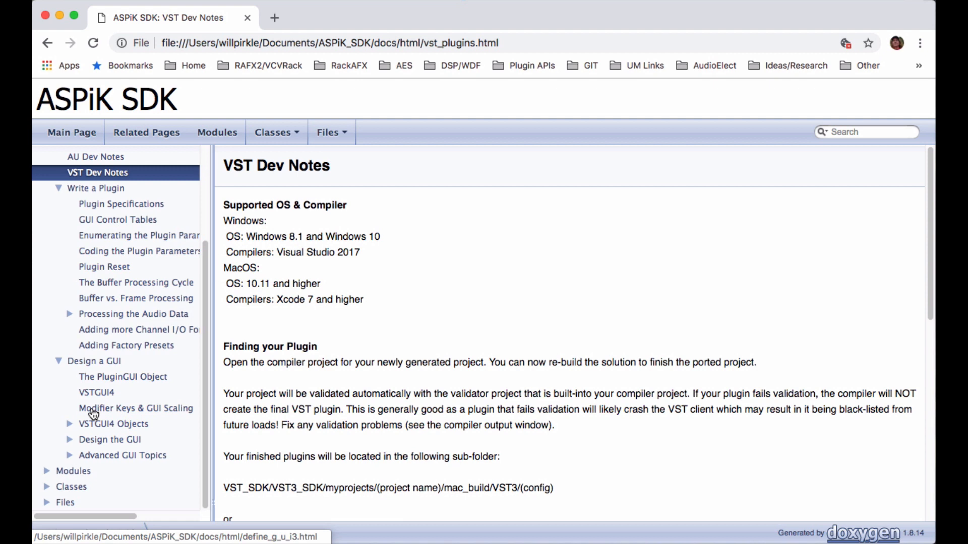
left_click(69, 440)
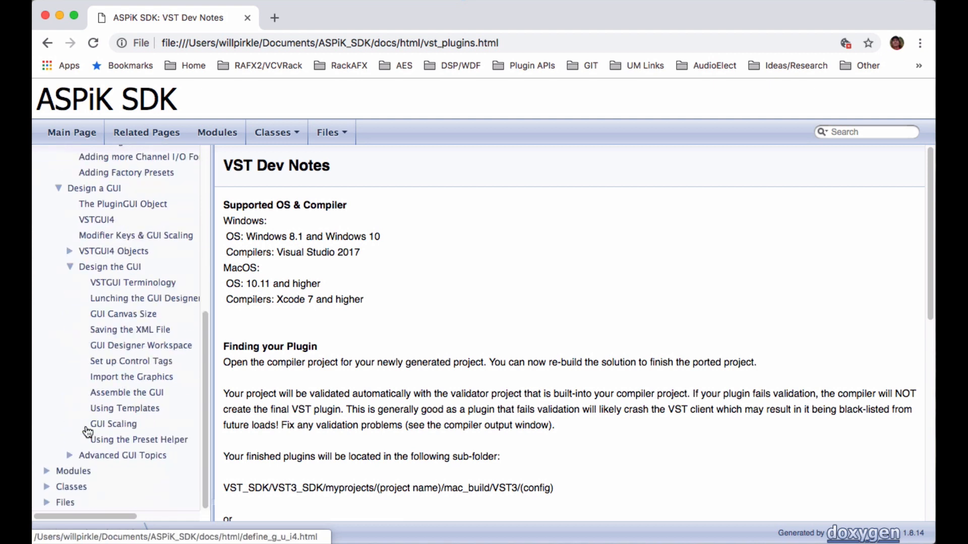
mouse_move(130, 329)
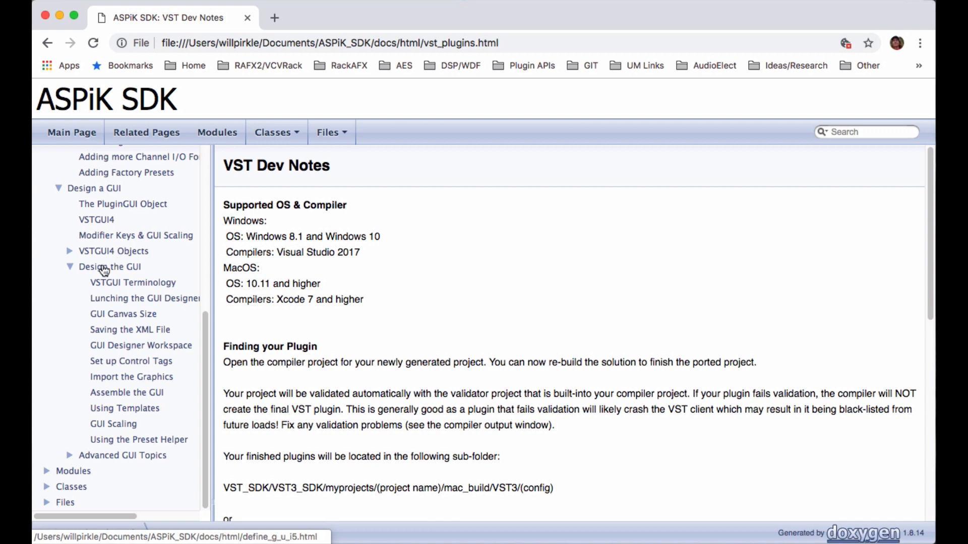
mouse_move(71, 272)
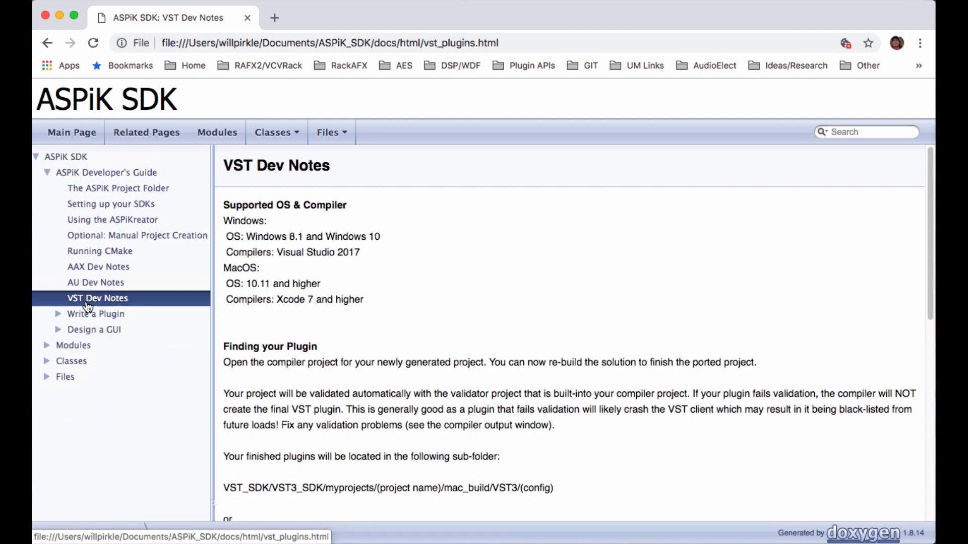
mouse_move(85, 317)
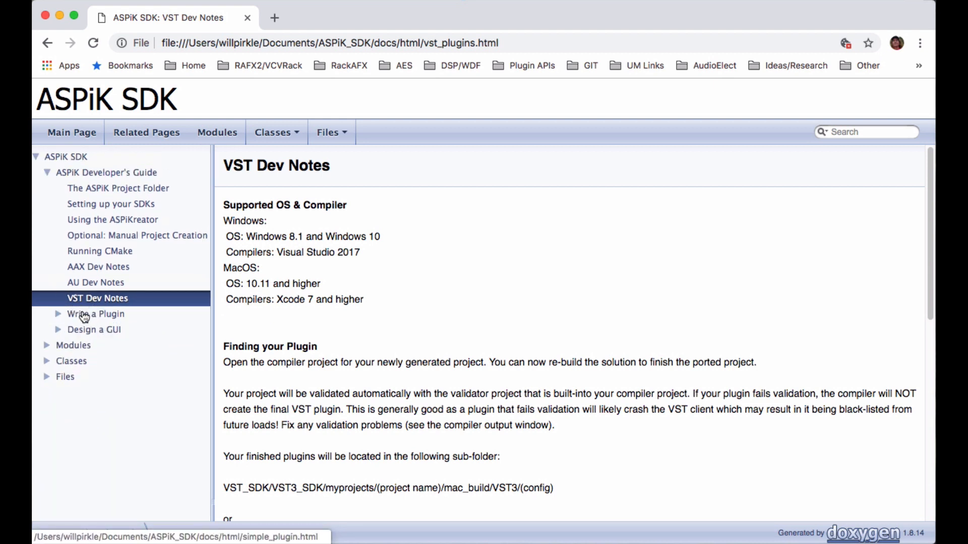
left_click(58, 314)
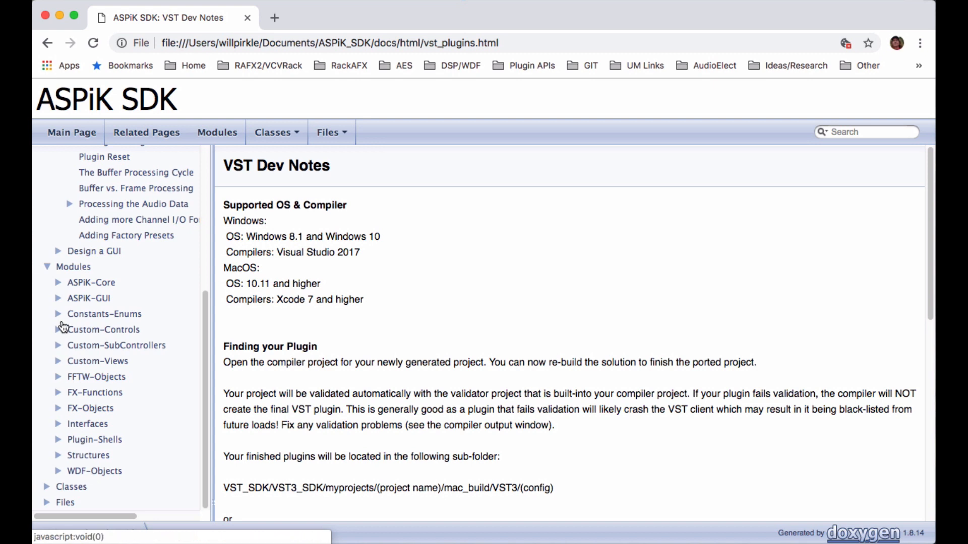
mouse_move(97, 361)
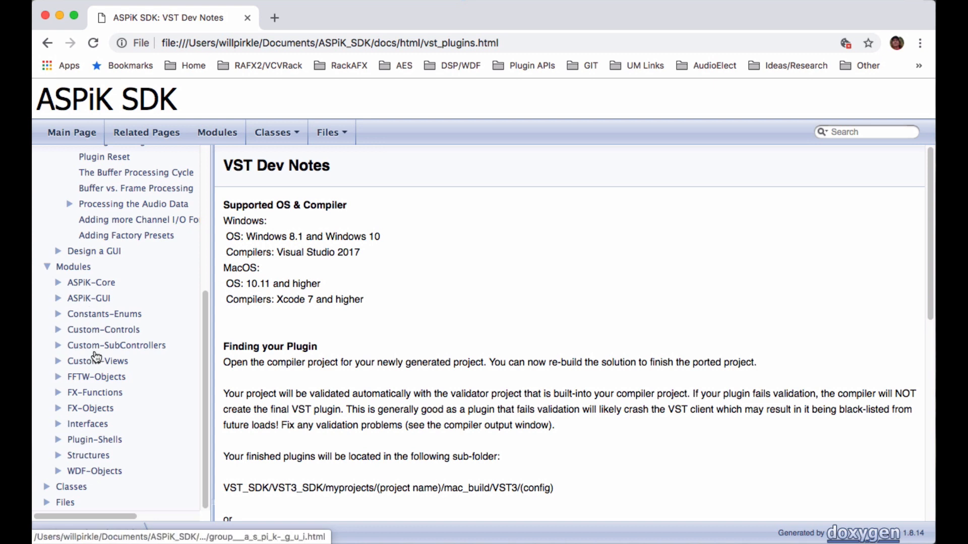
mouse_move(85, 330)
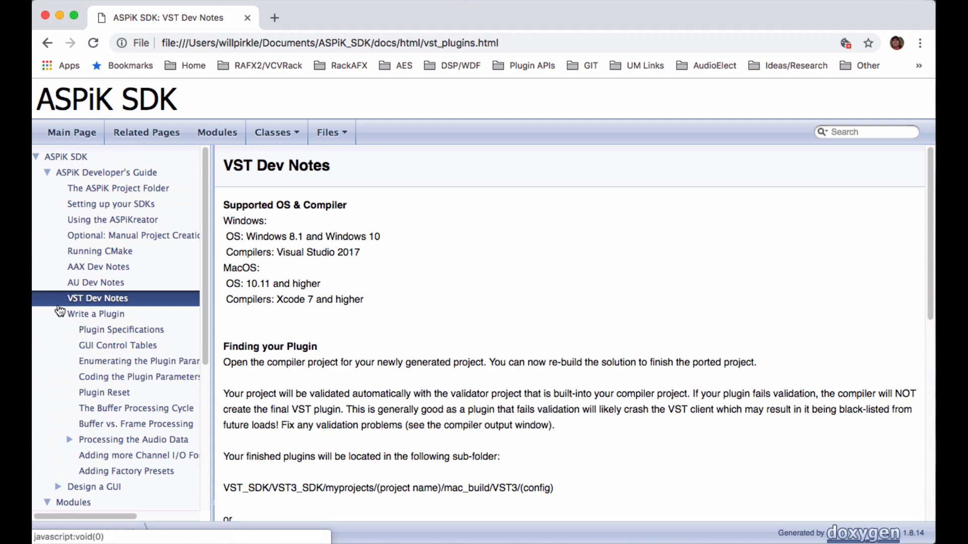
Collapse the Write a Plugin section in the documentation sidebar
left_click(46, 172)
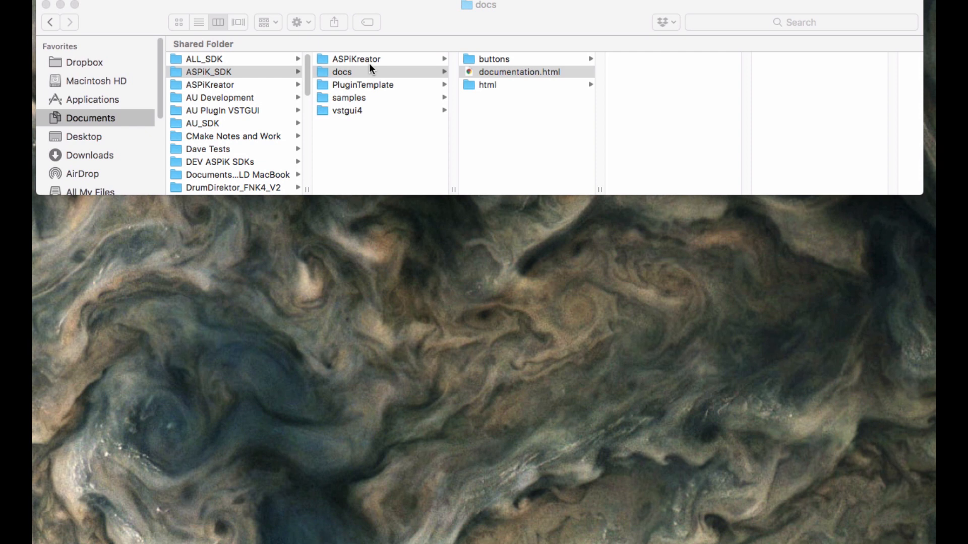
Browse PluginTemplate's contents and select its CMakeLists.txt file
left_click(362, 85)
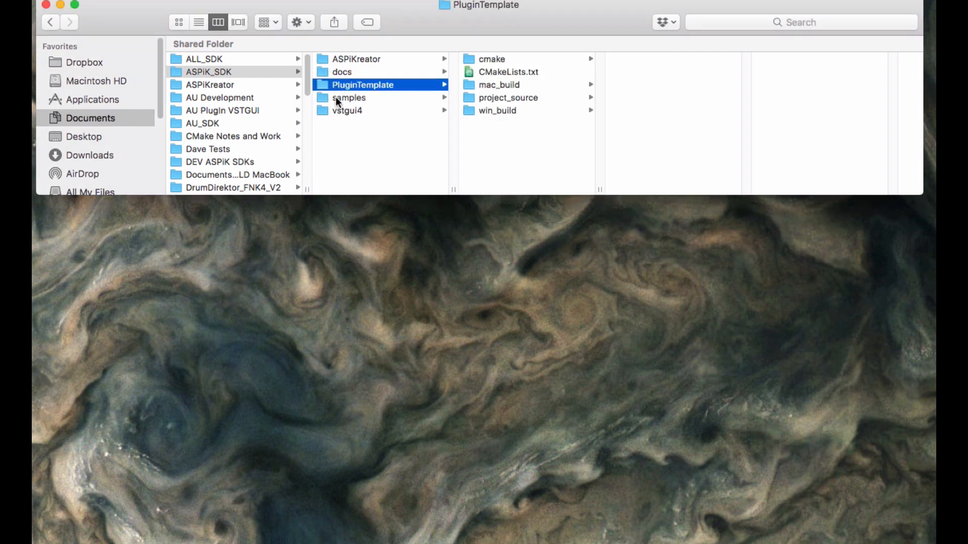
mouse_move(452, 92)
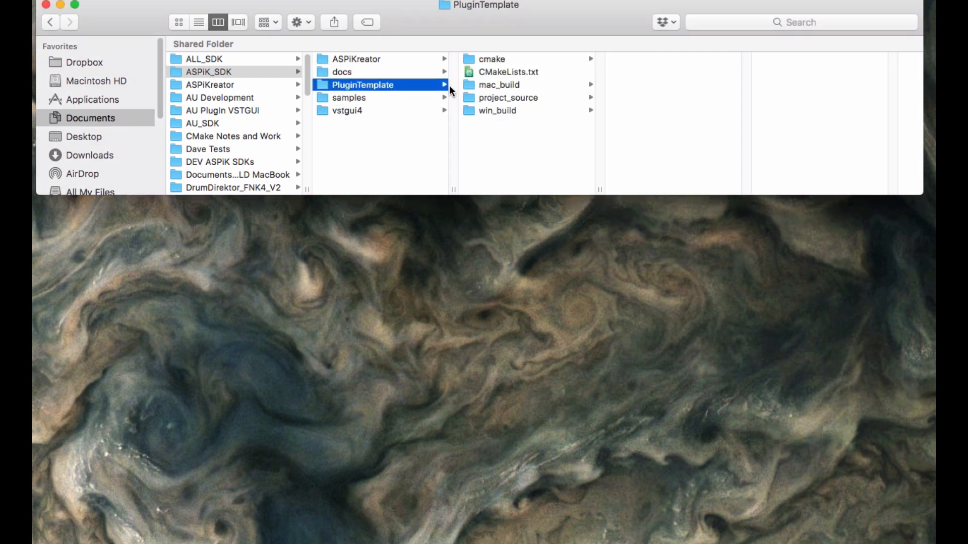
mouse_move(555, 98)
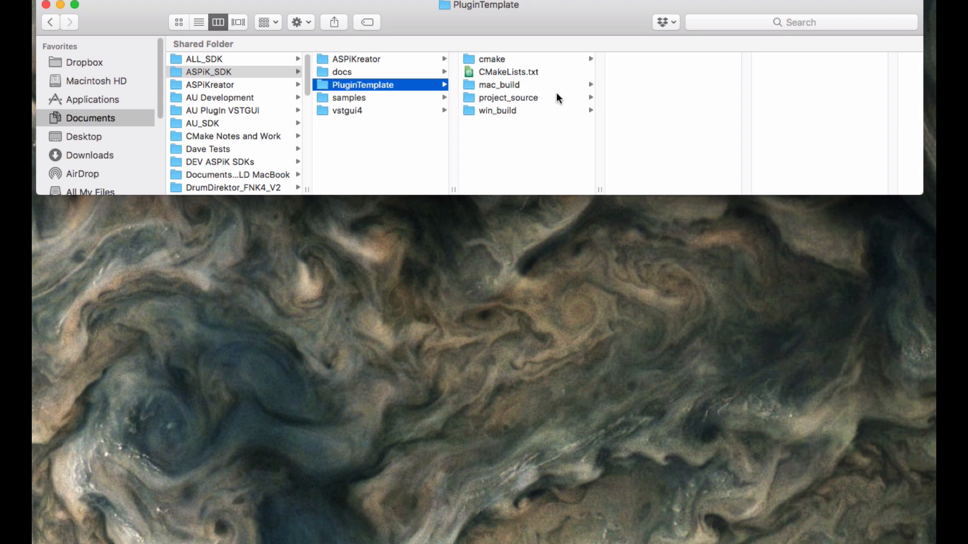
mouse_move(517, 139)
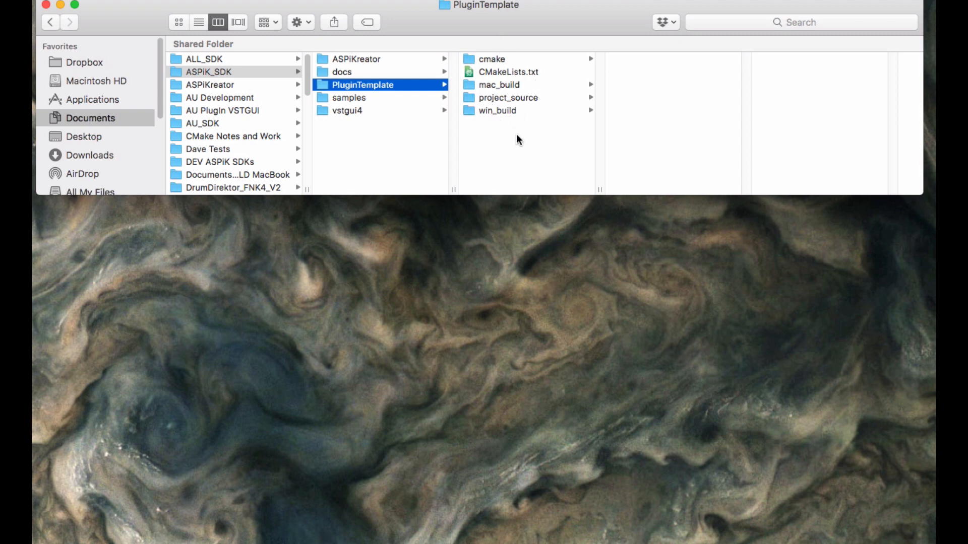
mouse_move(516, 128)
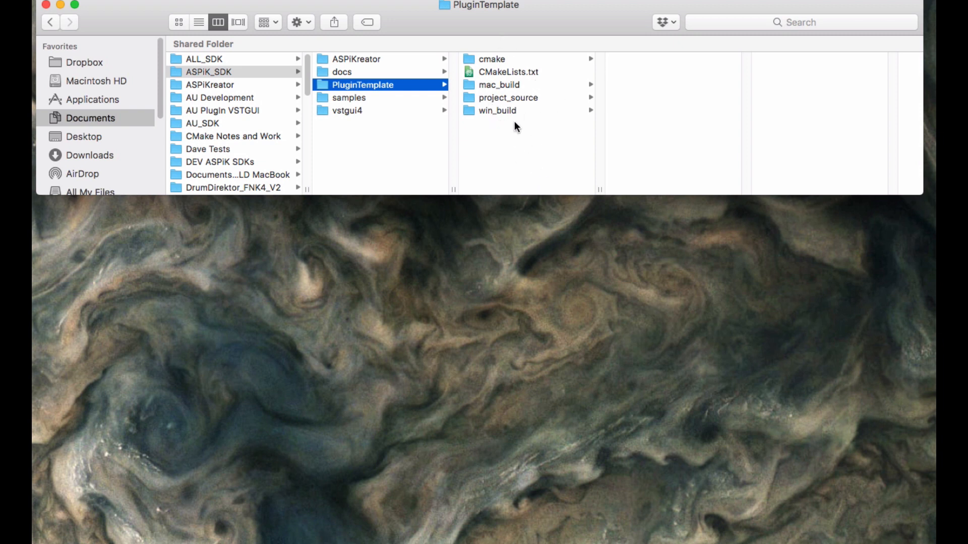
mouse_move(432, 130)
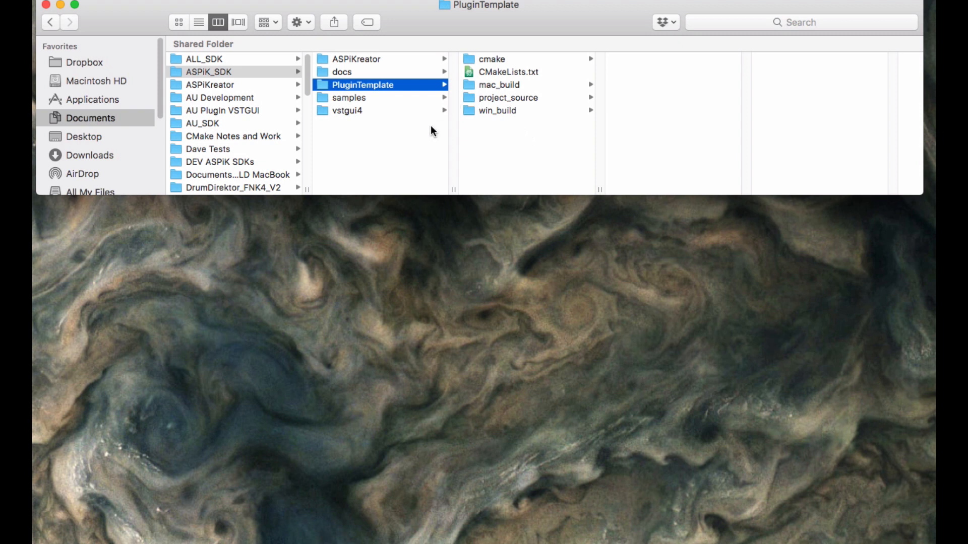
left_click(352, 58)
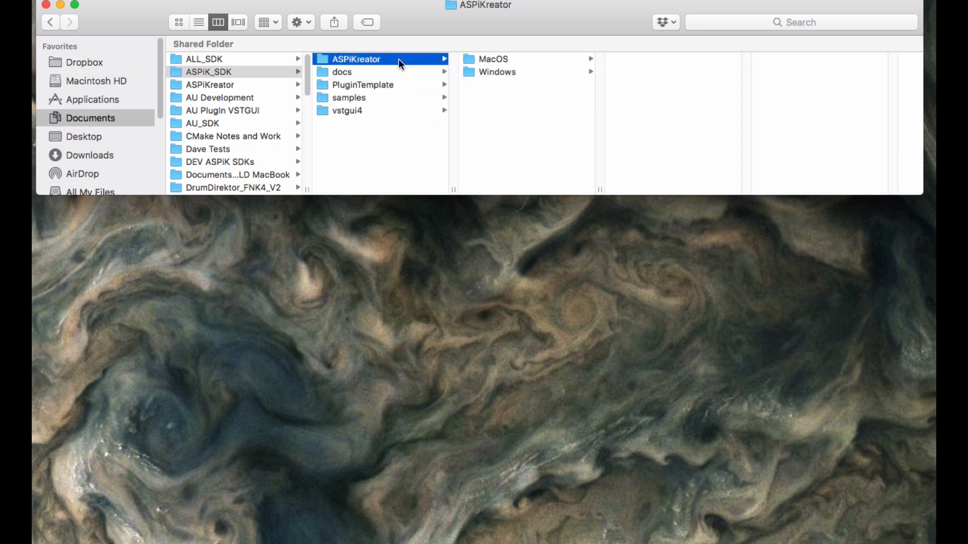
left_click(362, 84)
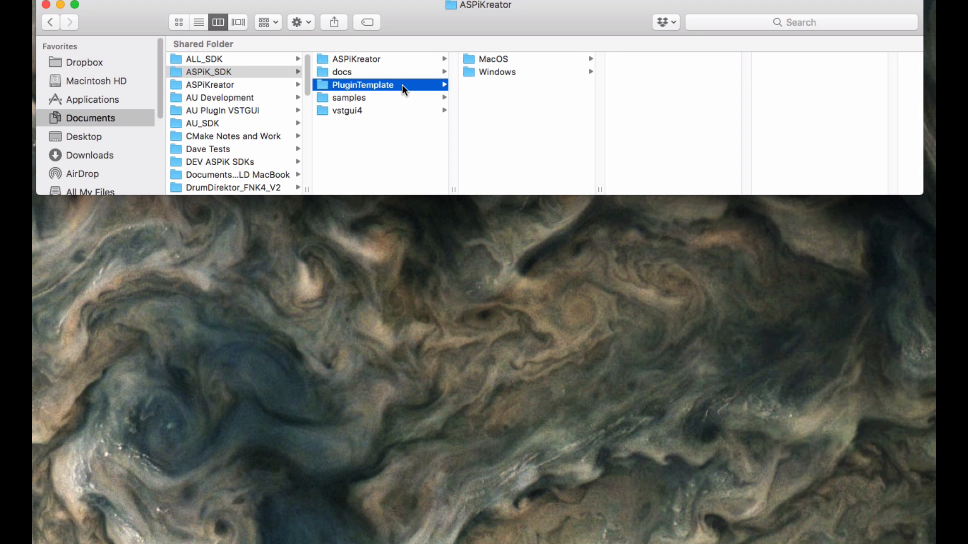
left_click(362, 85)
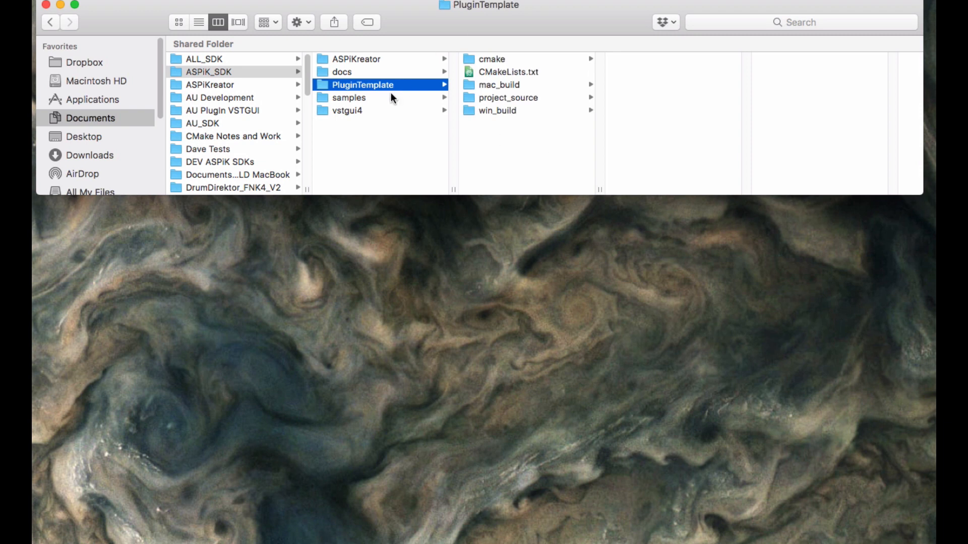
mouse_move(228, 162)
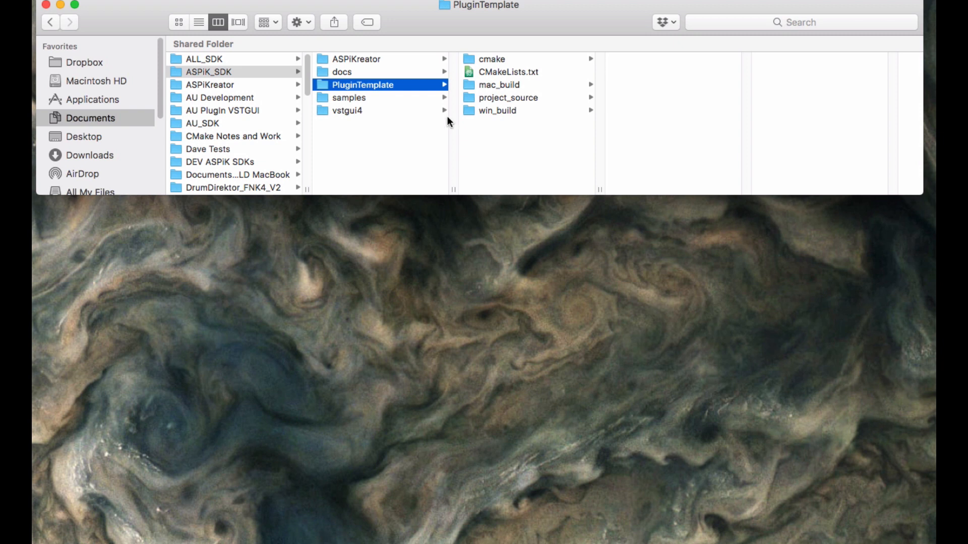
left_click(508, 72)
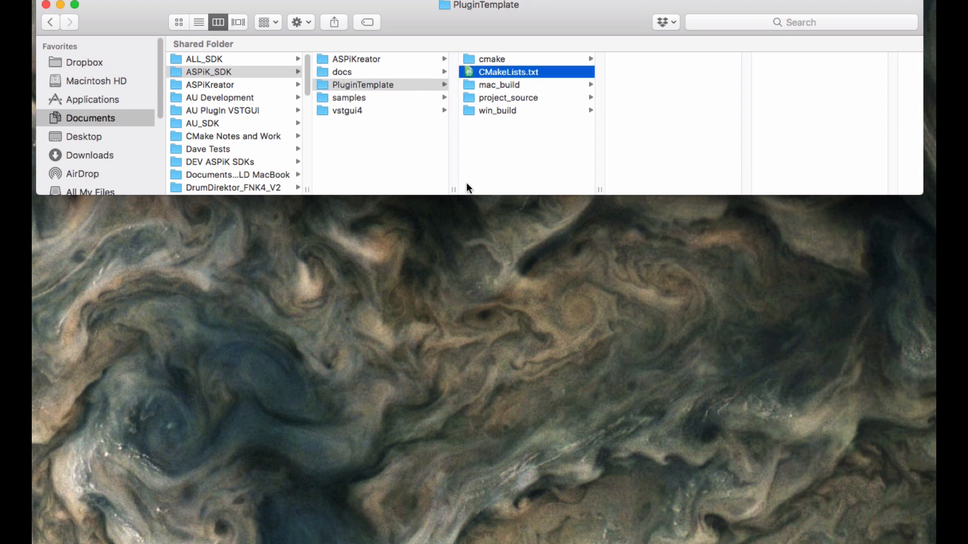
mouse_move(327, 85)
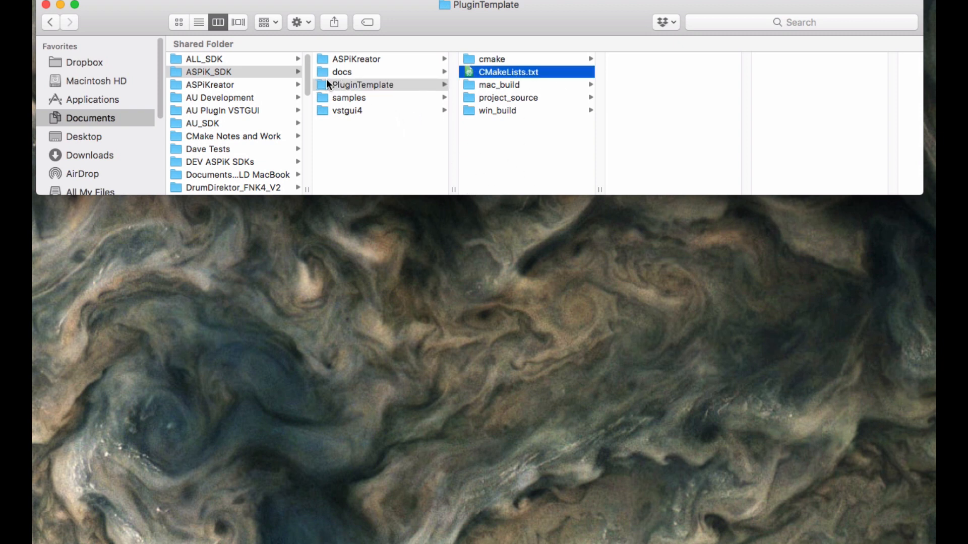
Look through ASPiKreator and samples, then list the vstgui4 folder
left_click(355, 59)
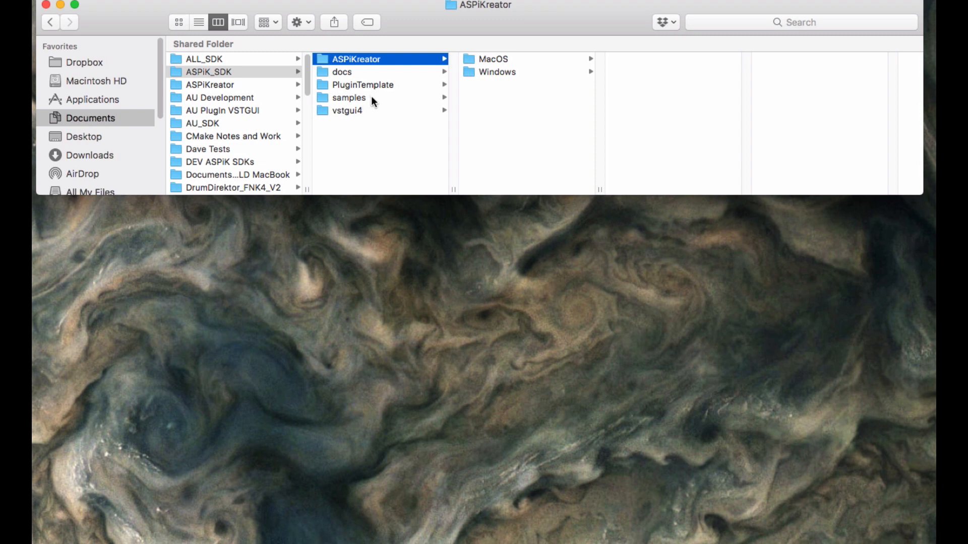
mouse_move(346, 101)
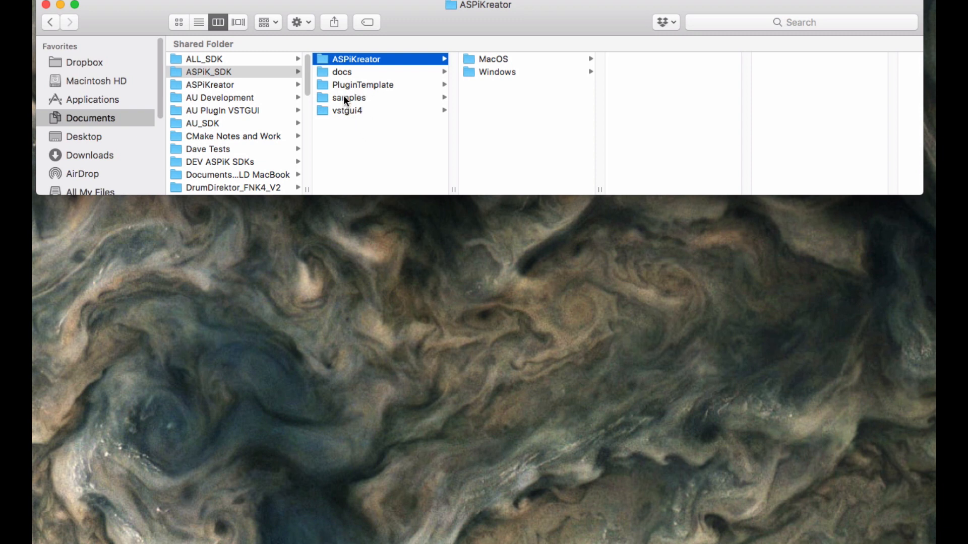
left_click(349, 97)
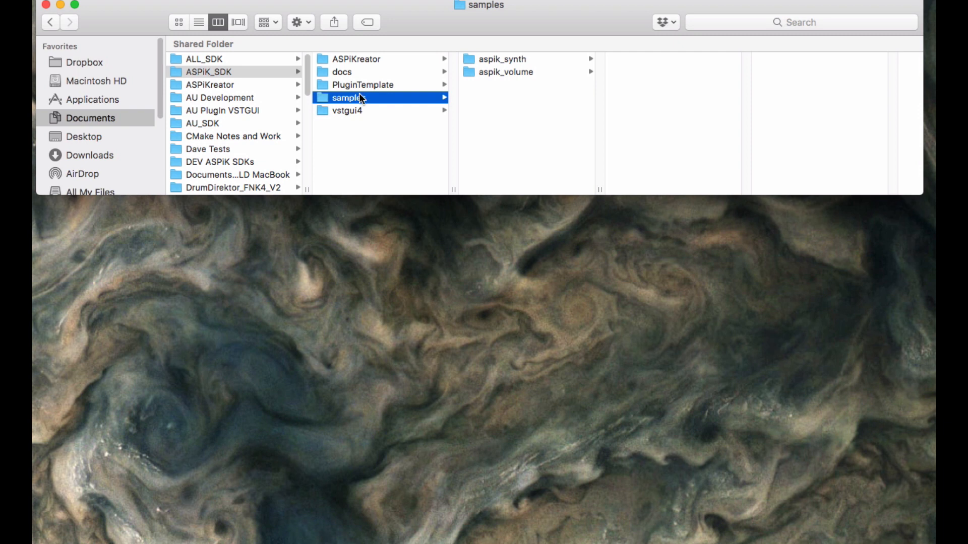
mouse_move(364, 59)
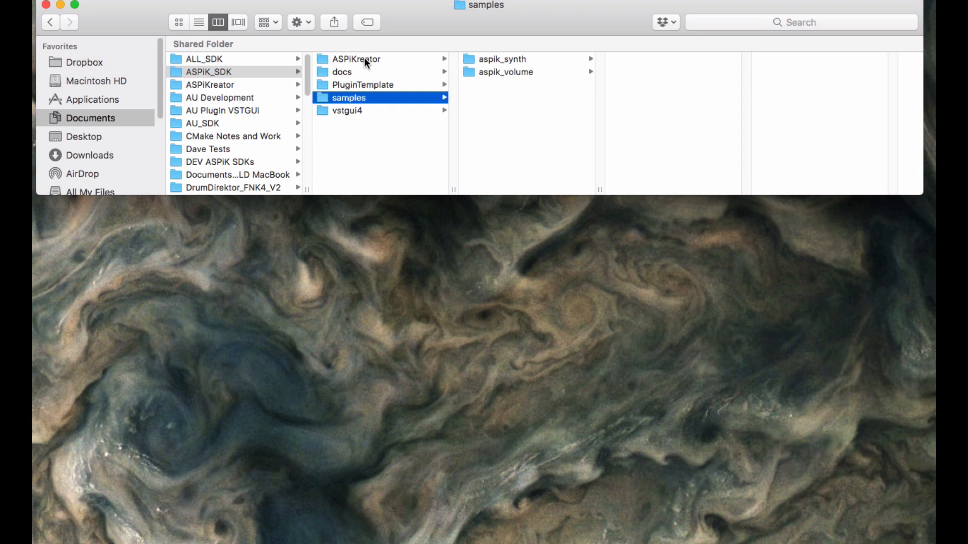
left_click(355, 58)
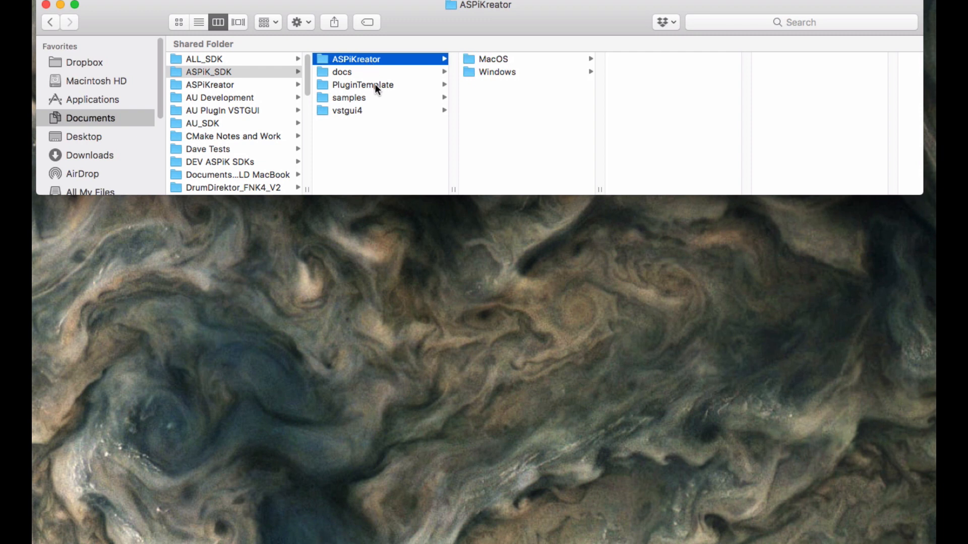
left_click(347, 110)
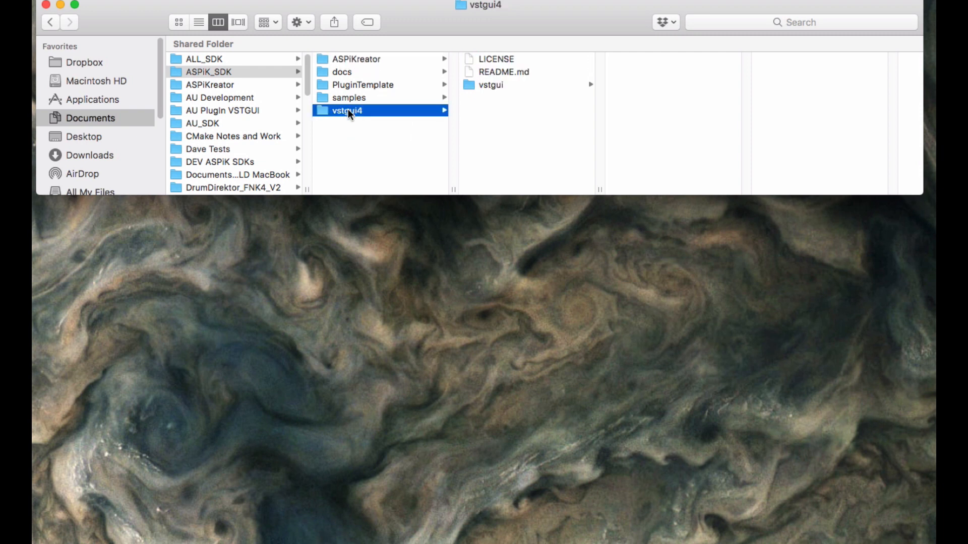
mouse_move(326, 118)
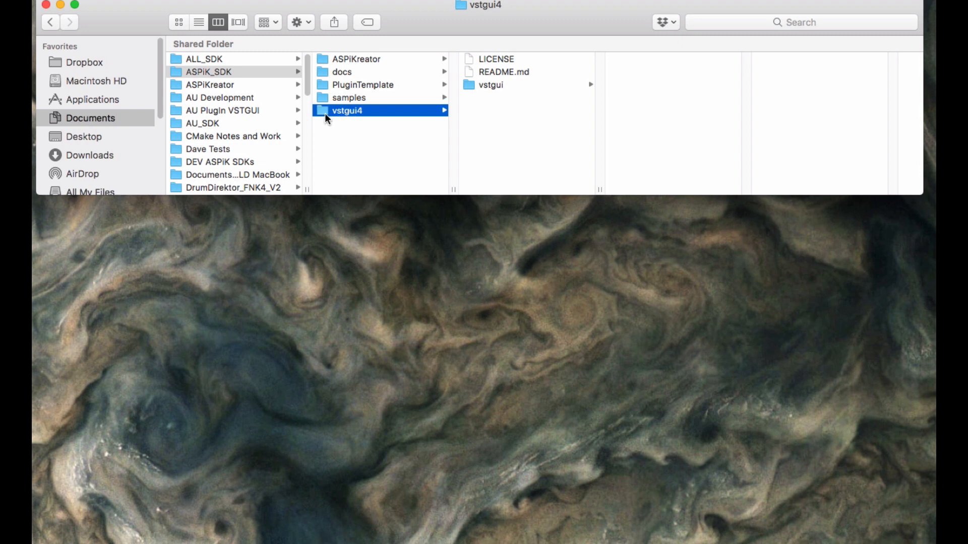
mouse_move(355, 116)
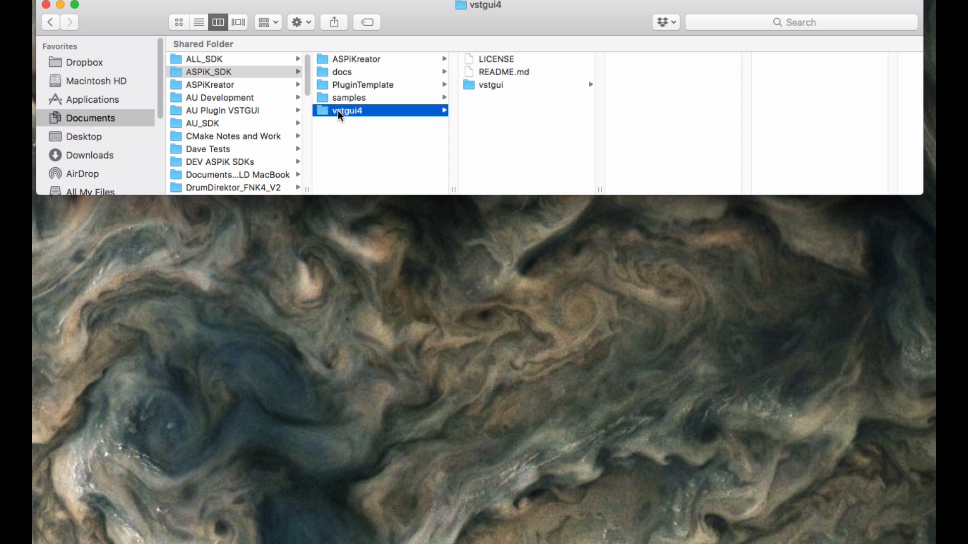
mouse_move(384, 115)
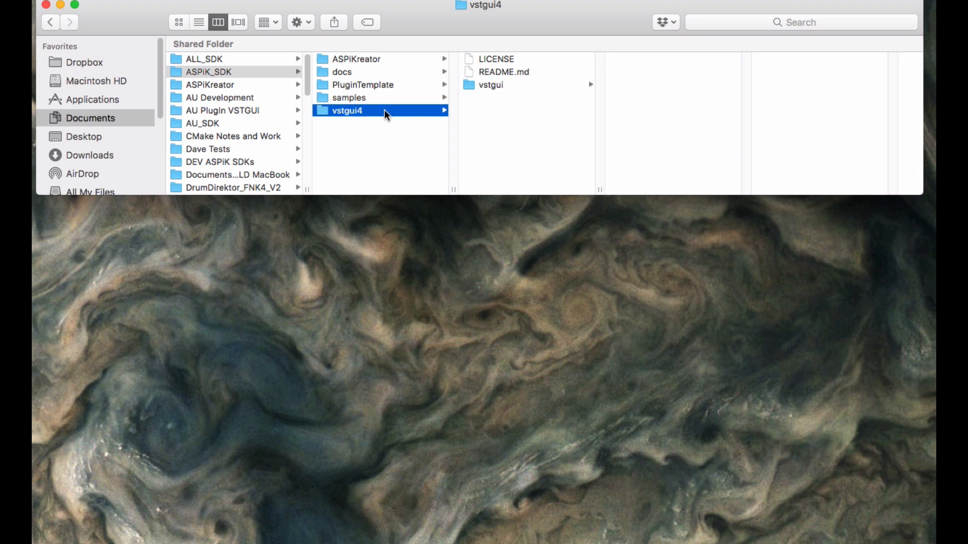
mouse_move(386, 116)
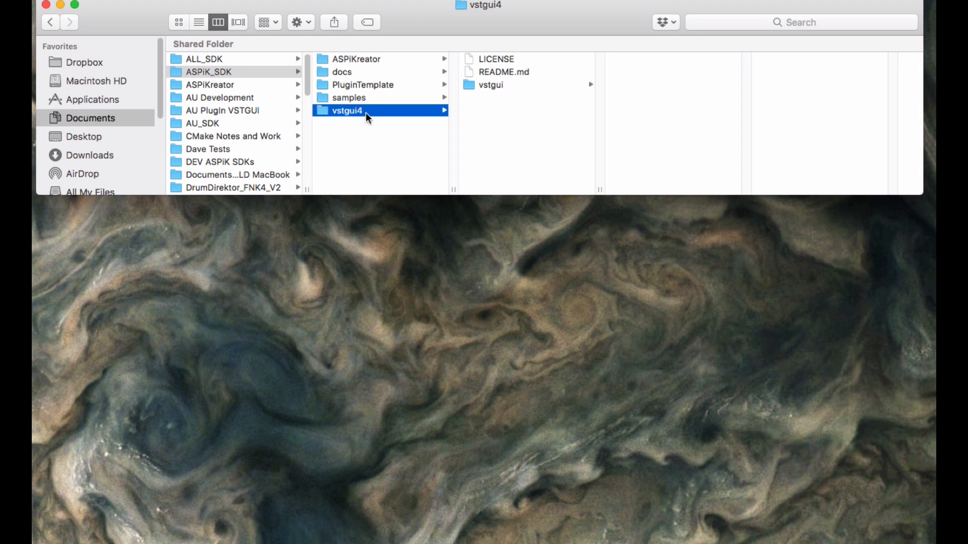
mouse_move(327, 121)
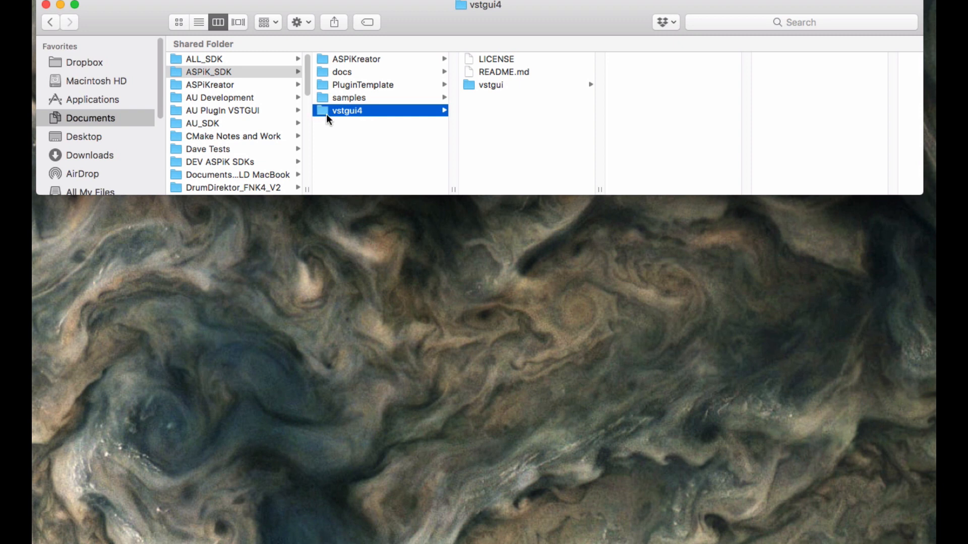
mouse_move(350, 121)
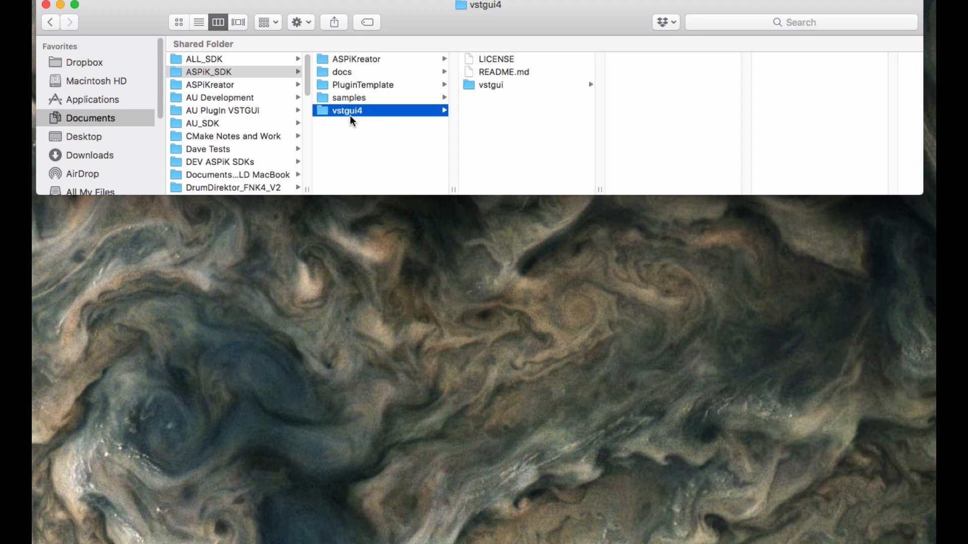
mouse_move(355, 117)
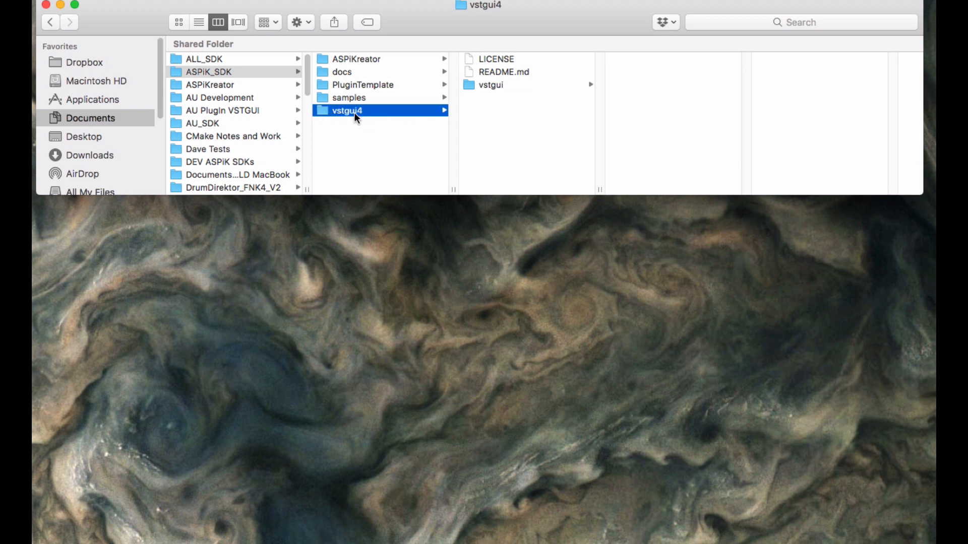
mouse_move(327, 127)
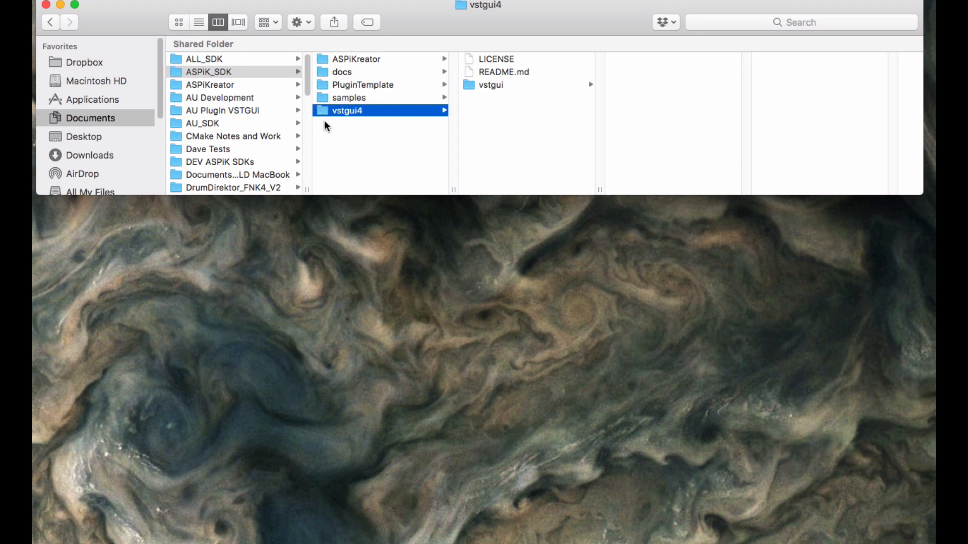
mouse_move(334, 55)
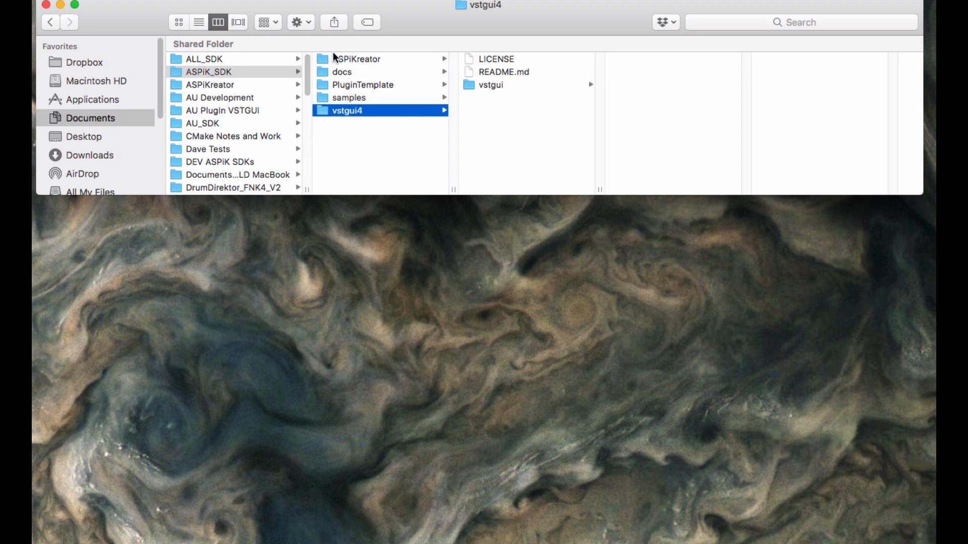
mouse_move(354, 115)
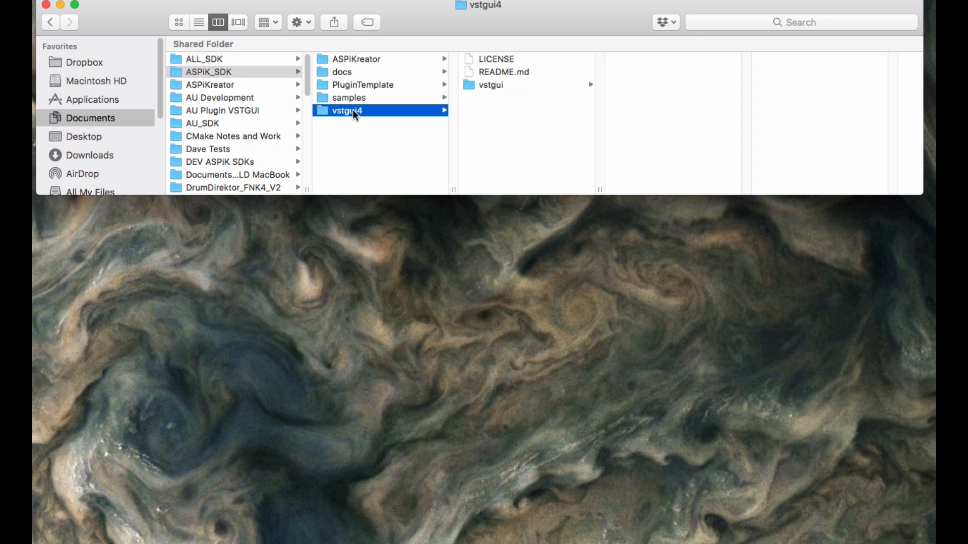
mouse_move(340, 72)
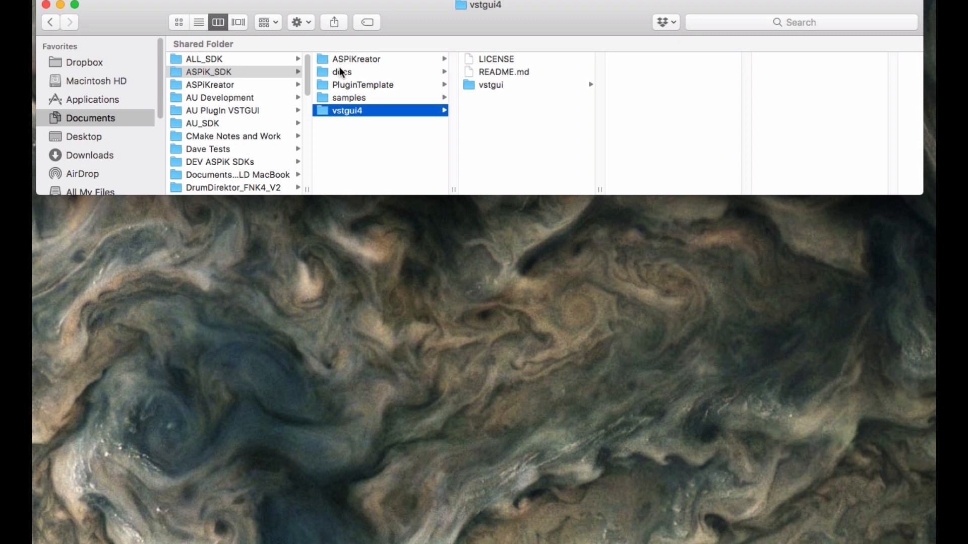
Return to ASPiKreator to show its MacOS and Windows subfolders
left_click(354, 59)
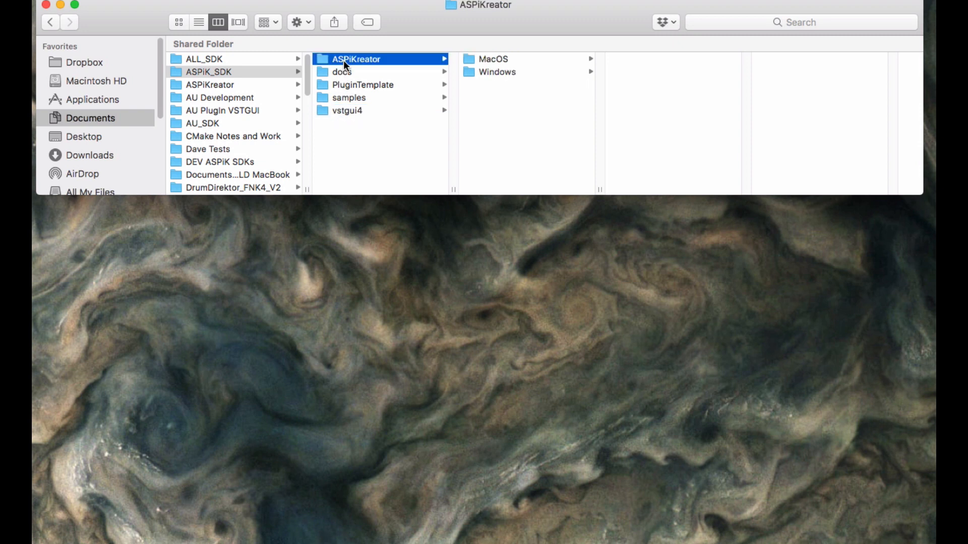
mouse_move(355, 79)
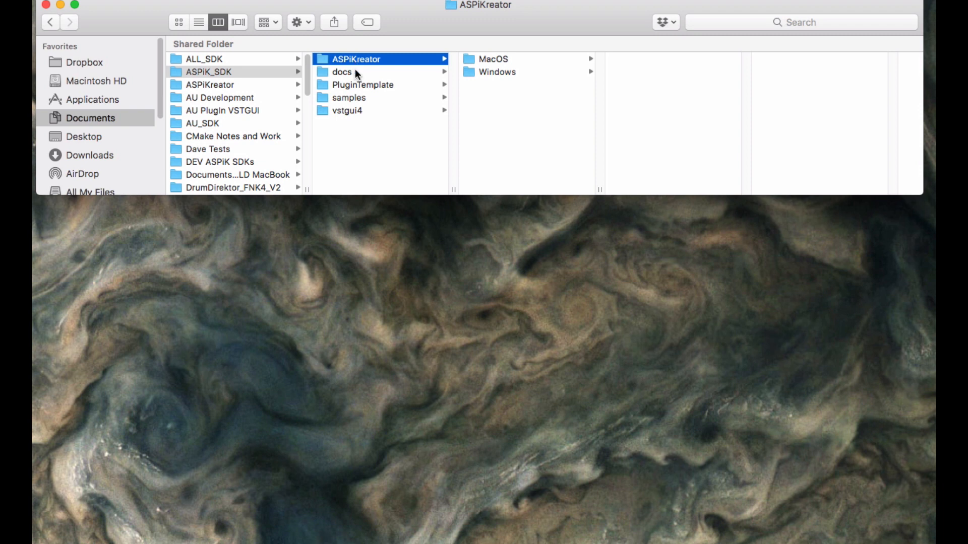
mouse_move(363, 112)
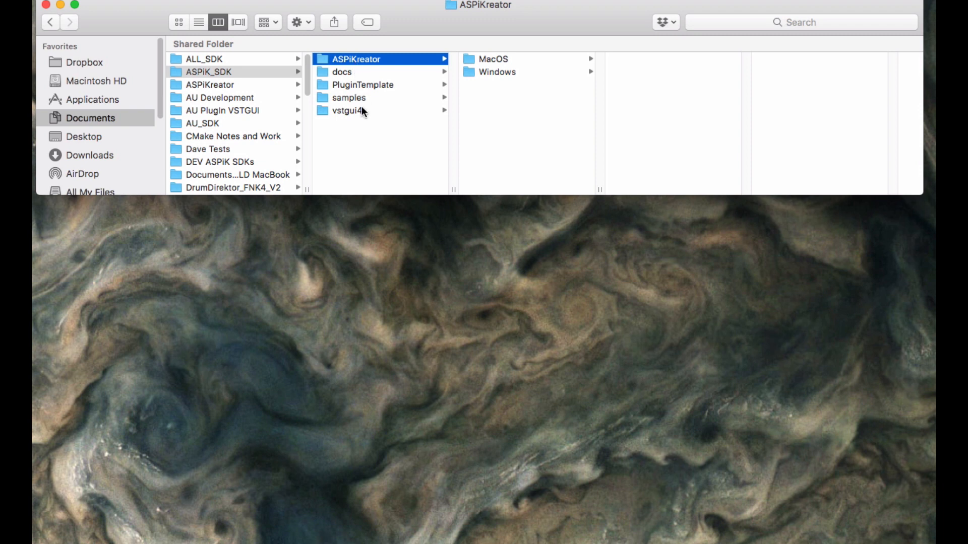
mouse_move(363, 118)
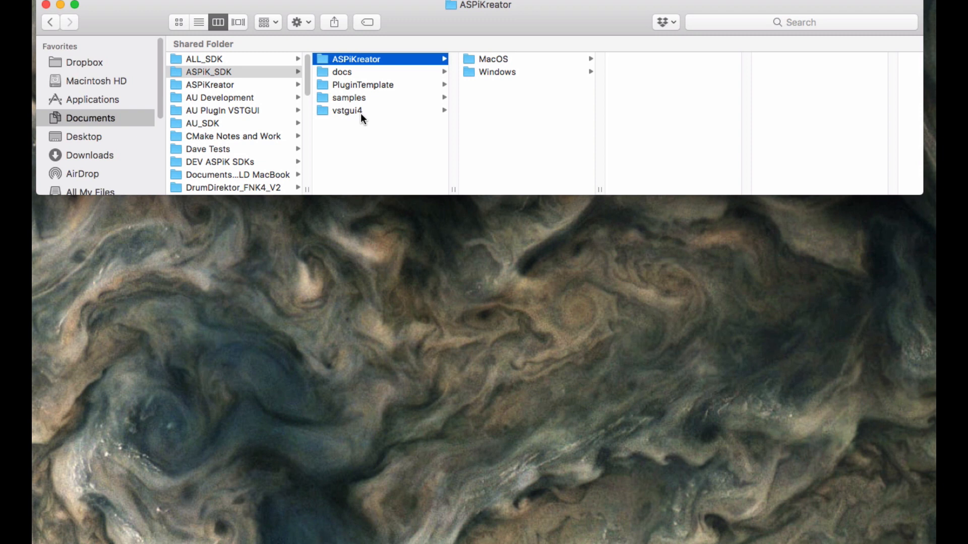
mouse_move(365, 113)
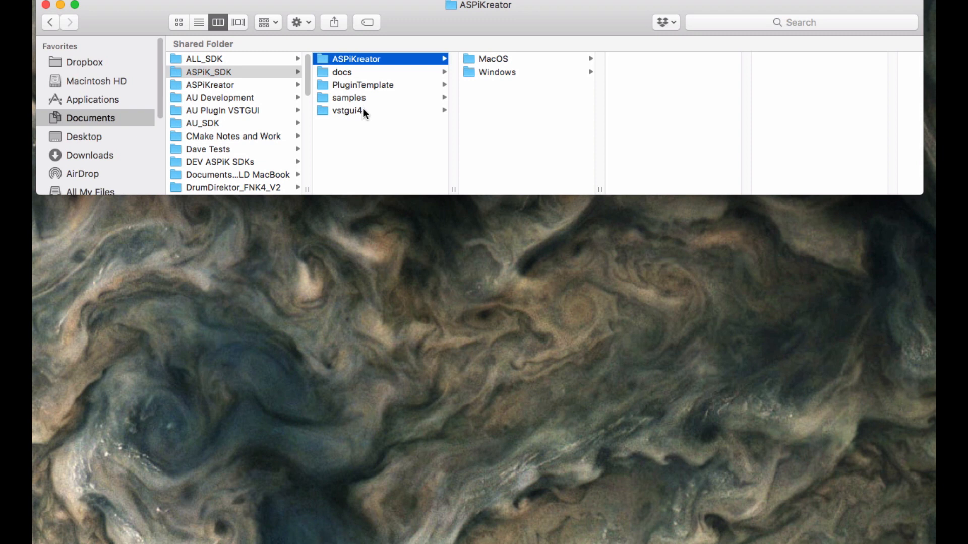
mouse_move(357, 113)
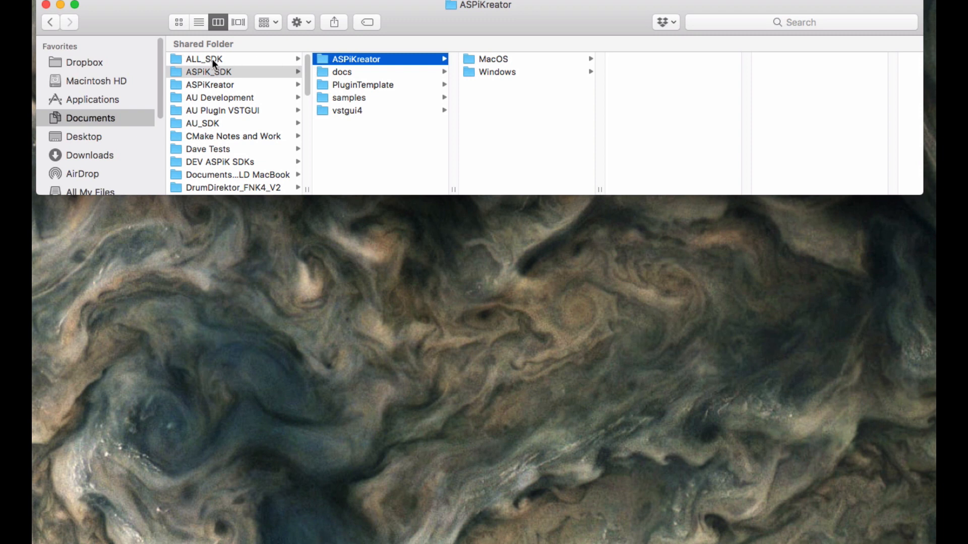
List ALL_SDK's AAX_SDK, AU_SDK, myprojects and VST_SDK, then open VST_SDK
left_click(204, 58)
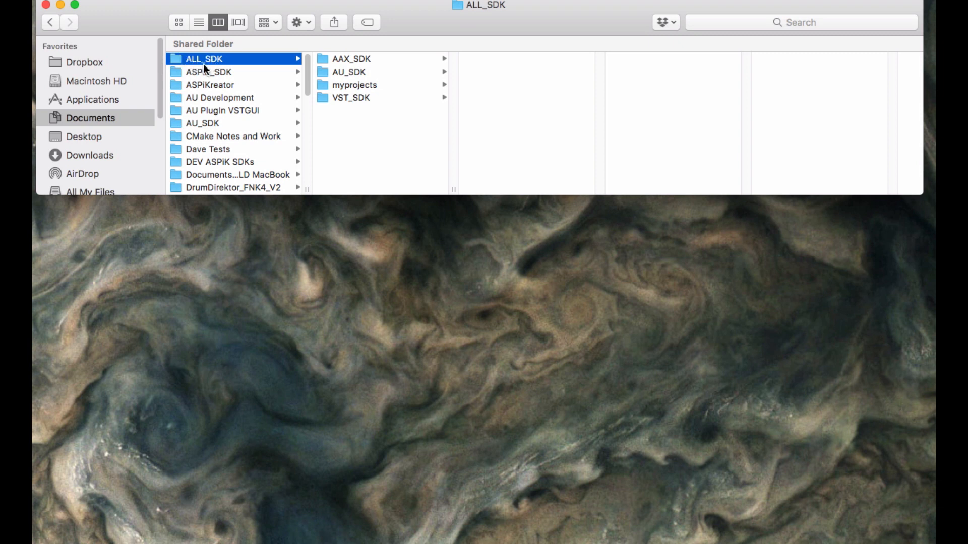
mouse_move(293, 80)
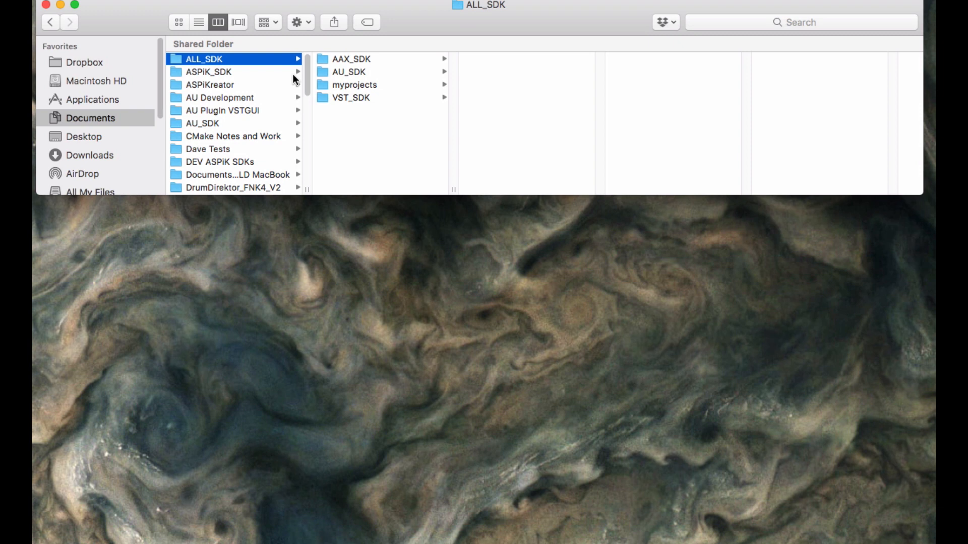
mouse_move(220, 67)
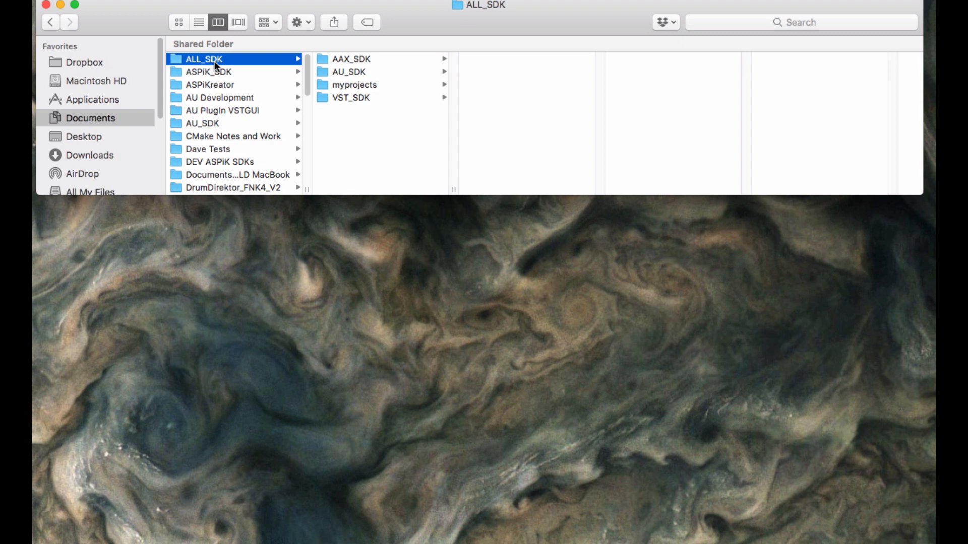
mouse_move(216, 65)
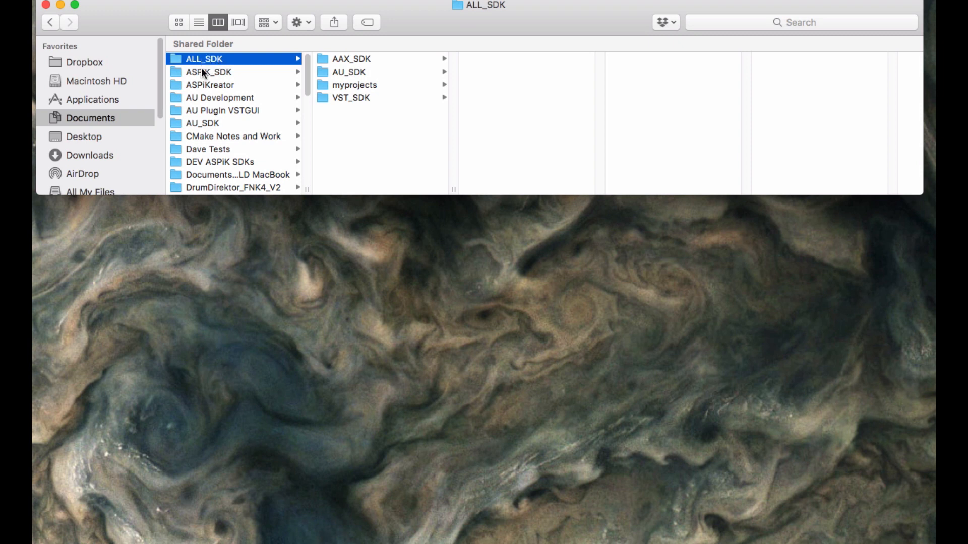
mouse_move(330, 67)
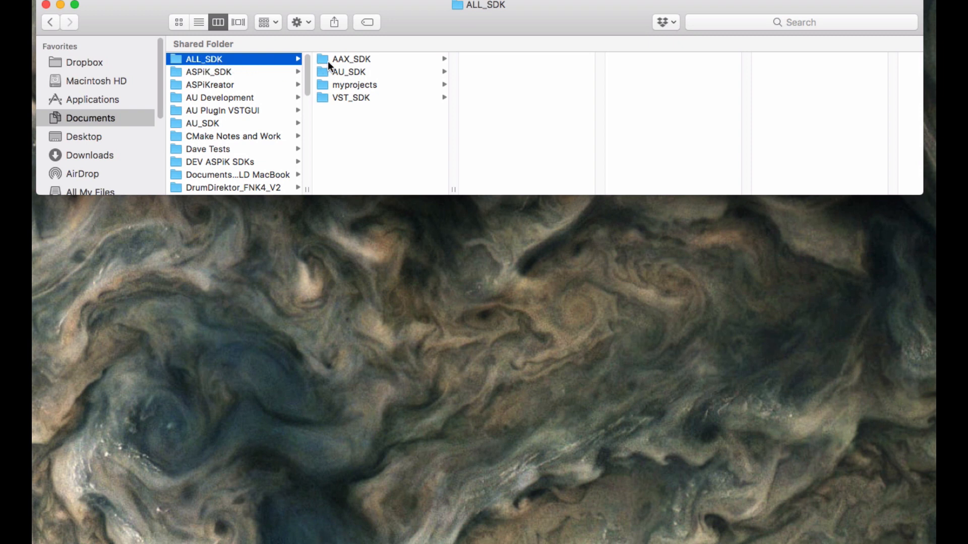
mouse_move(350, 88)
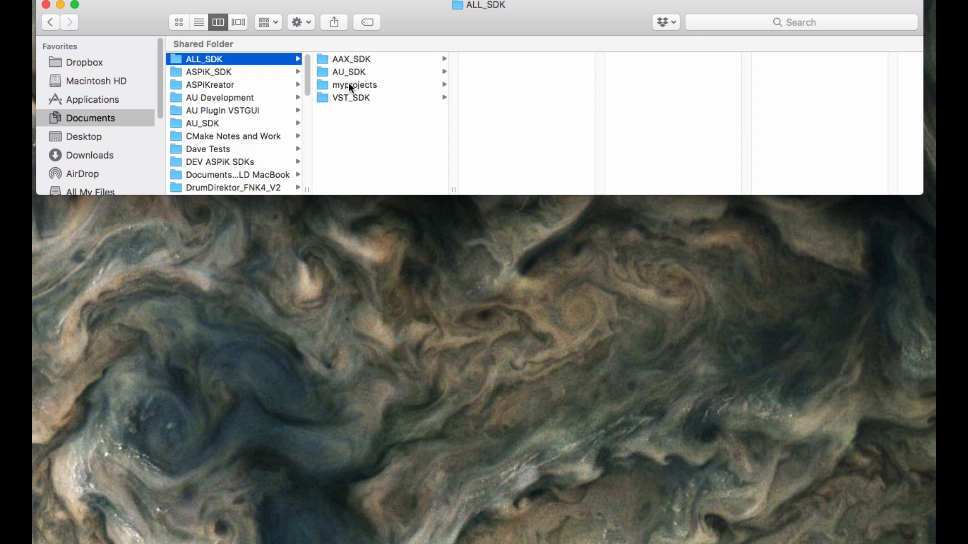
mouse_move(350, 94)
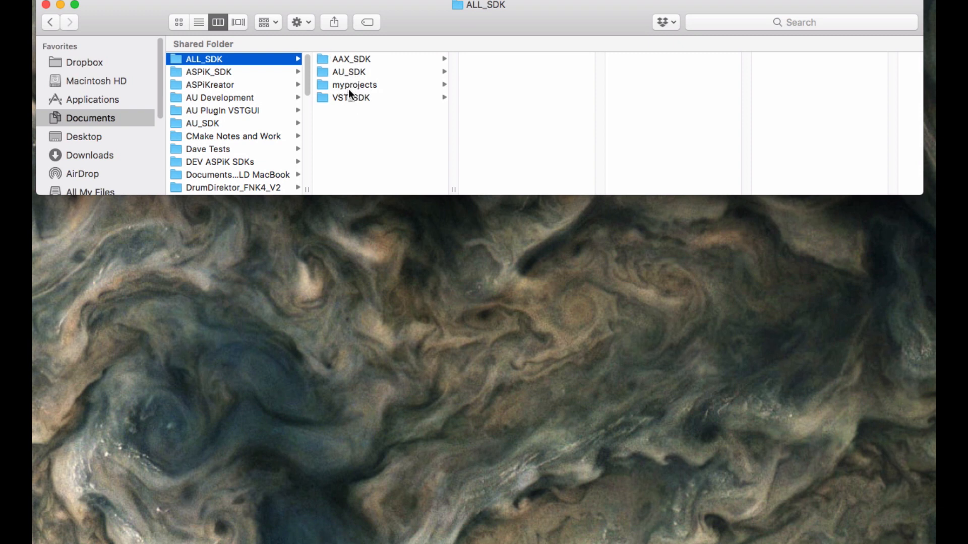
mouse_move(311, 102)
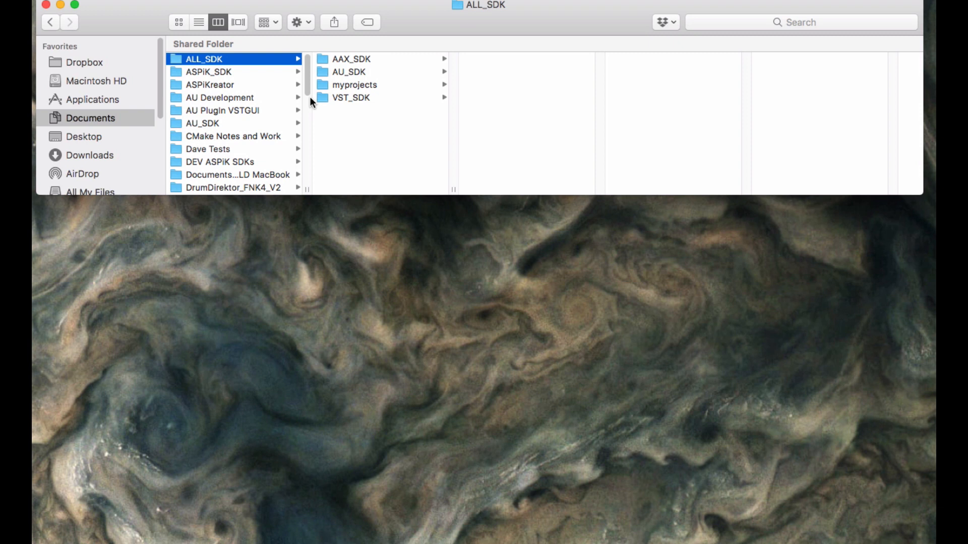
mouse_move(345, 59)
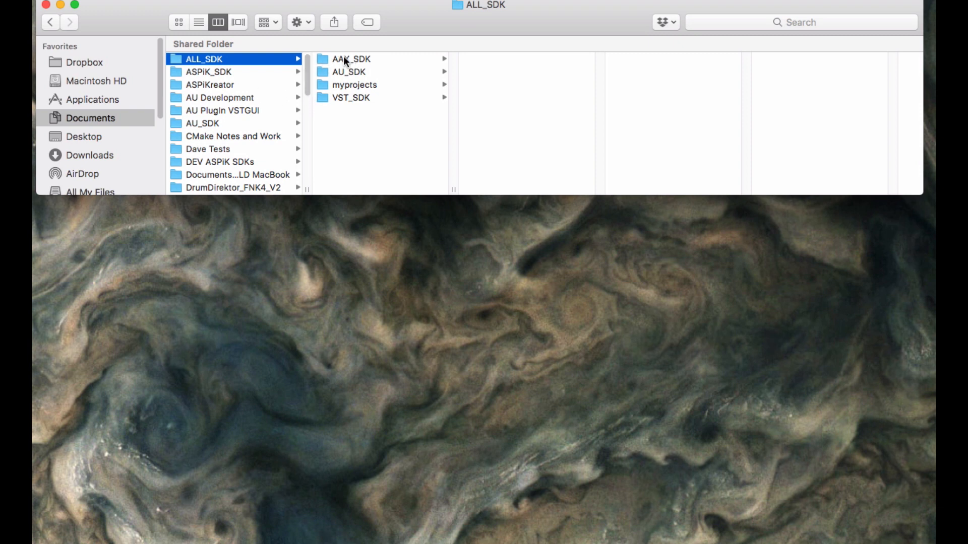
left_click(350, 97)
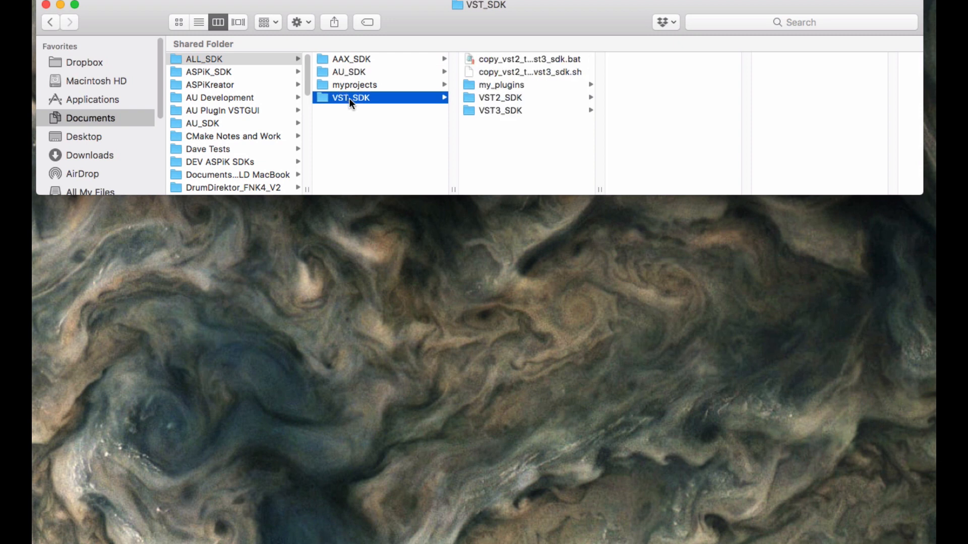
mouse_move(318, 113)
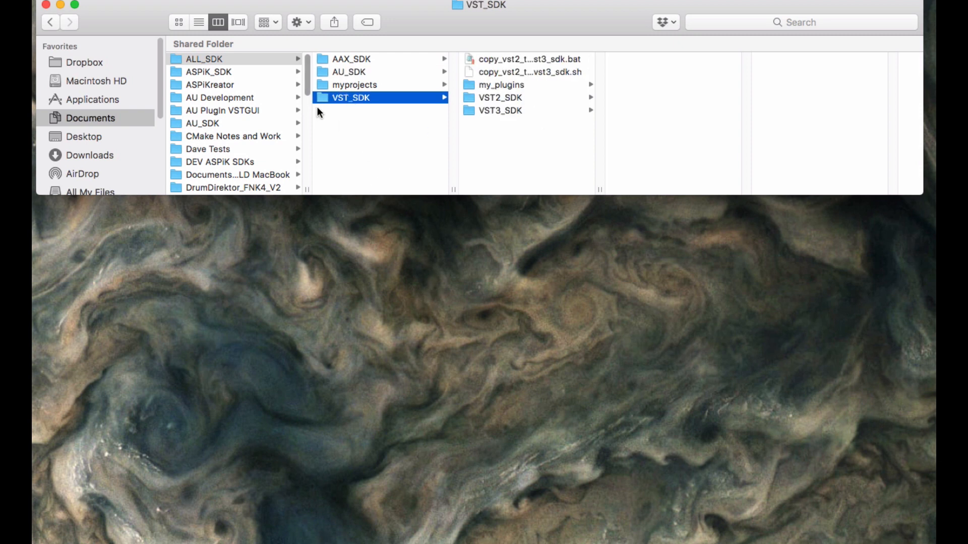
mouse_move(345, 105)
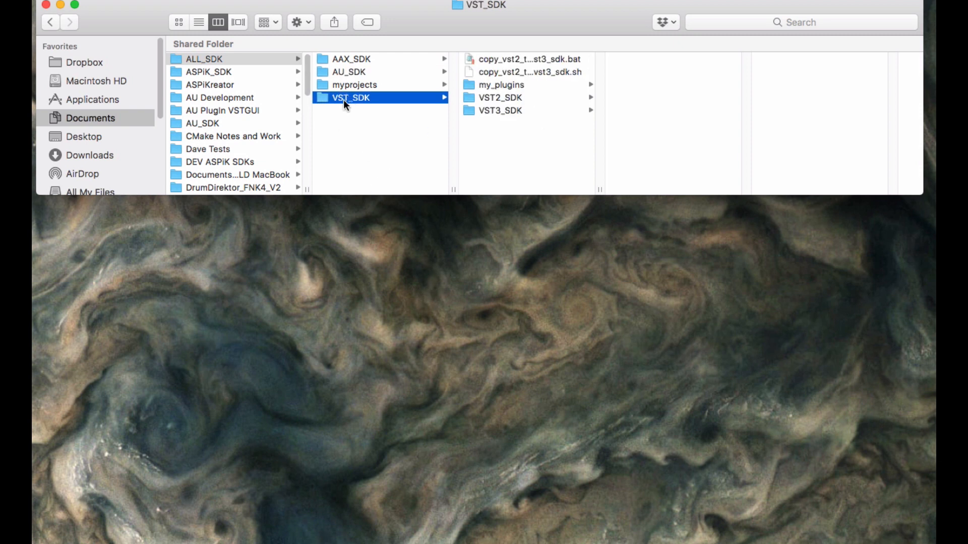
mouse_move(387, 105)
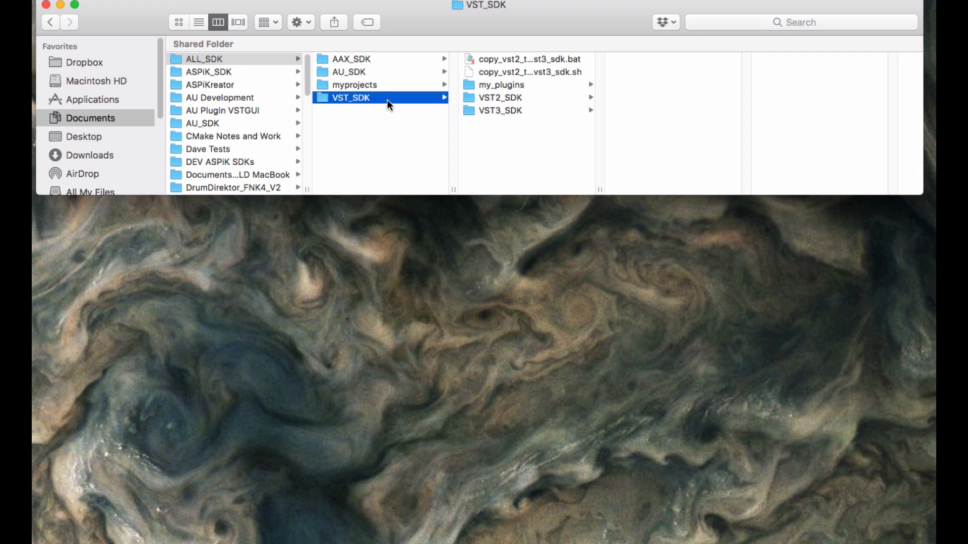
mouse_move(353, 101)
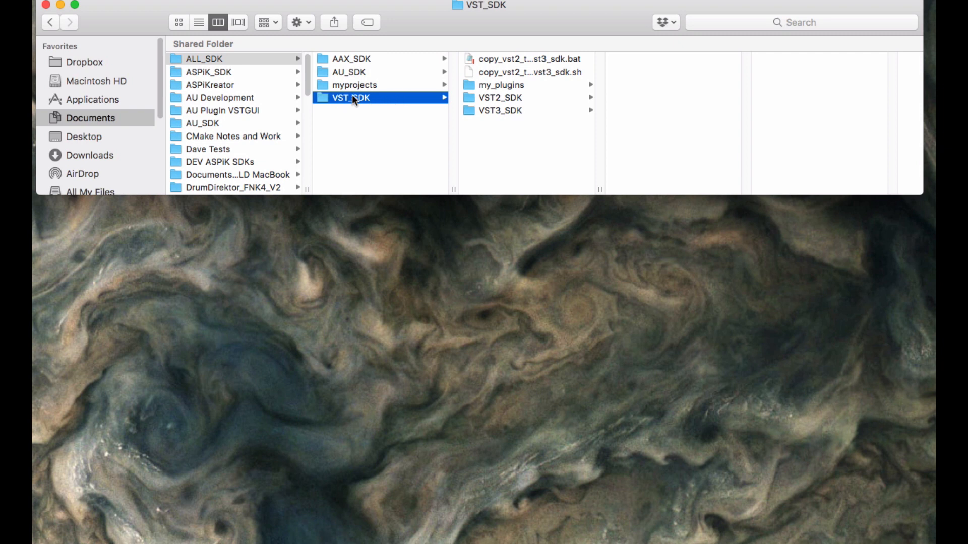
mouse_move(354, 106)
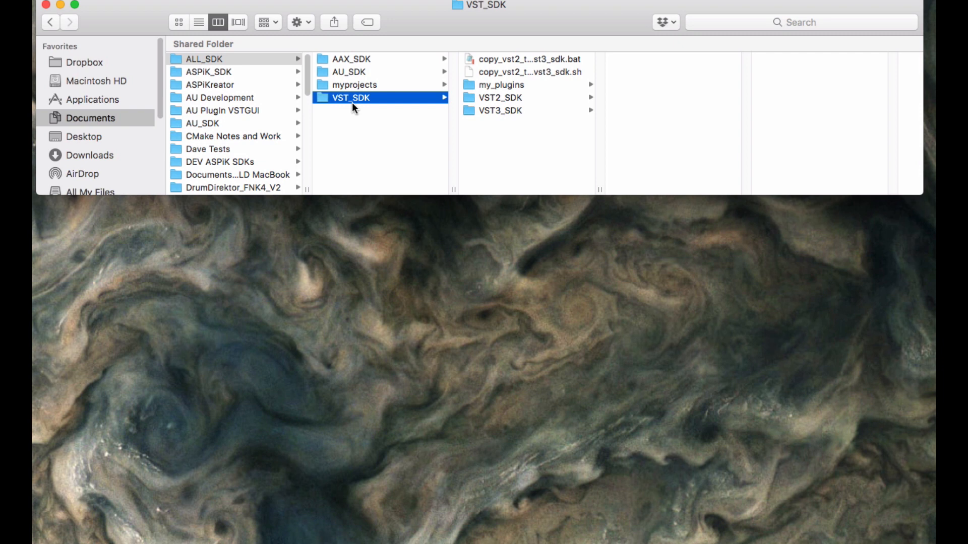
mouse_move(478, 99)
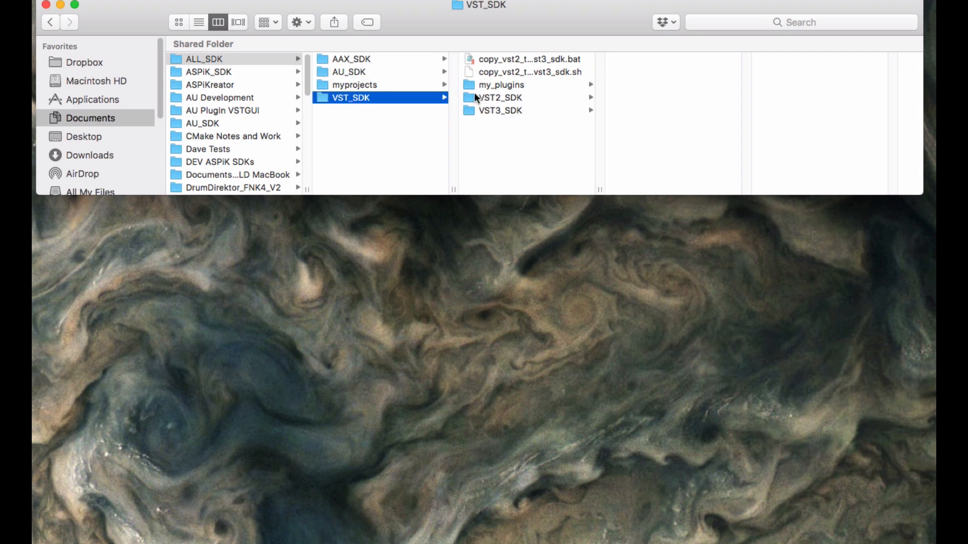
mouse_move(343, 77)
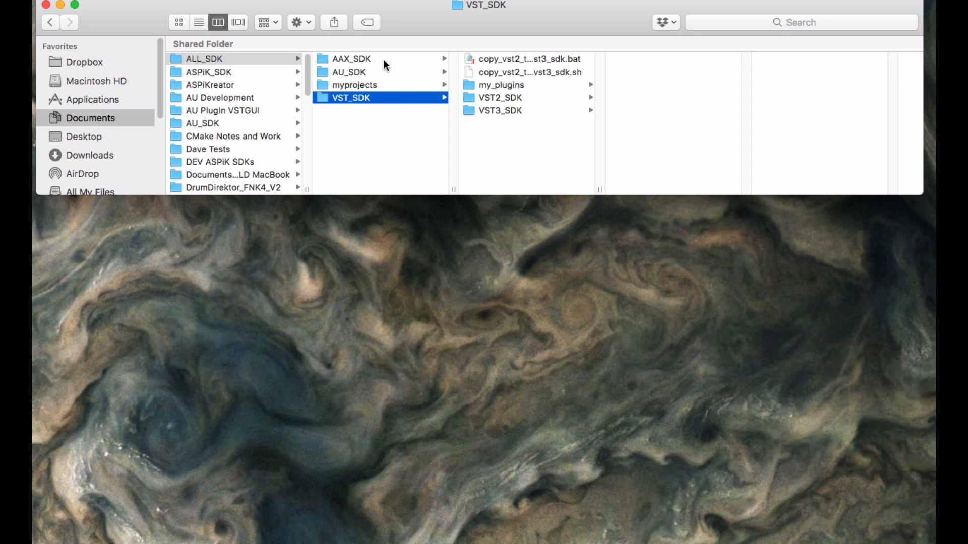
Peek into my_plugins and both copy scripts, ending on VST3_SDK's contents
left_click(500, 85)
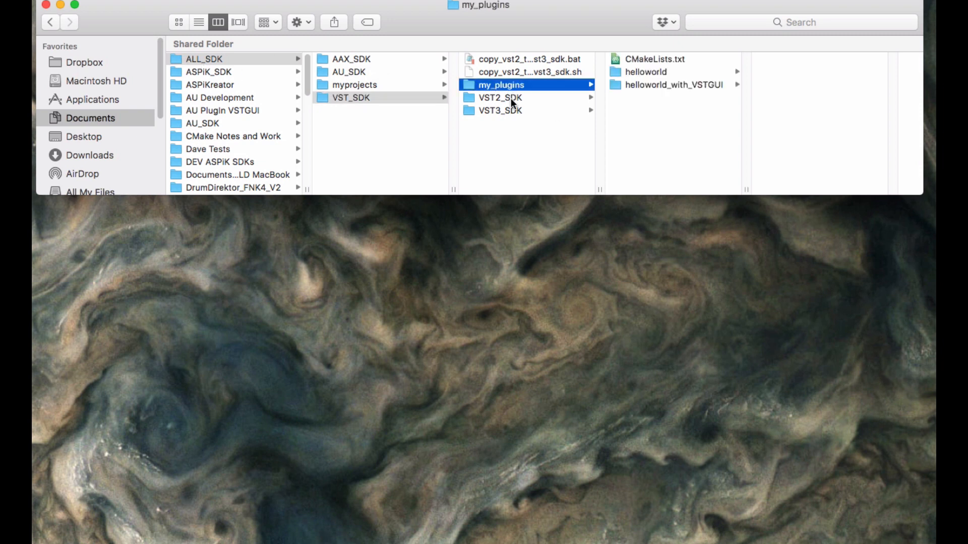
left_click(500, 110)
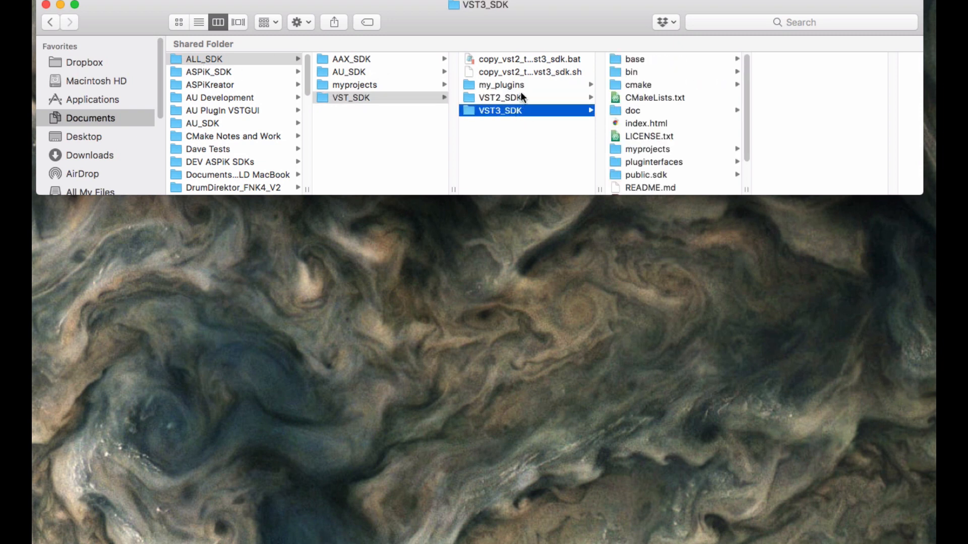
left_click(527, 58)
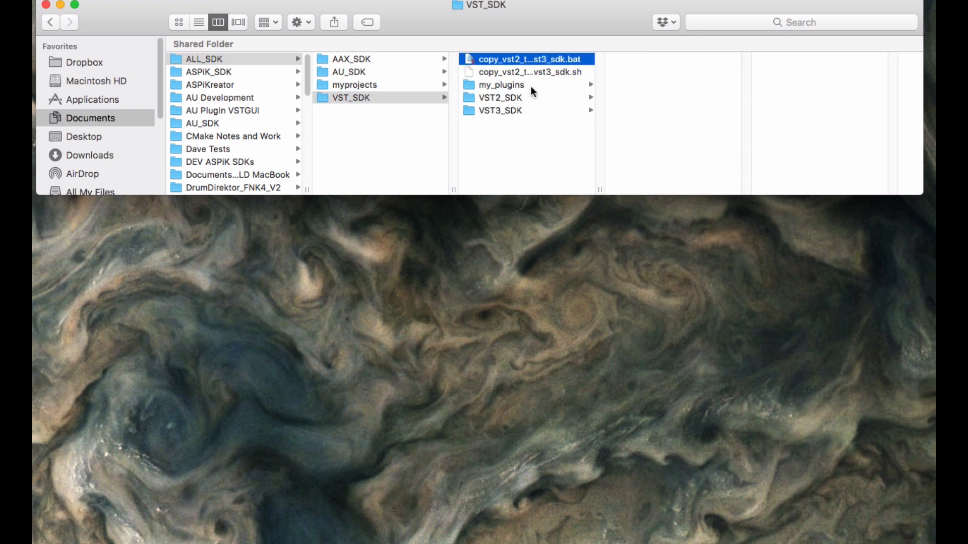
mouse_move(543, 79)
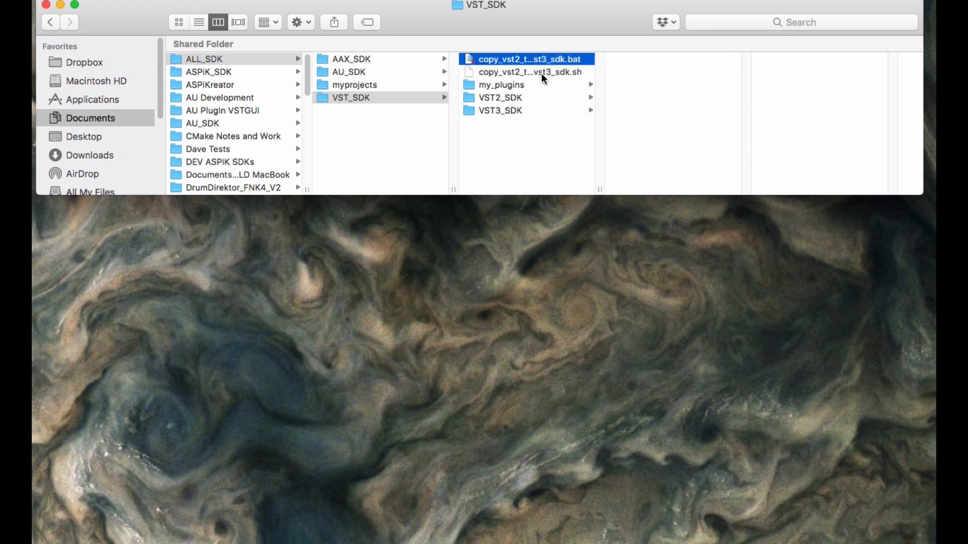
left_click(525, 71)
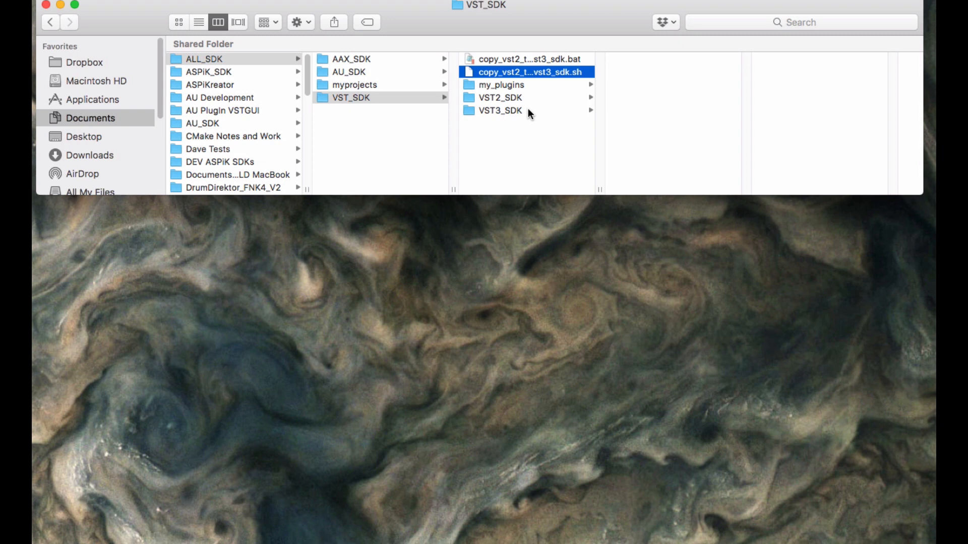
left_click(497, 110)
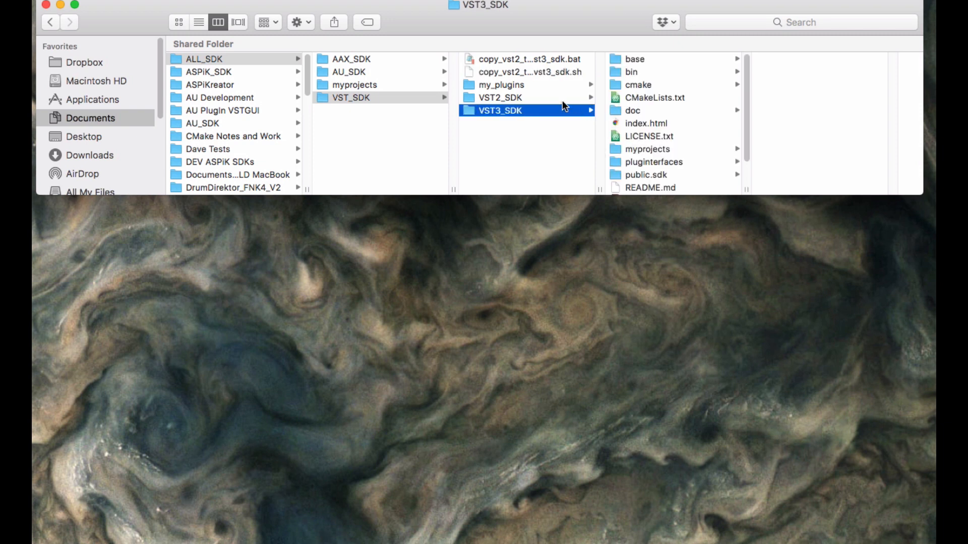
Open VST3_SDK's myprojects and look into vstgui4 and ReverbTanker
left_click(647, 148)
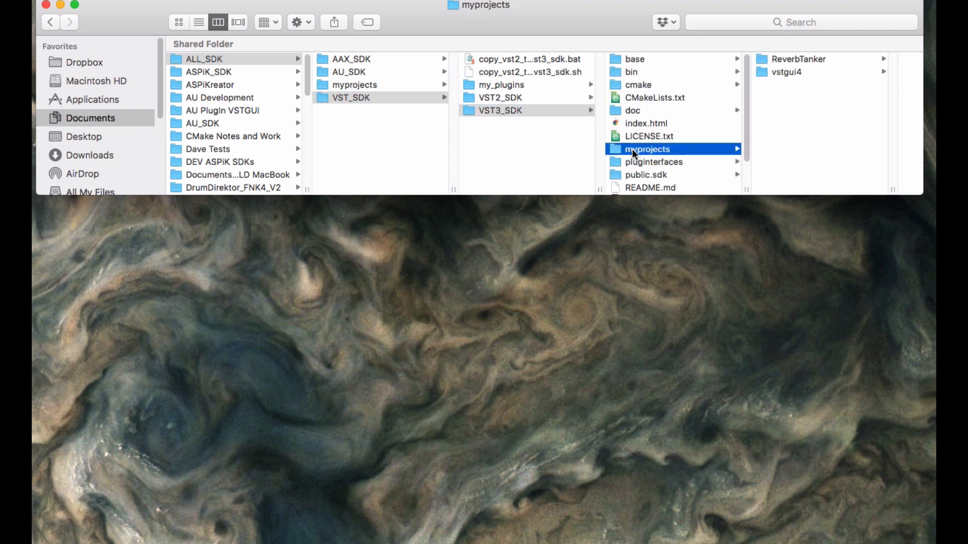
left_click(500, 110)
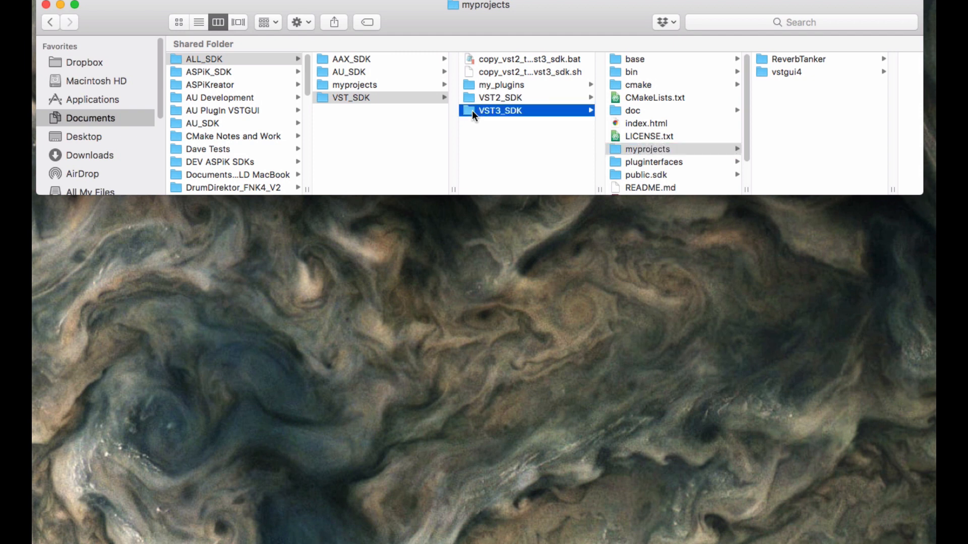
left_click(498, 110)
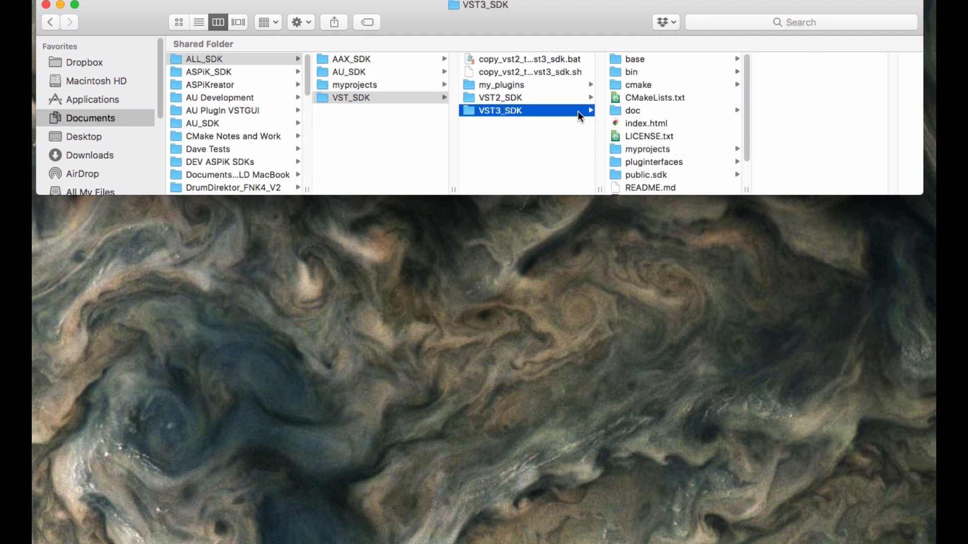
left_click(647, 149)
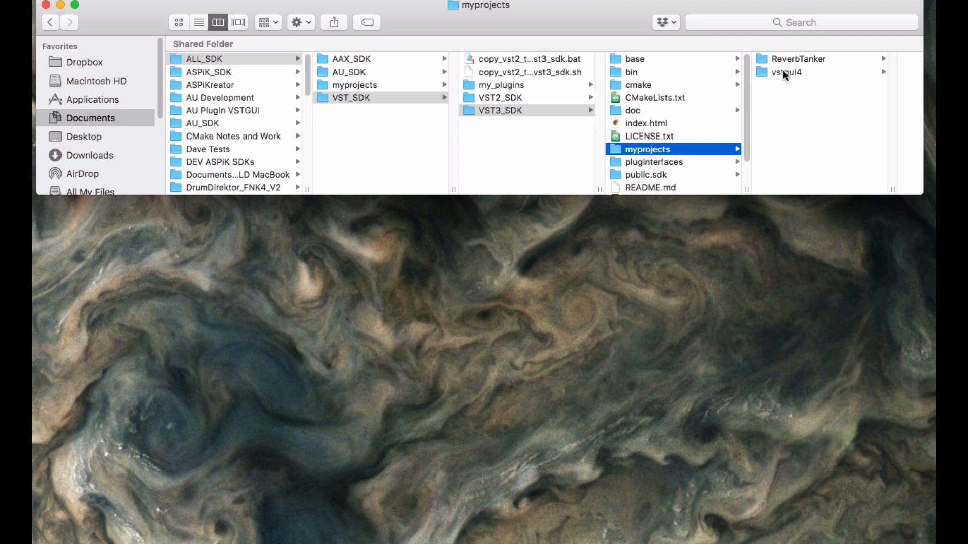
left_click(783, 71)
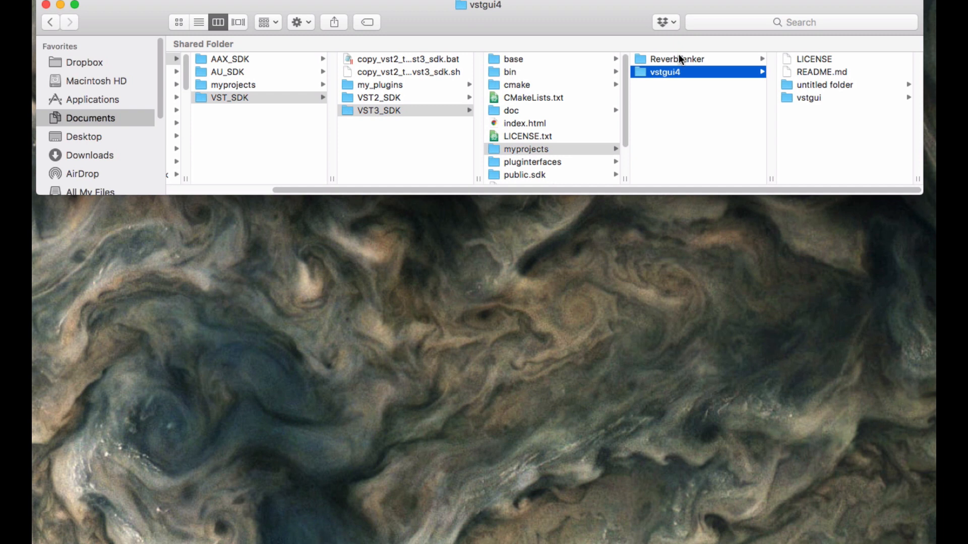
left_click(677, 58)
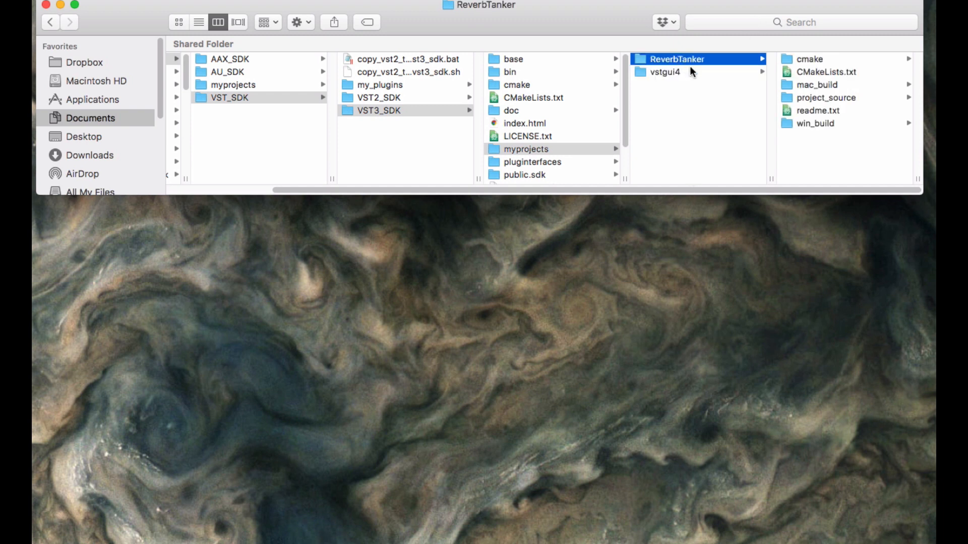
mouse_move(442, 156)
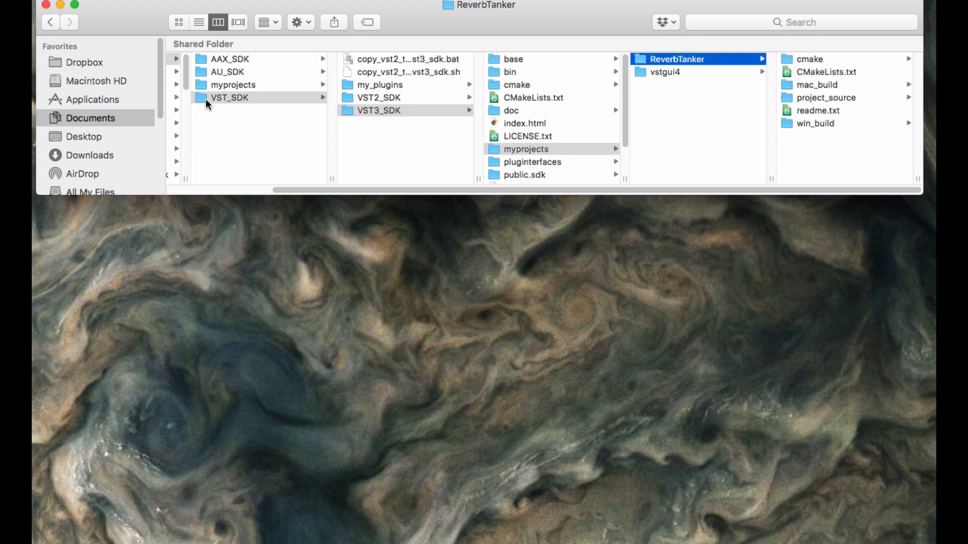
Show vstgui4's contents again, then list AAX_SDK's Documentation, ExamplePlugIns and Libs
left_click(526, 149)
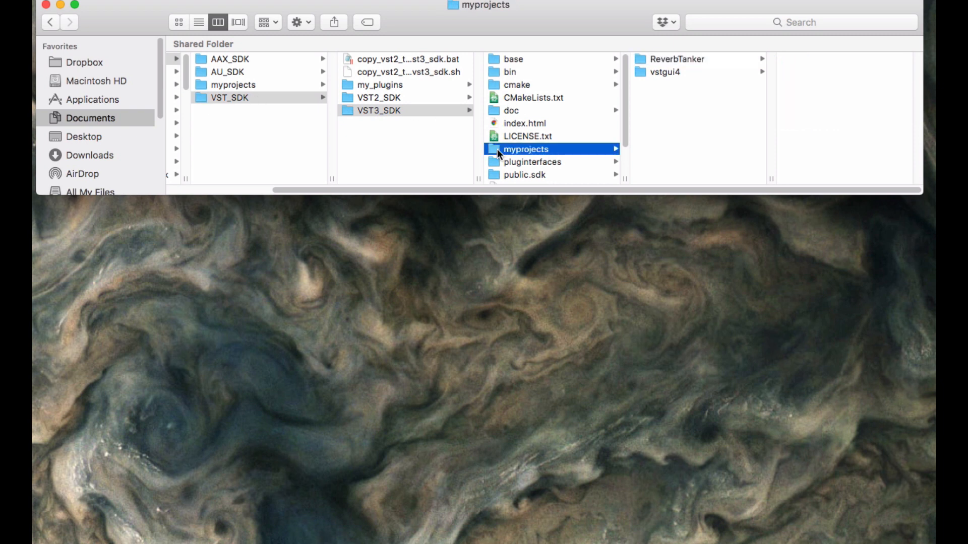
mouse_move(527, 150)
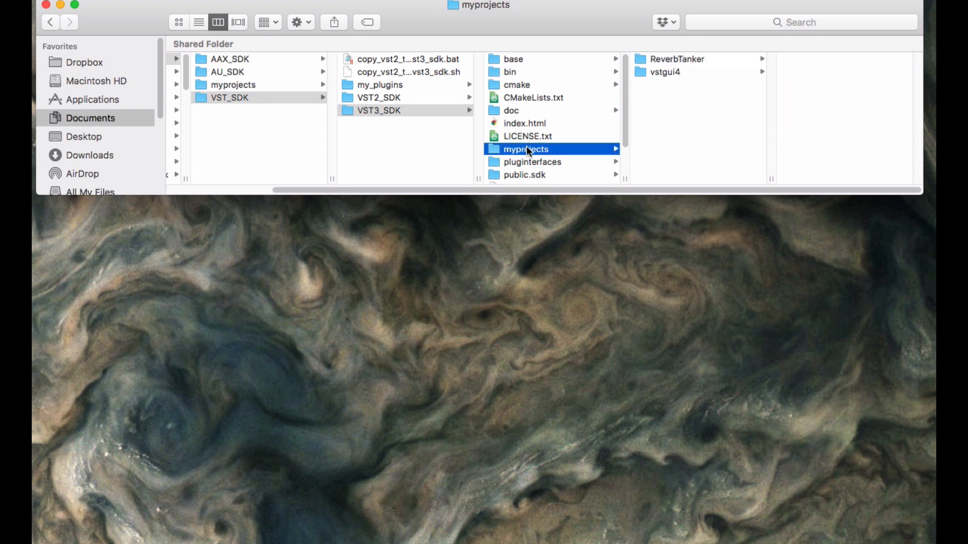
mouse_move(684, 58)
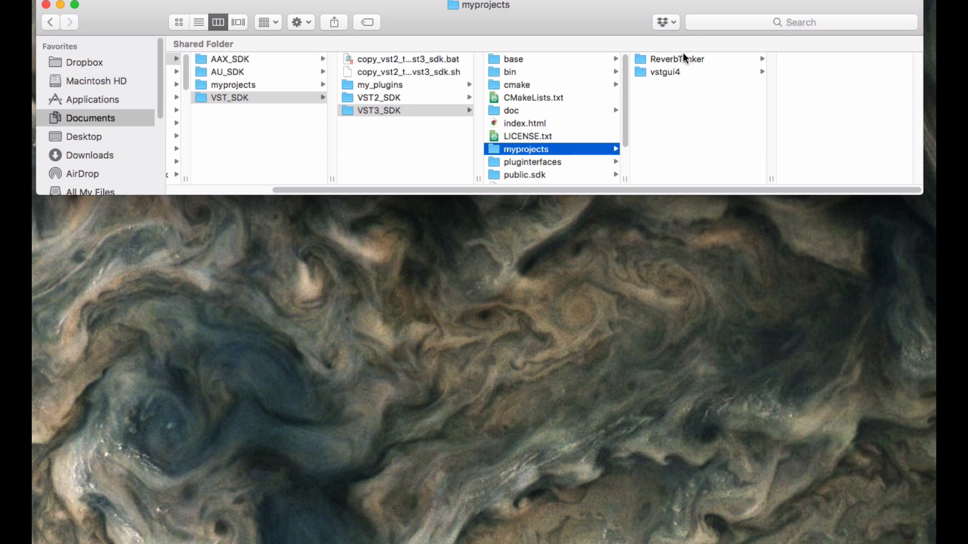
left_click(664, 71)
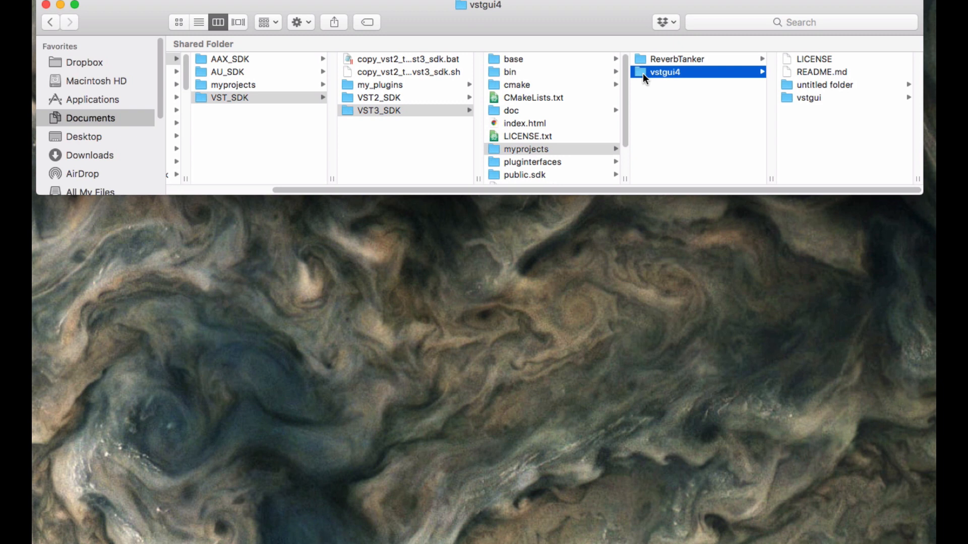
left_click(526, 149)
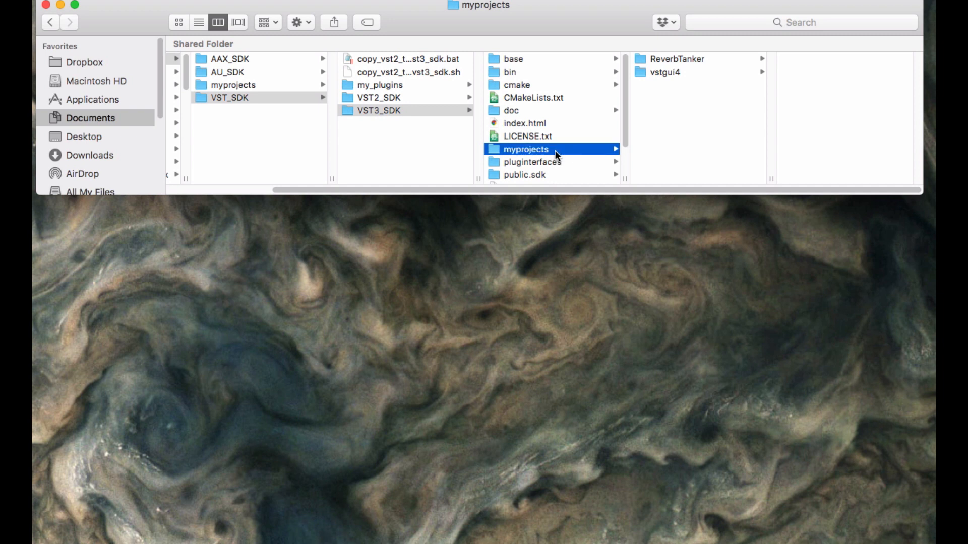
mouse_move(520, 152)
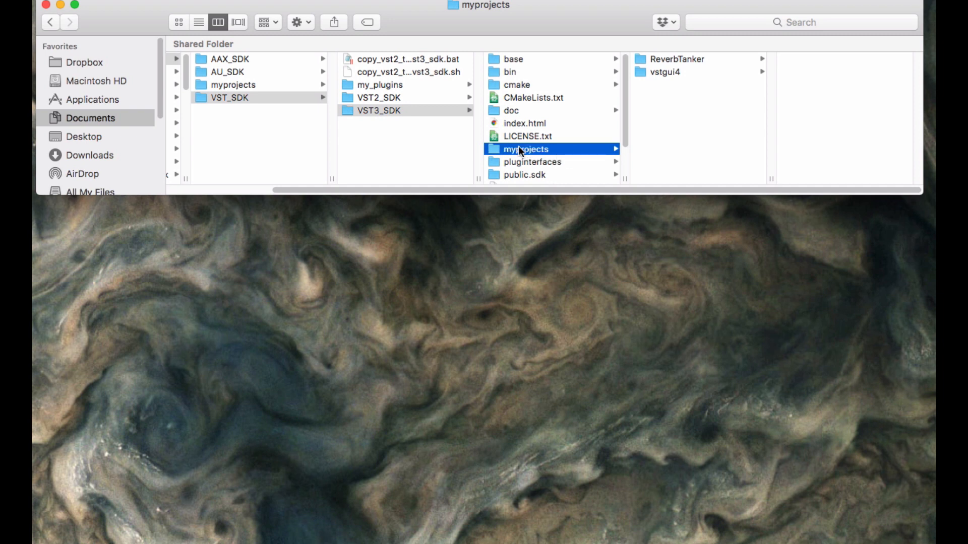
mouse_move(652, 107)
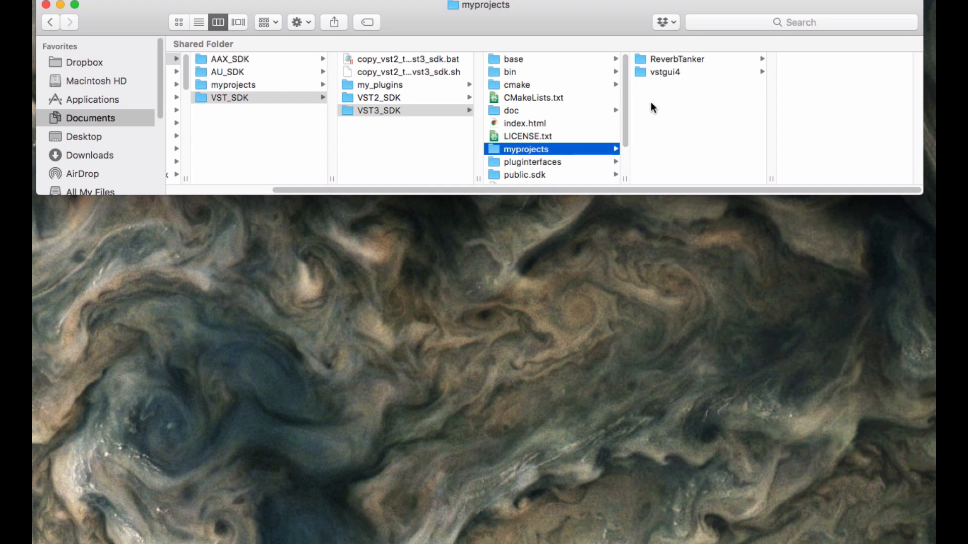
left_click(677, 72)
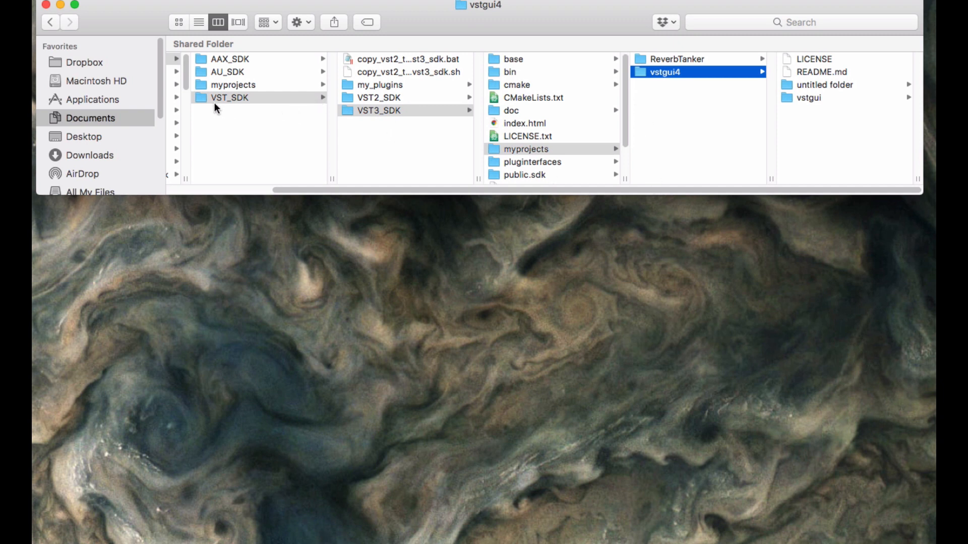
left_click(229, 59)
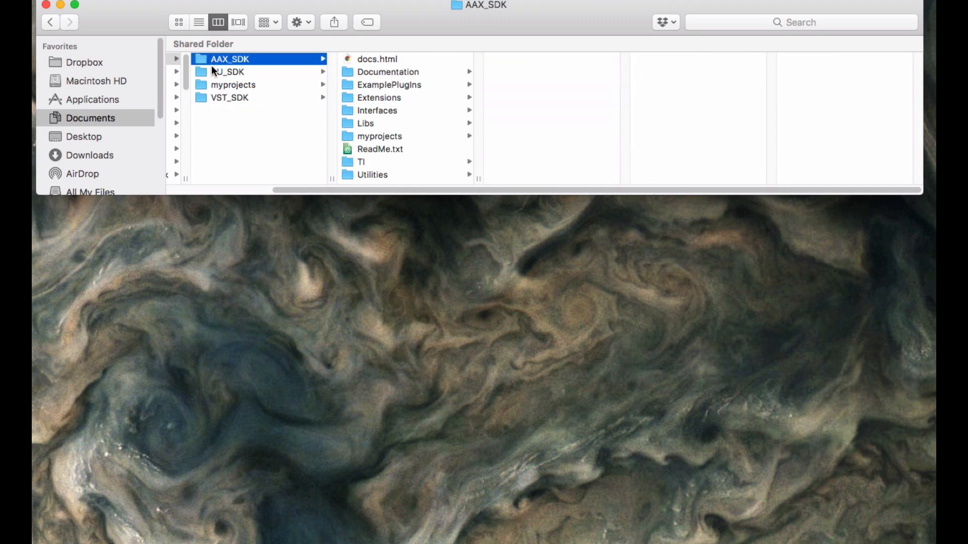
mouse_move(245, 66)
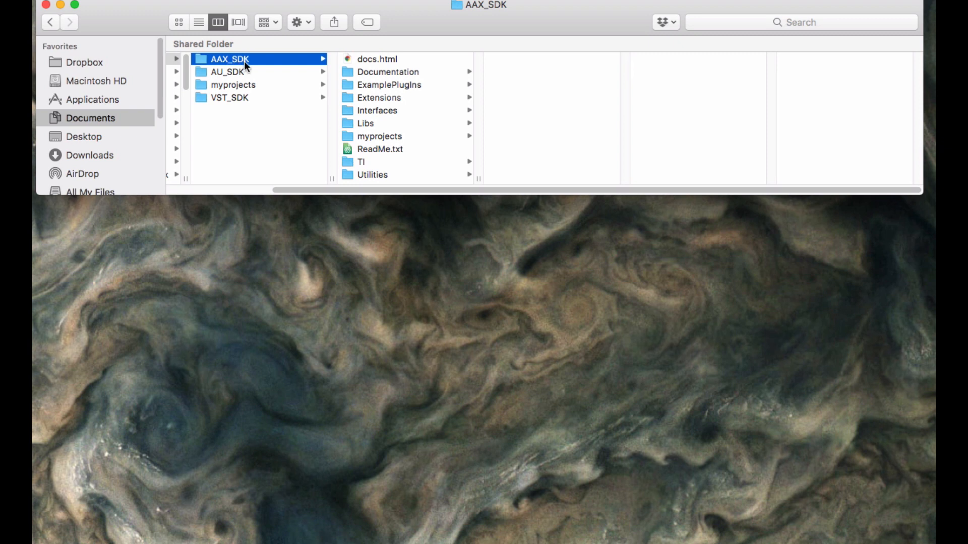
mouse_move(263, 58)
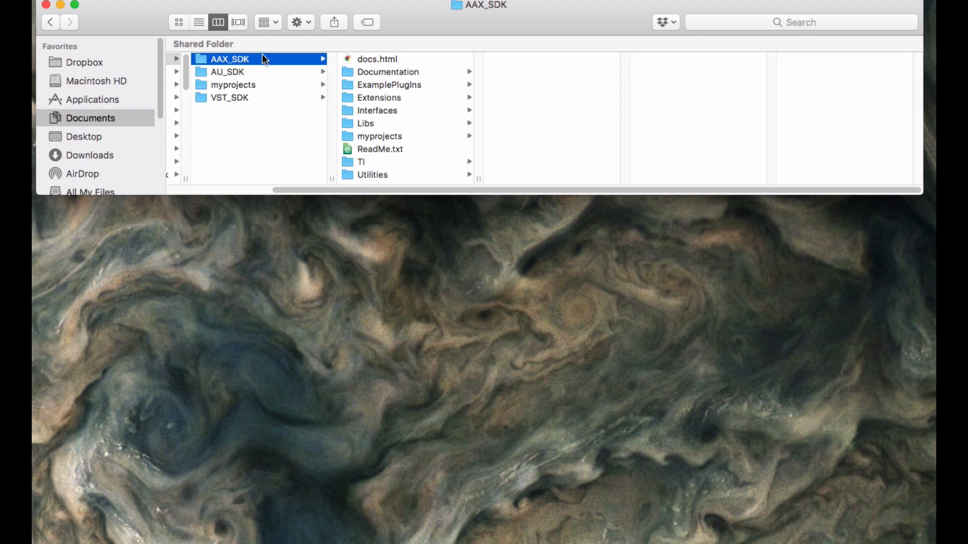
mouse_move(257, 85)
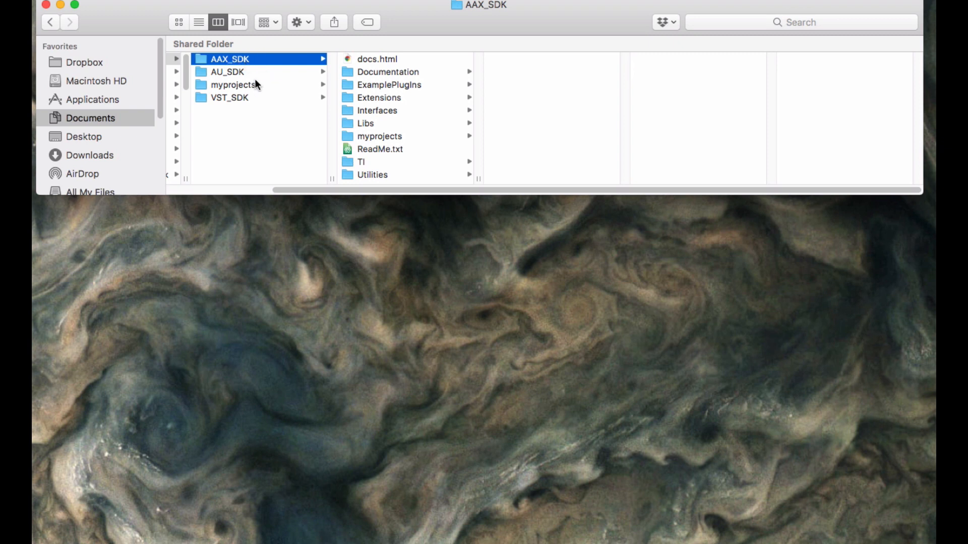
mouse_move(252, 62)
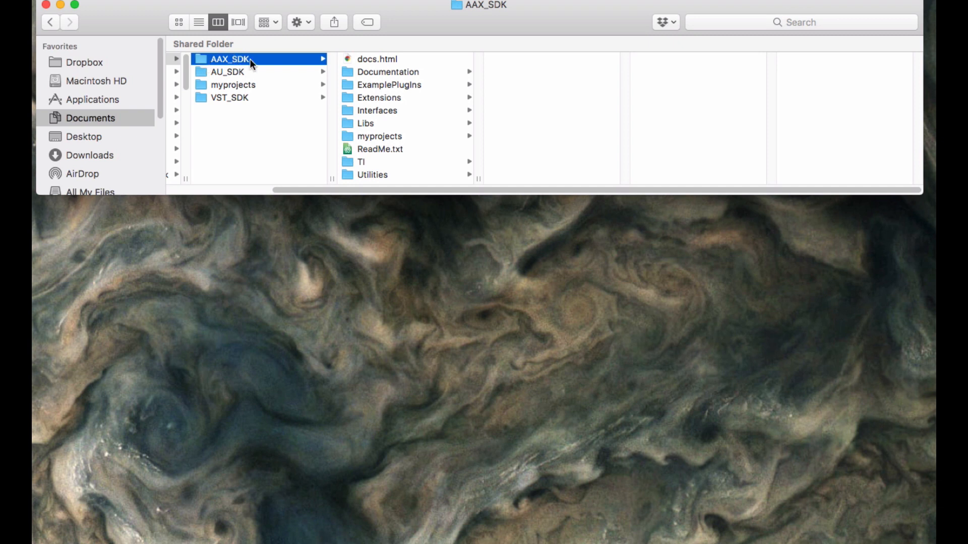
mouse_move(241, 64)
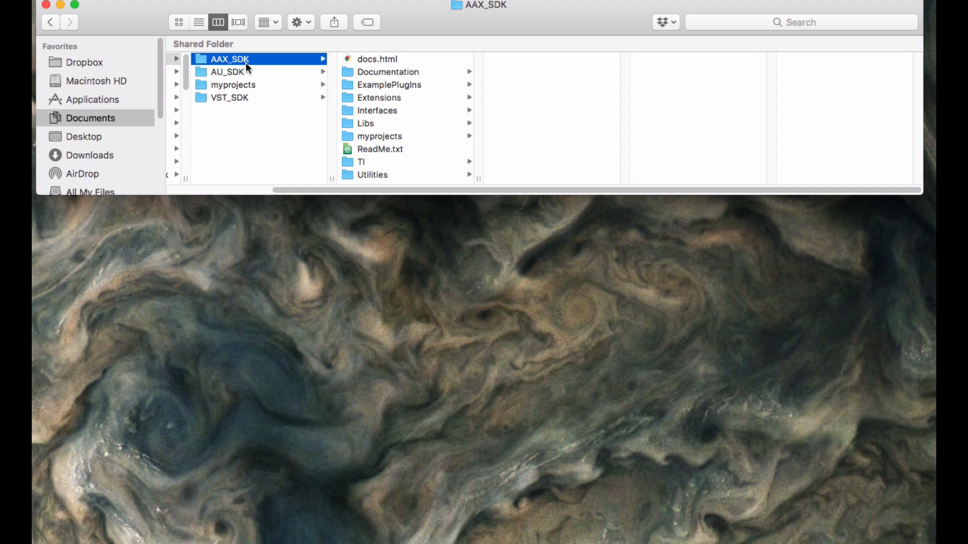
mouse_move(255, 83)
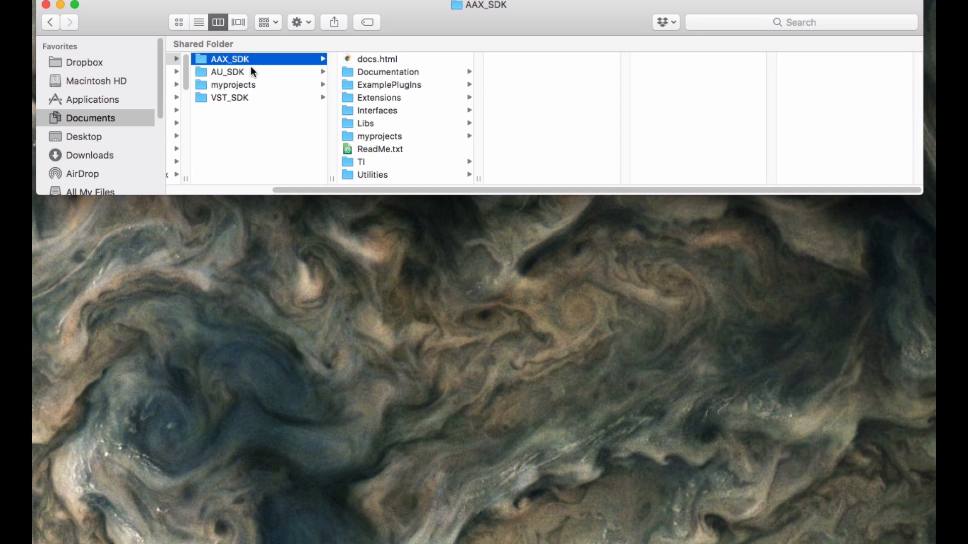
mouse_move(242, 62)
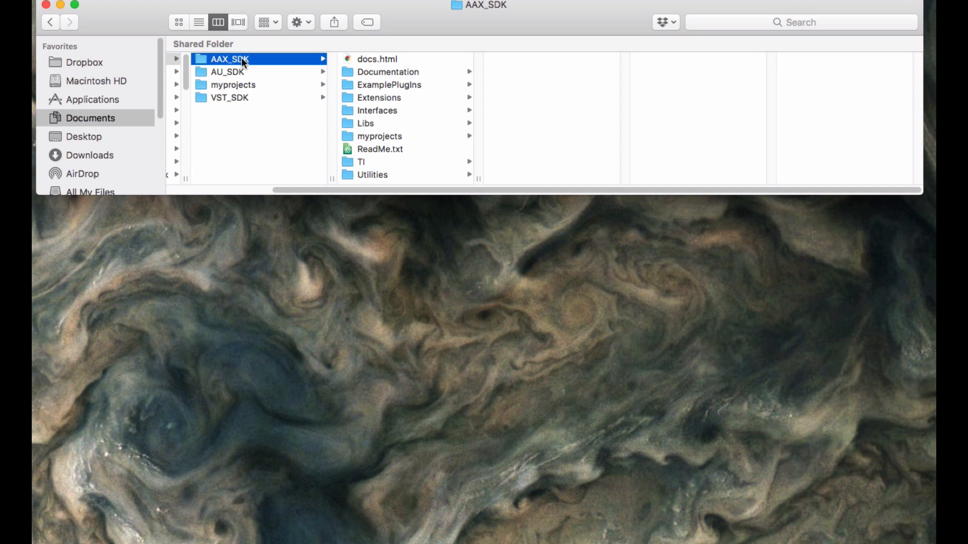
mouse_move(222, 65)
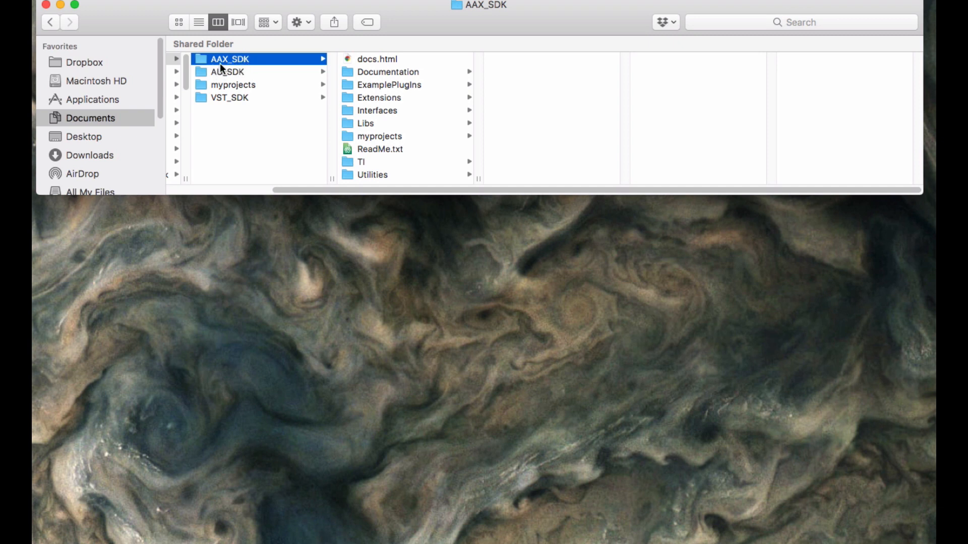
mouse_move(242, 61)
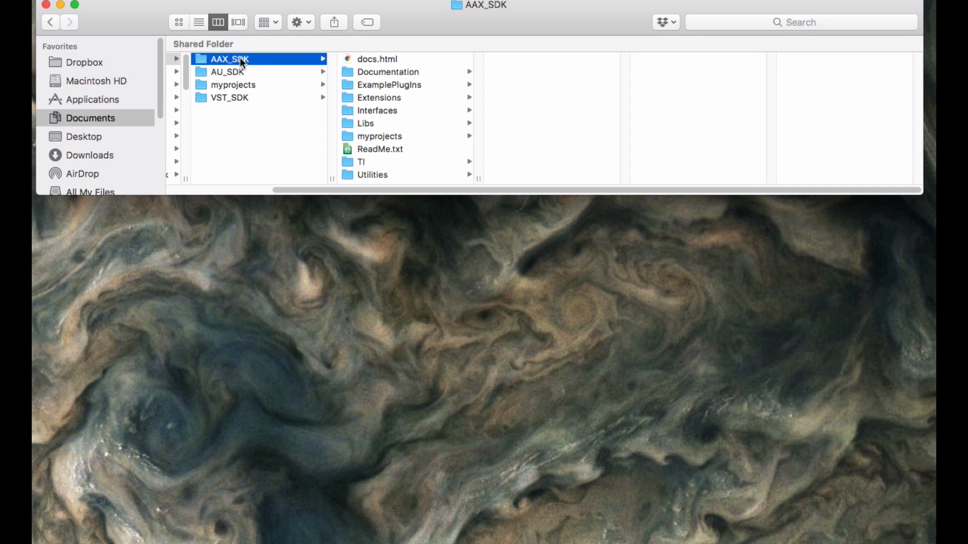
mouse_move(250, 59)
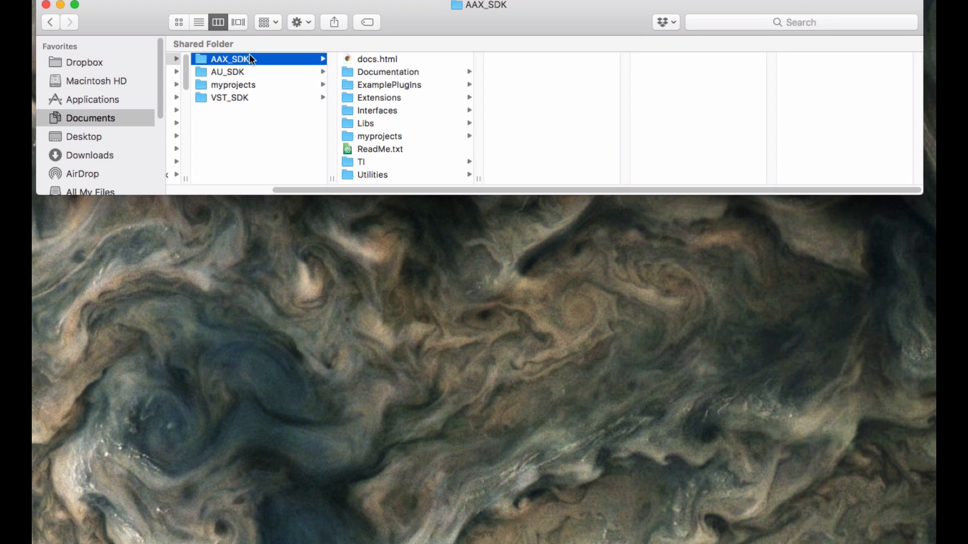
mouse_move(283, 66)
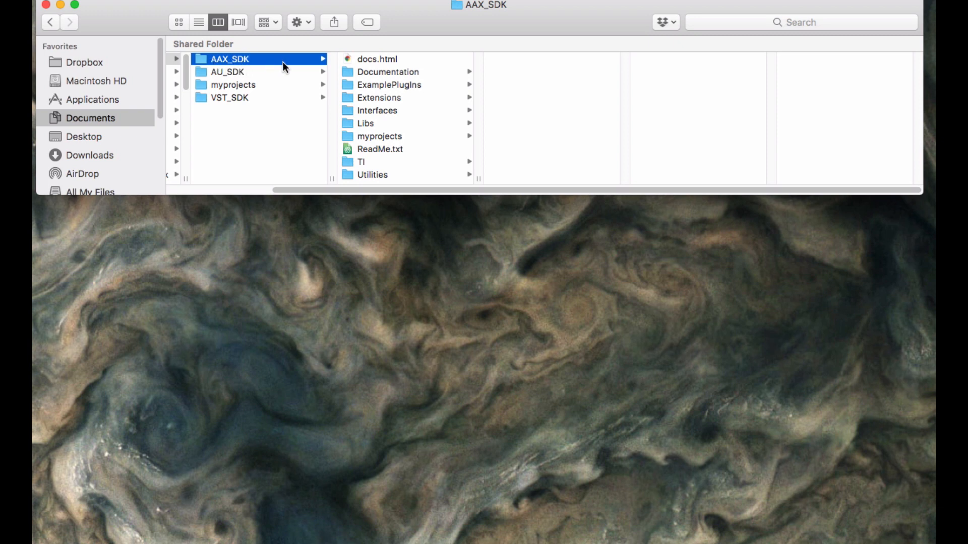
mouse_move(382, 68)
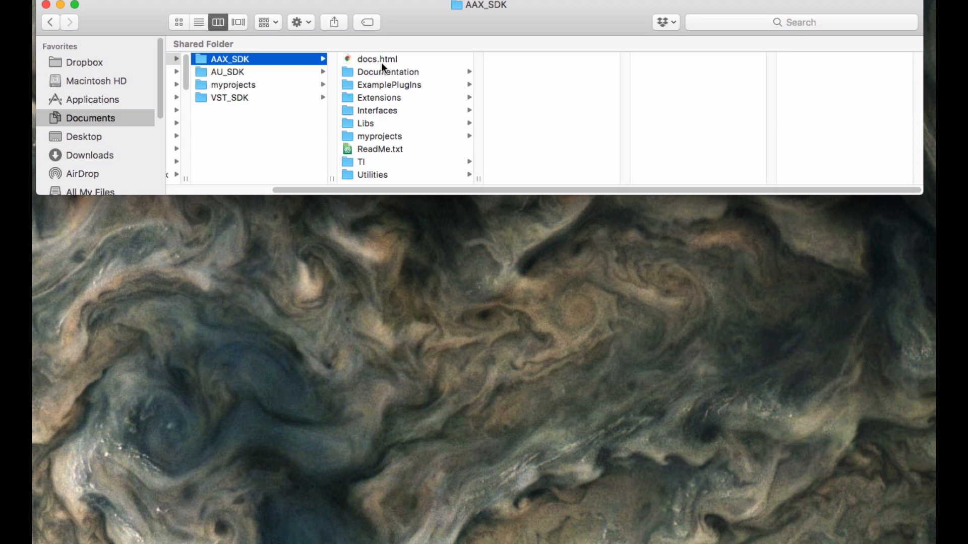
Browse ExamplePlugIns and Extensions, show vstgui4 in AAX myprojects, then show AU_SDK
left_click(390, 84)
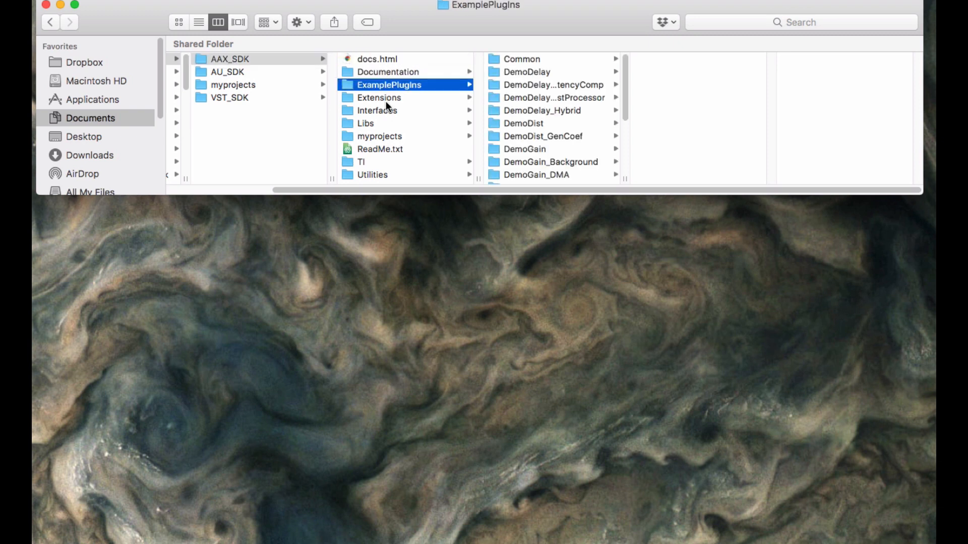
left_click(378, 97)
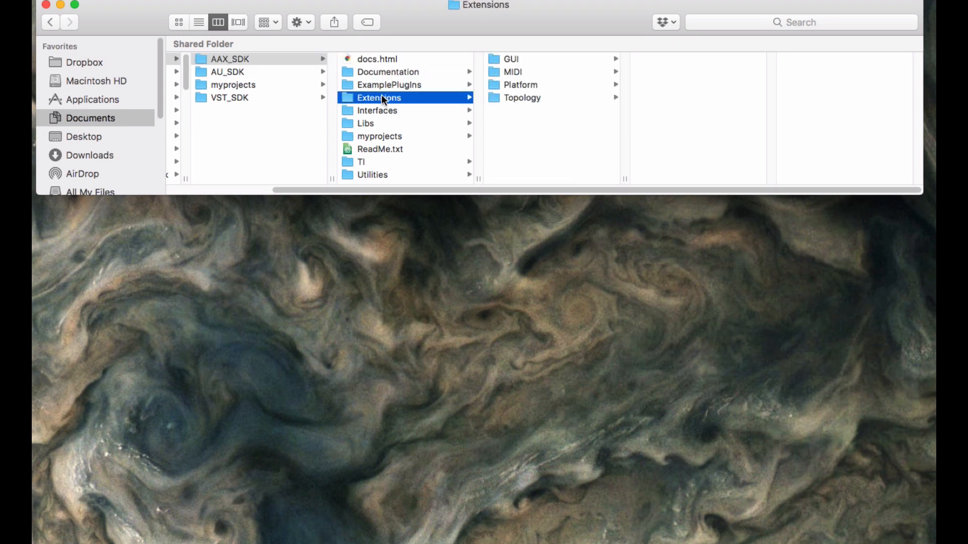
mouse_move(373, 141)
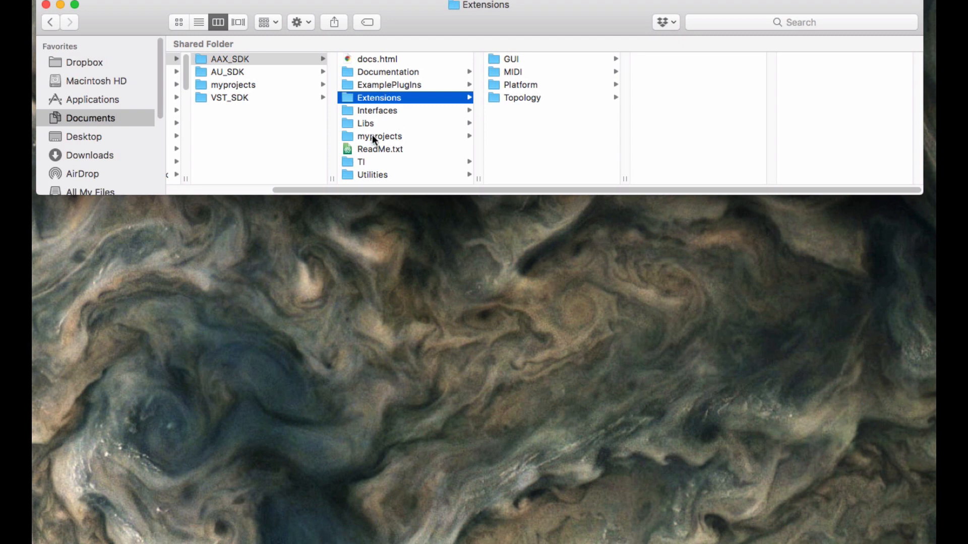
left_click(379, 137)
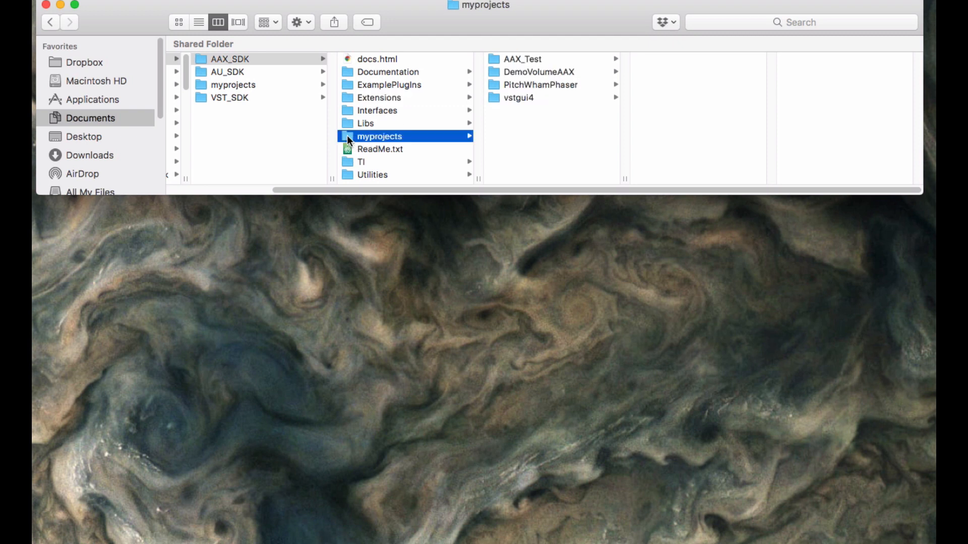
mouse_move(538, 135)
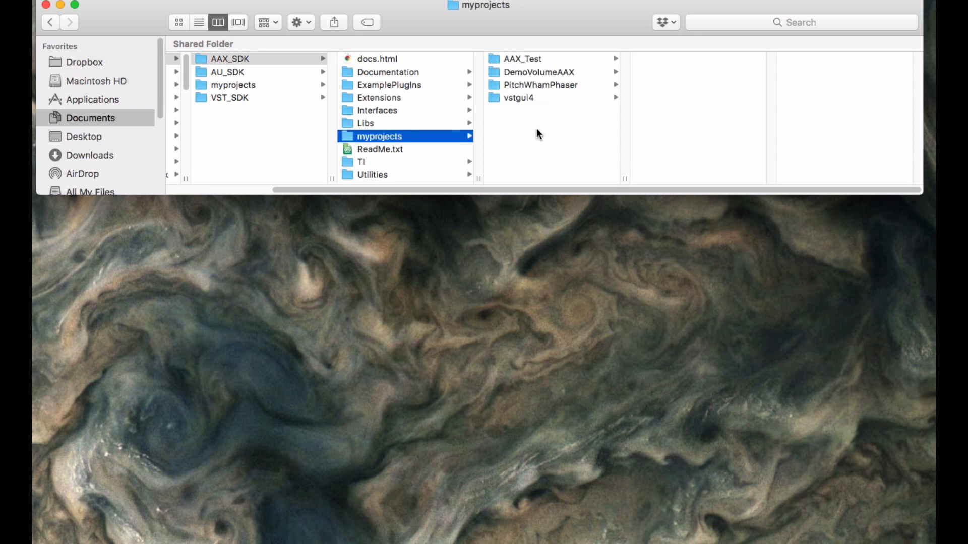
left_click(518, 98)
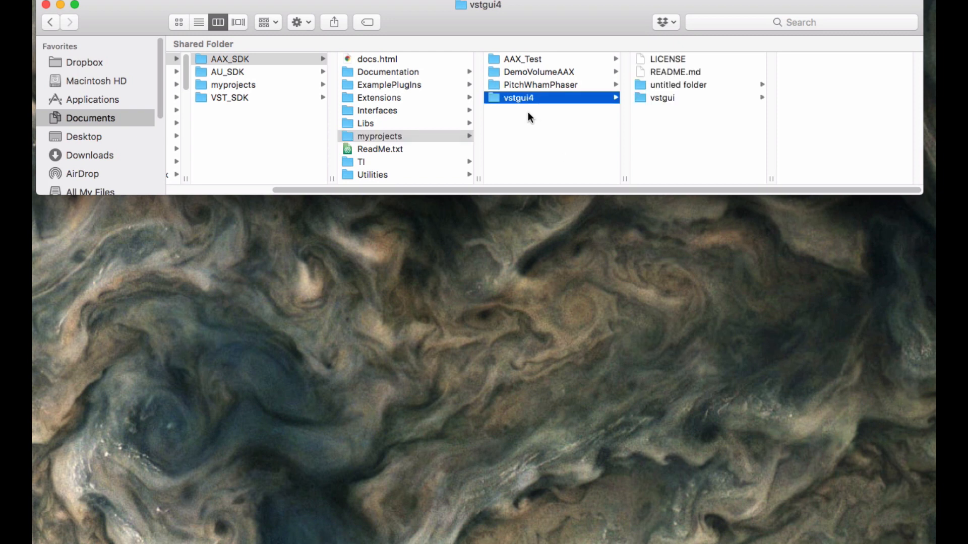
mouse_move(501, 104)
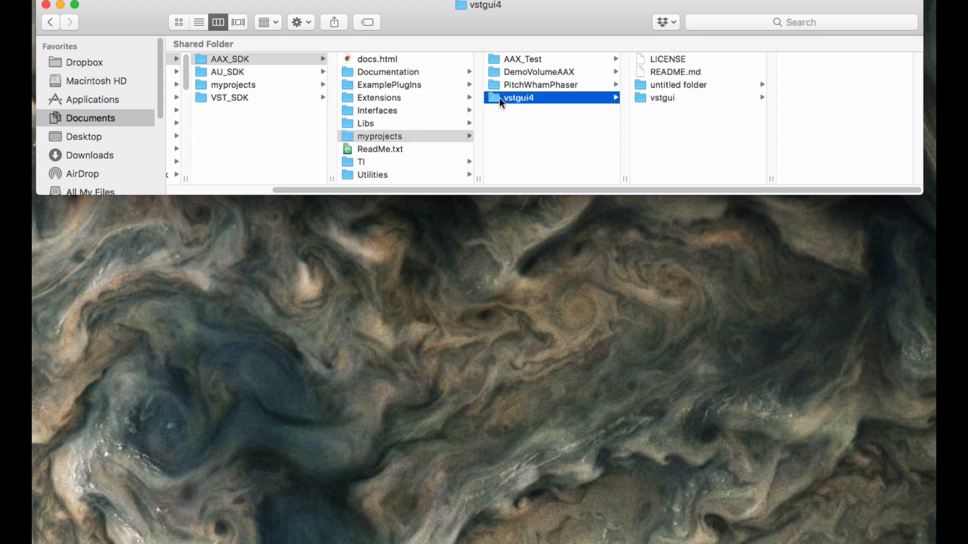
mouse_move(361, 142)
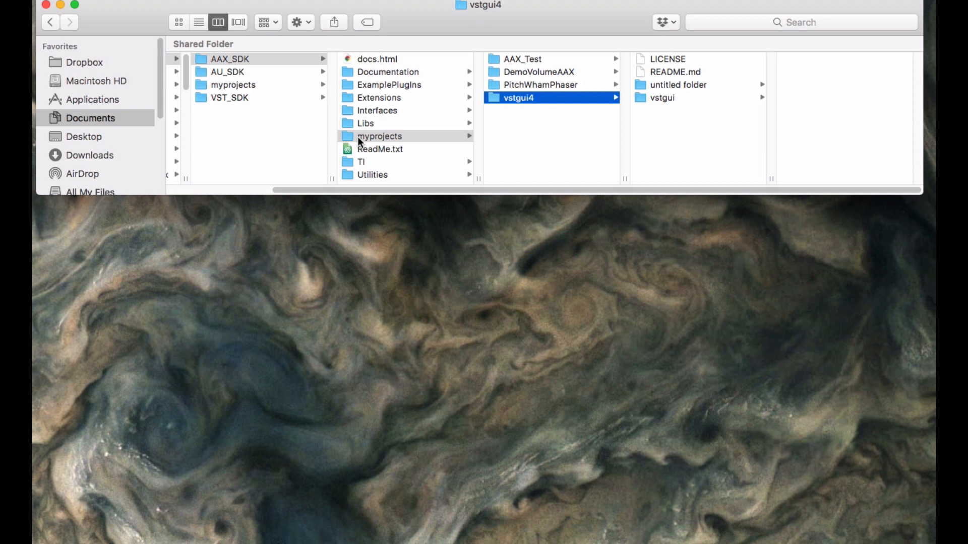
left_click(379, 136)
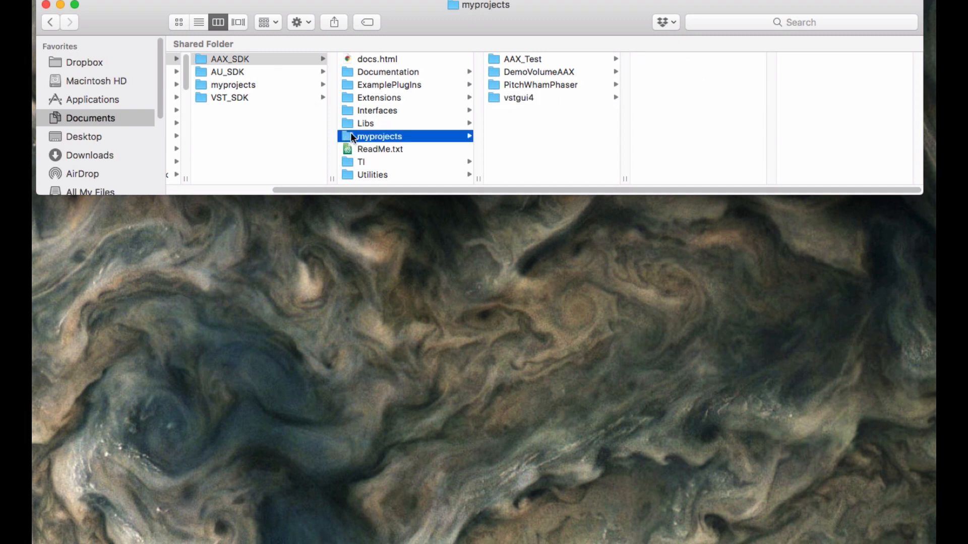
mouse_move(503, 100)
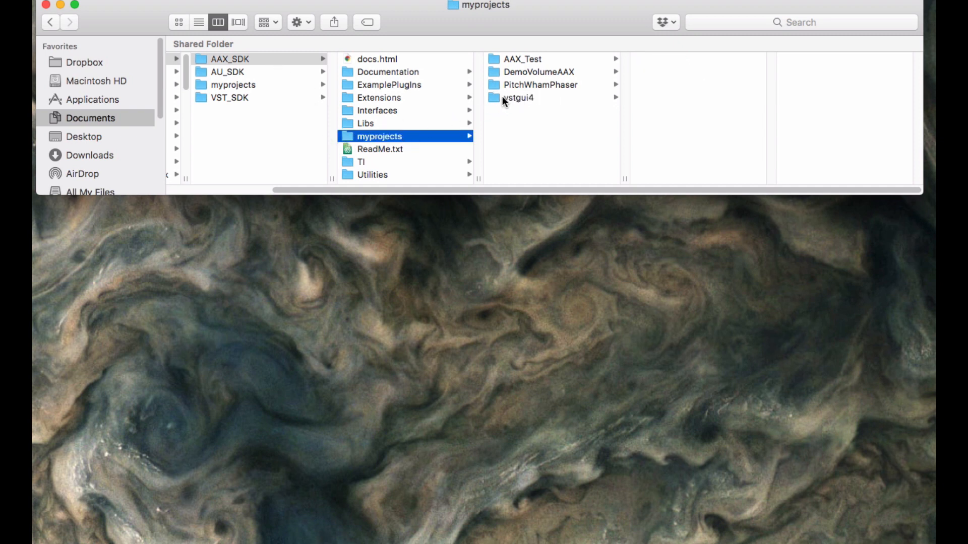
left_click(518, 97)
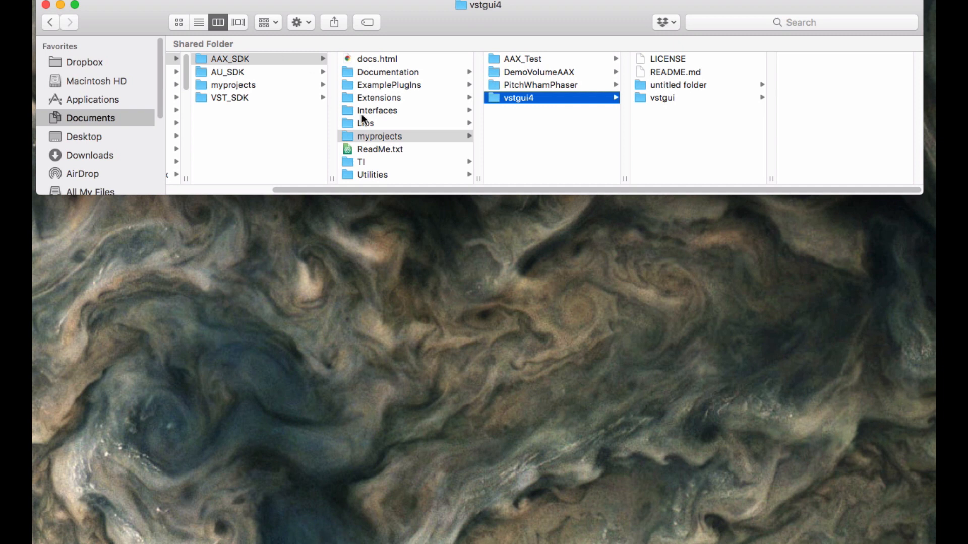
mouse_move(328, 97)
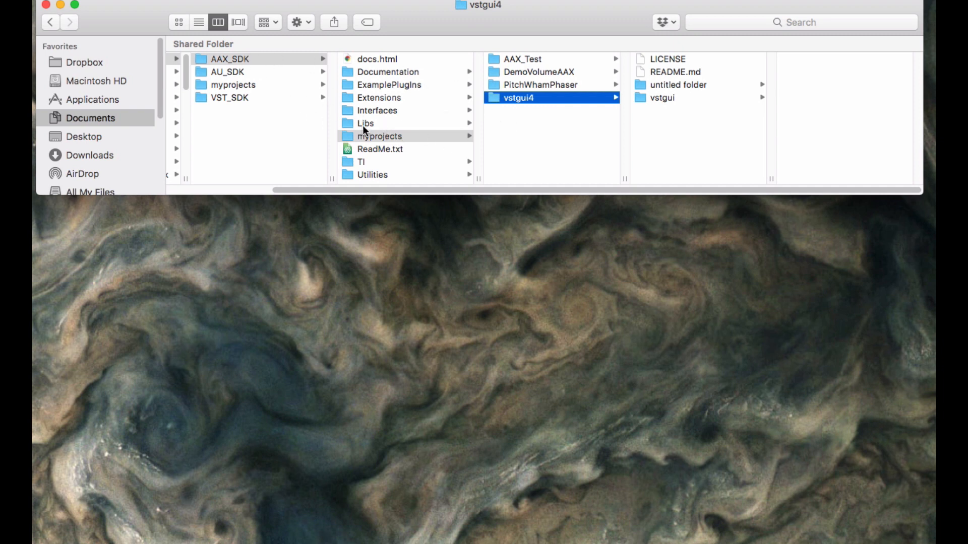
left_click(226, 71)
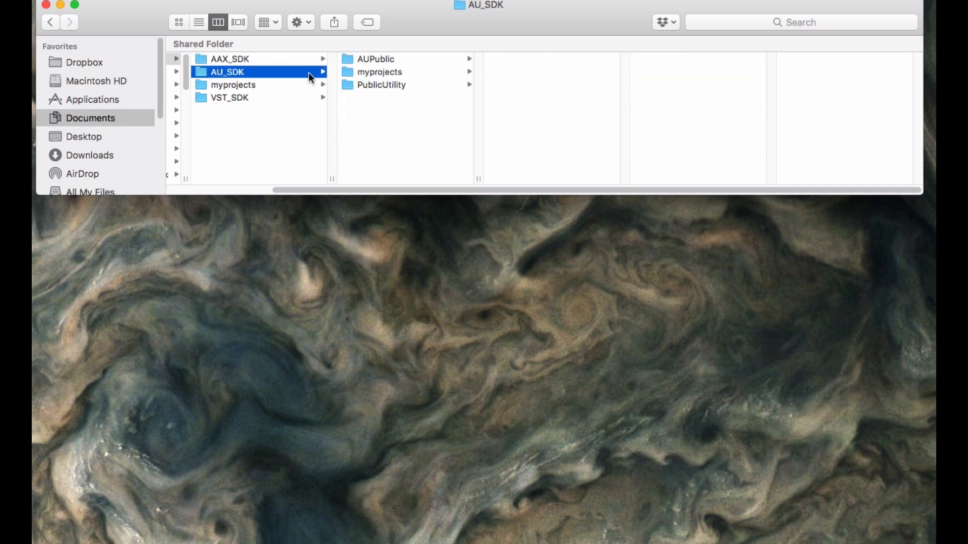
mouse_move(386, 73)
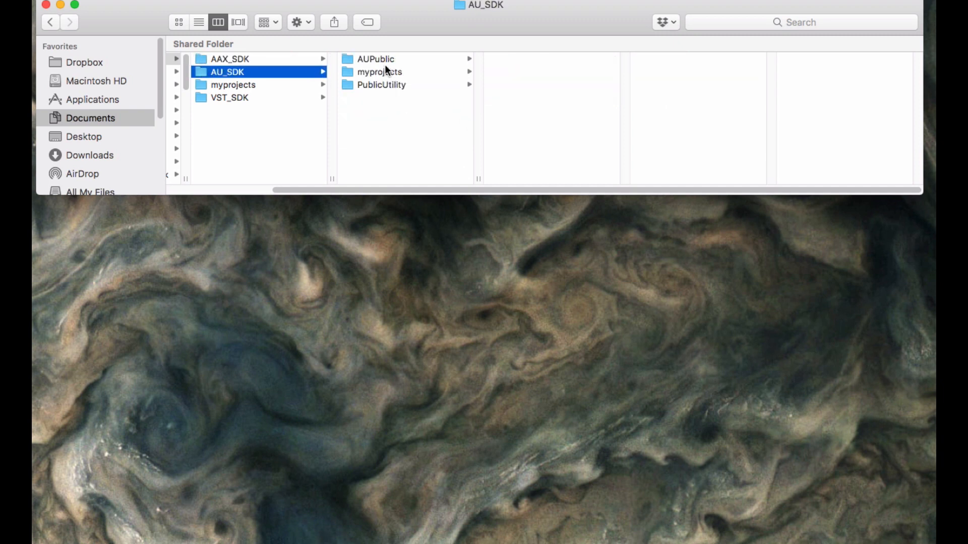
Compare AUPublic and PublicUtility, then open AU_SDK's myprojects showing AspiKompressor and vstgui4
left_click(375, 58)
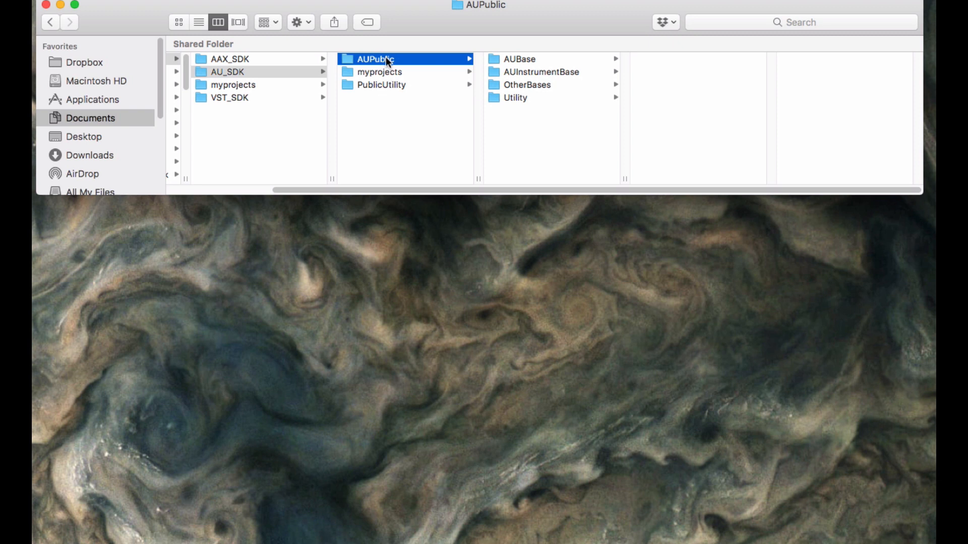
left_click(381, 85)
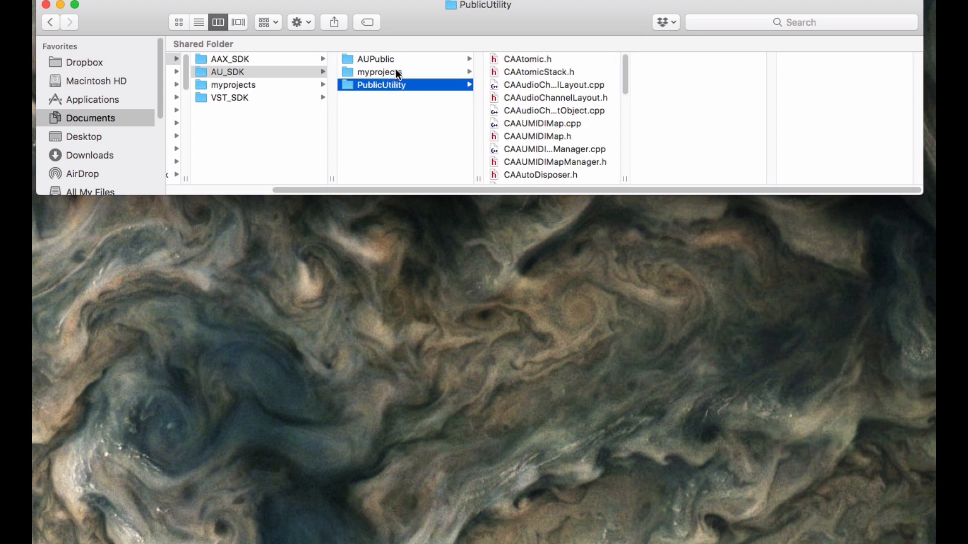
left_click(376, 58)
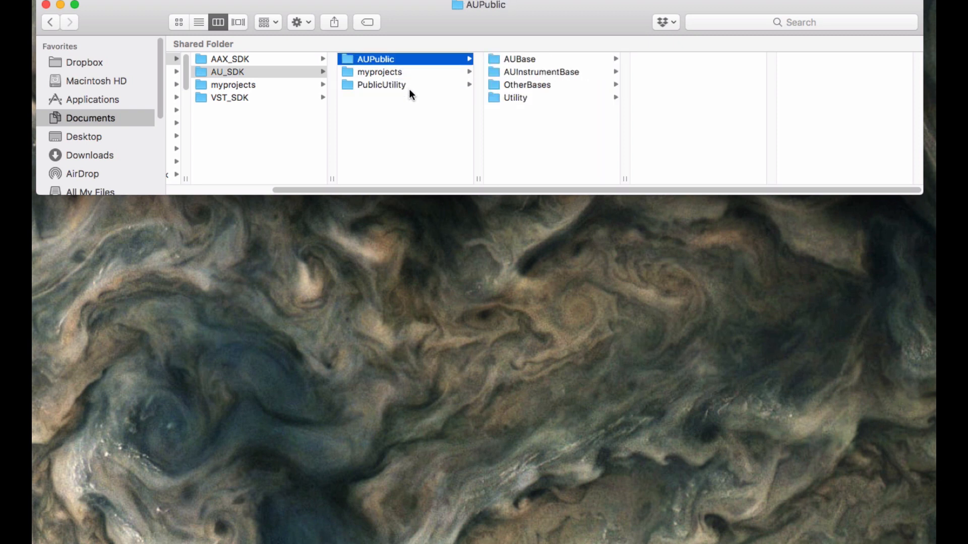
left_click(381, 85)
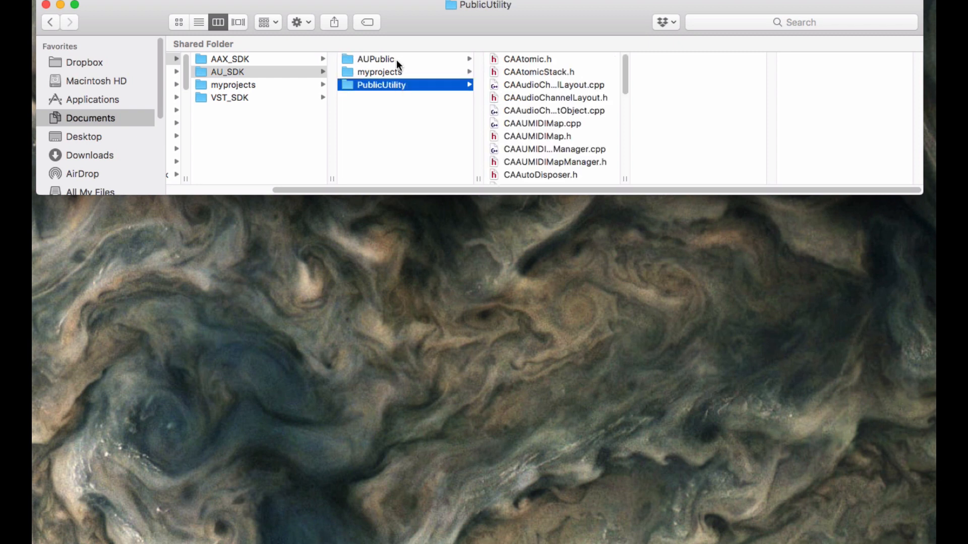
left_click(375, 59)
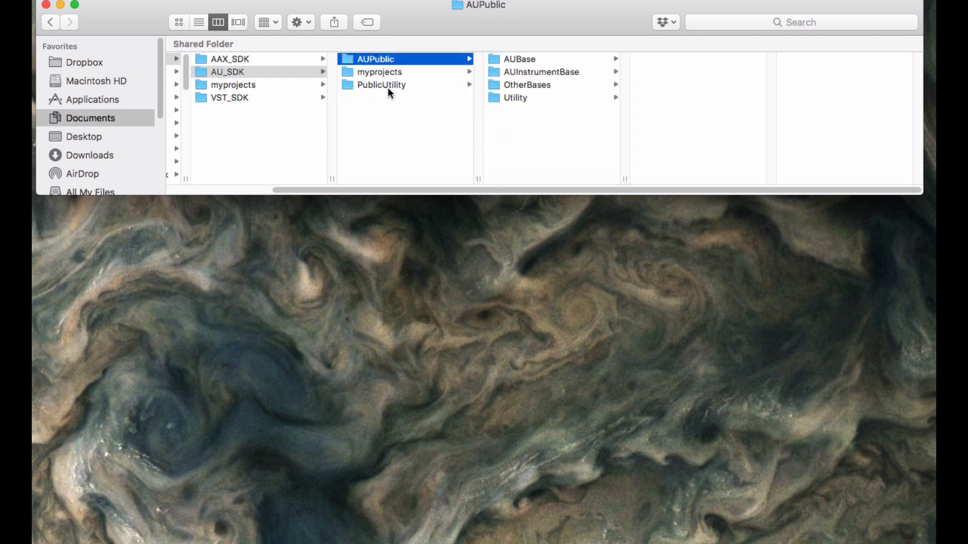
left_click(228, 71)
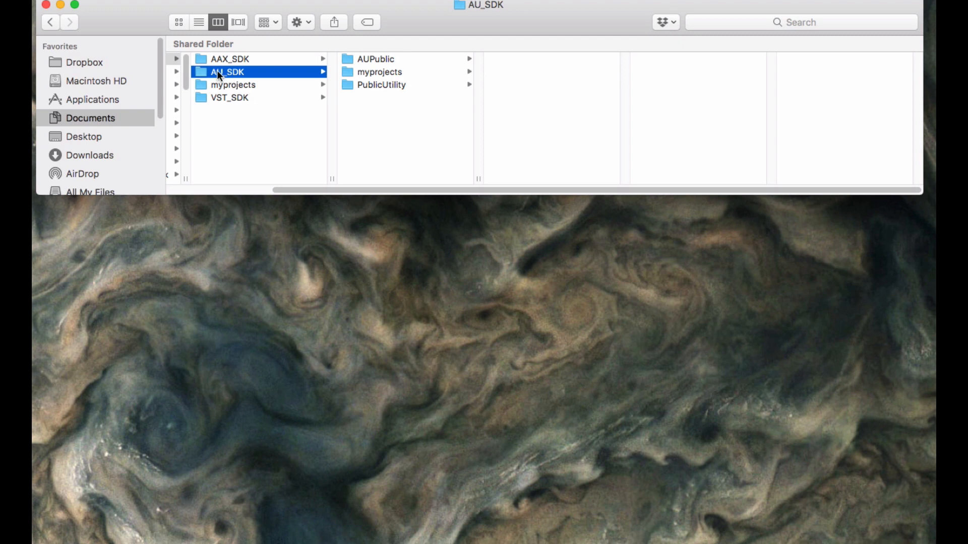
mouse_move(271, 83)
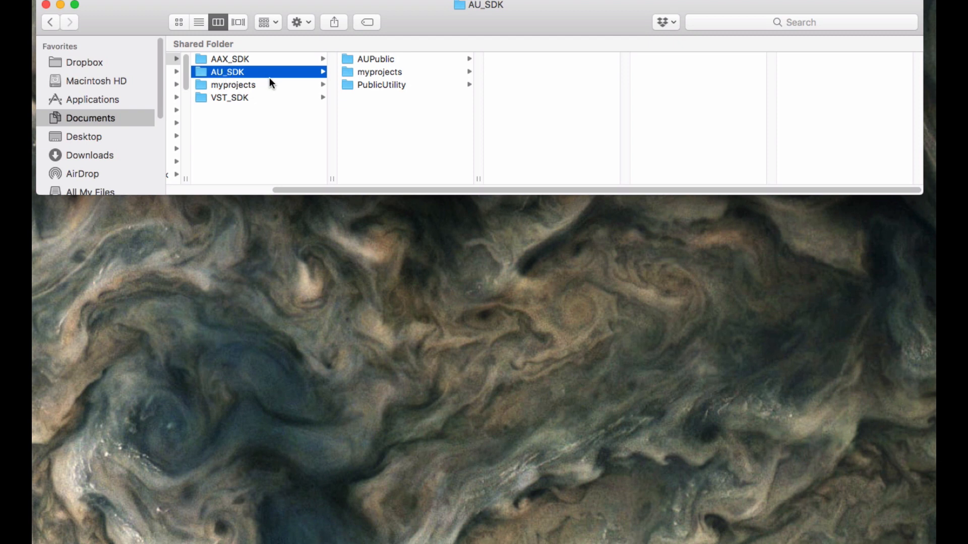
mouse_move(255, 78)
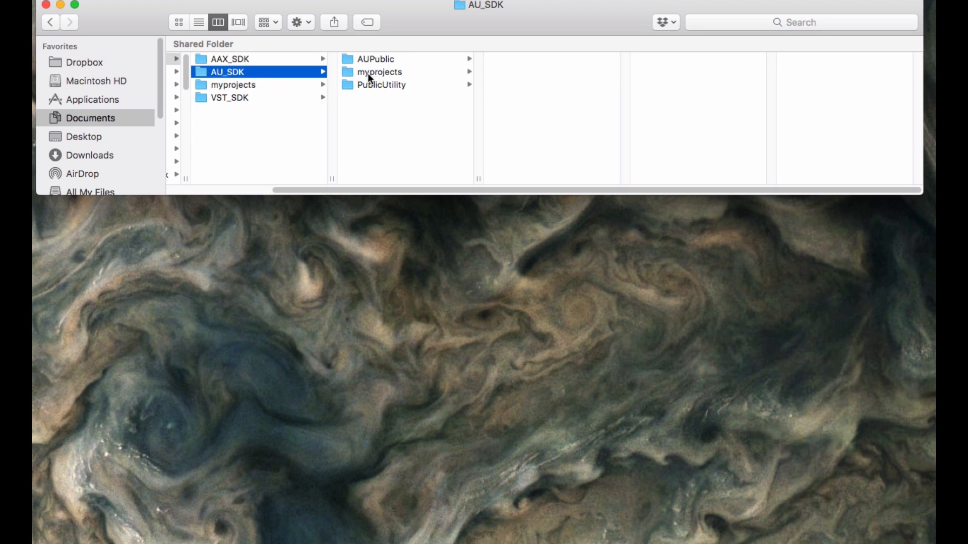
mouse_move(428, 102)
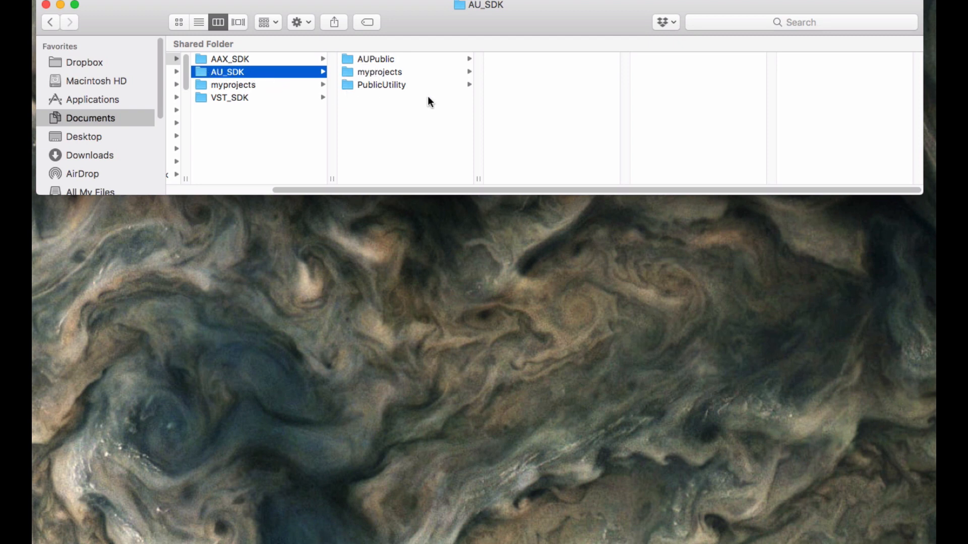
mouse_move(380, 60)
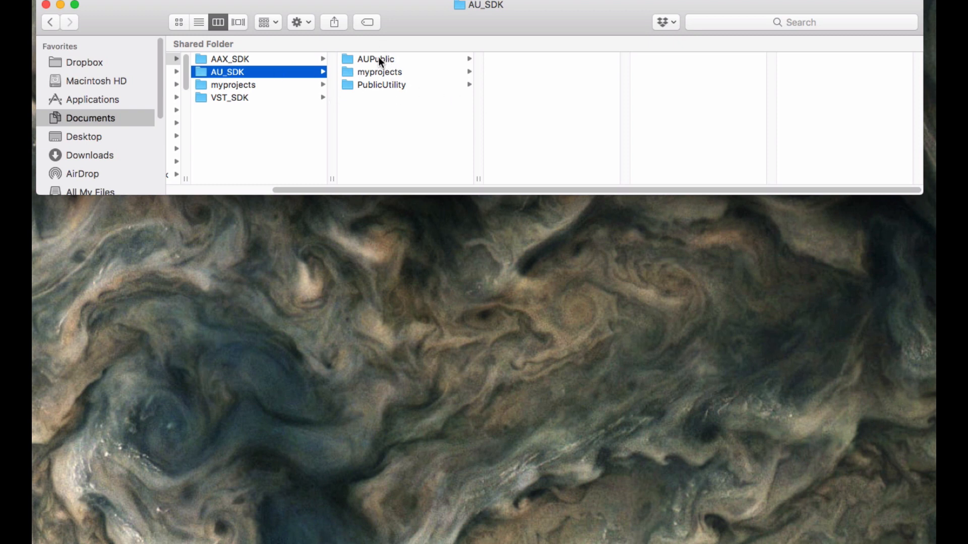
mouse_move(372, 60)
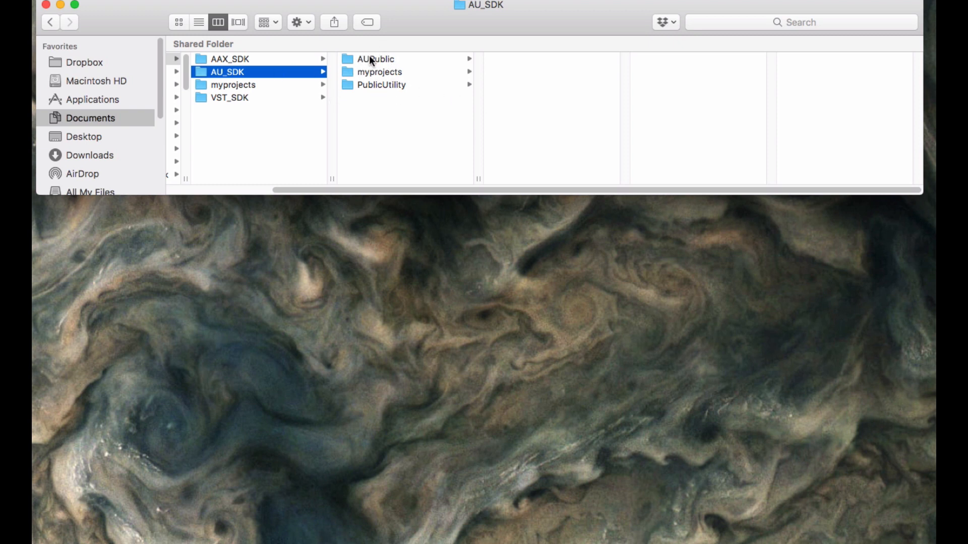
mouse_move(375, 76)
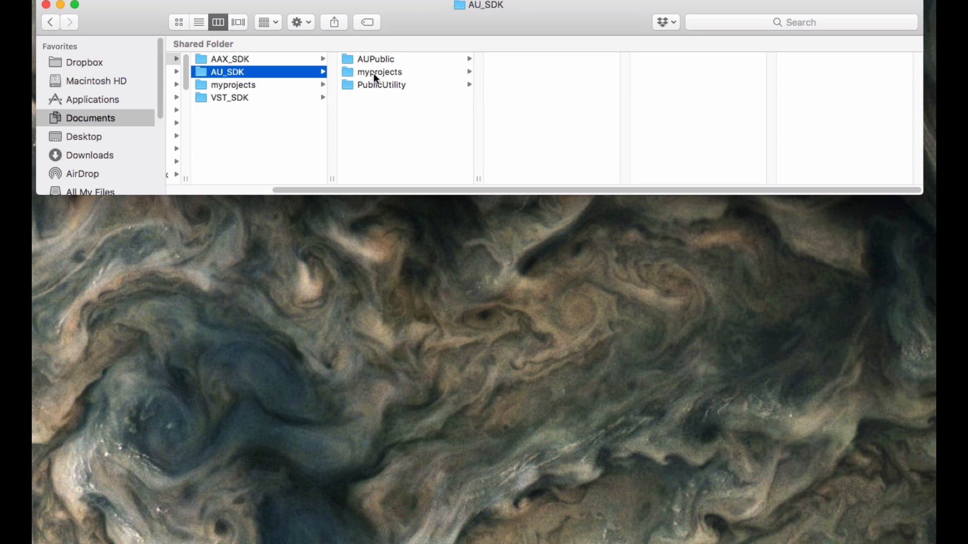
left_click(379, 71)
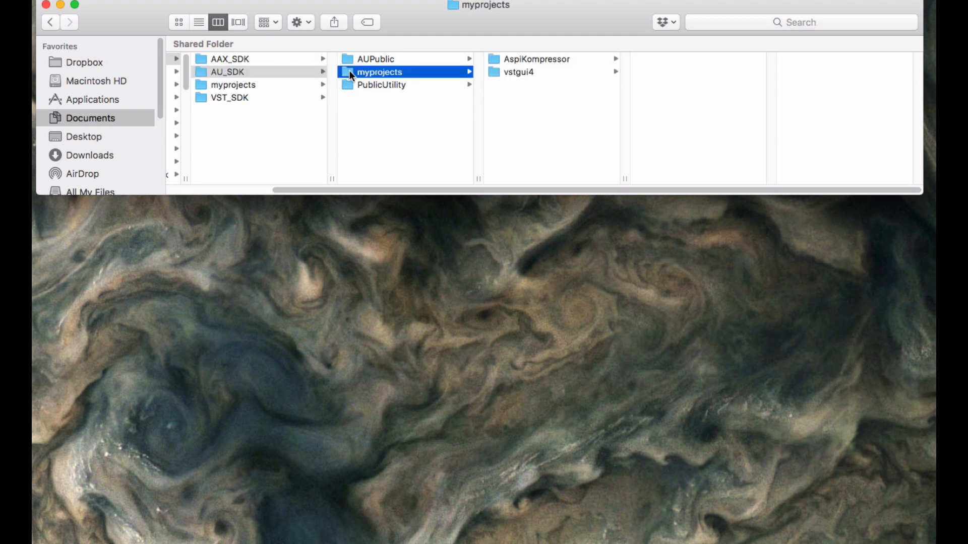
mouse_move(507, 81)
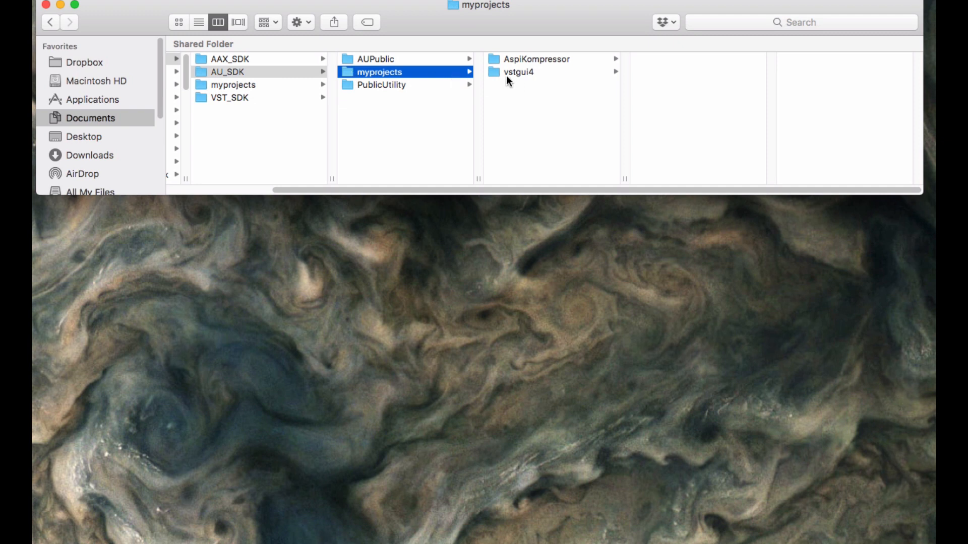
left_click(518, 72)
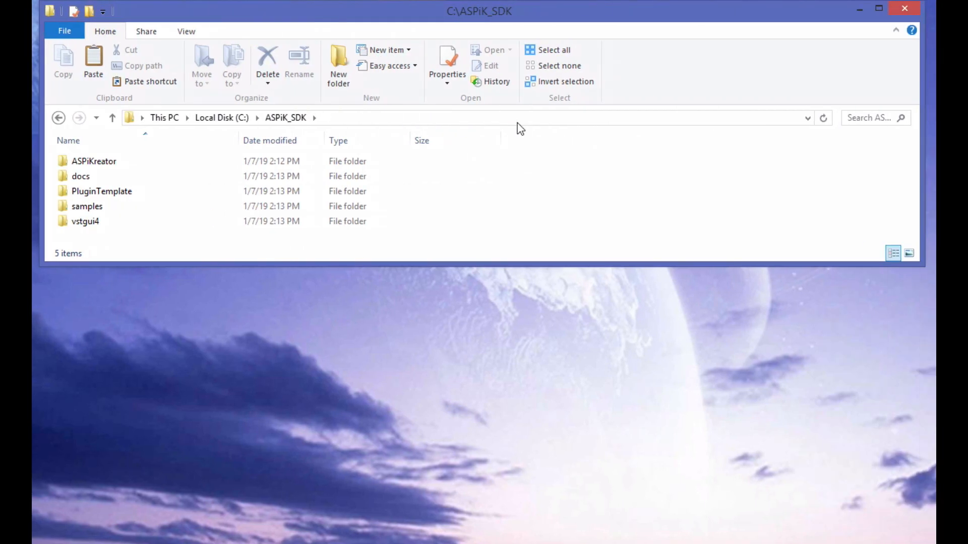
In File Explorer, browse from drive C into ALL_SDK > AAX_SDK > myprojects
left_click(221, 117)
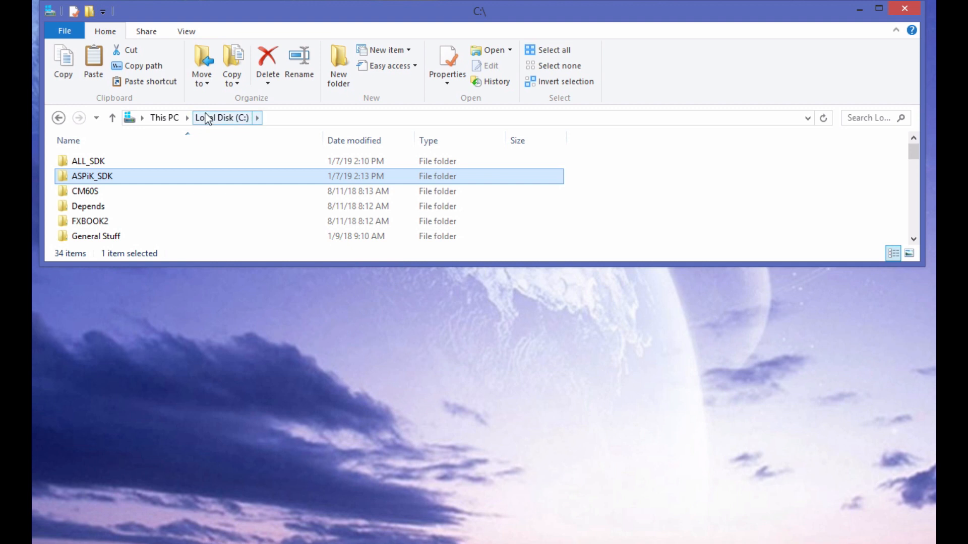
double_click(88, 160)
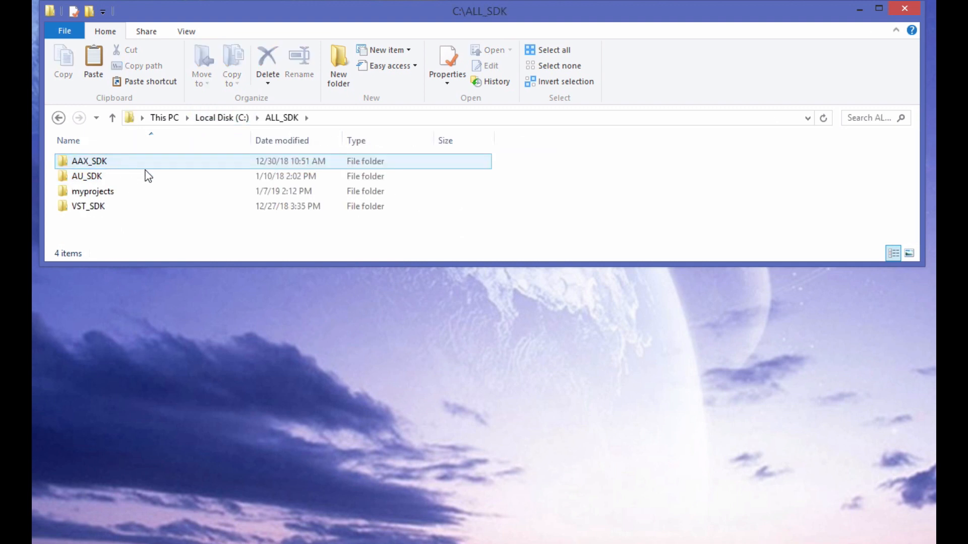
double_click(88, 161)
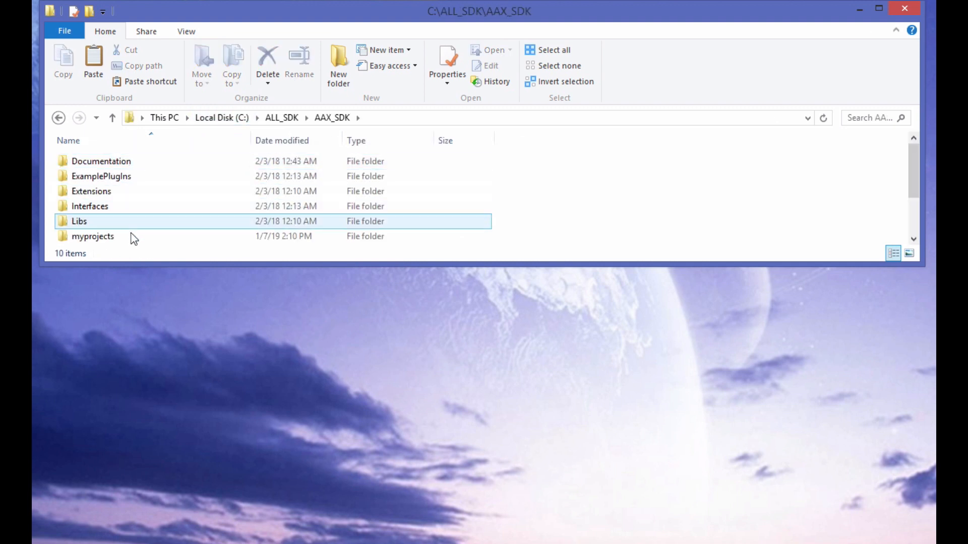
double_click(93, 236)
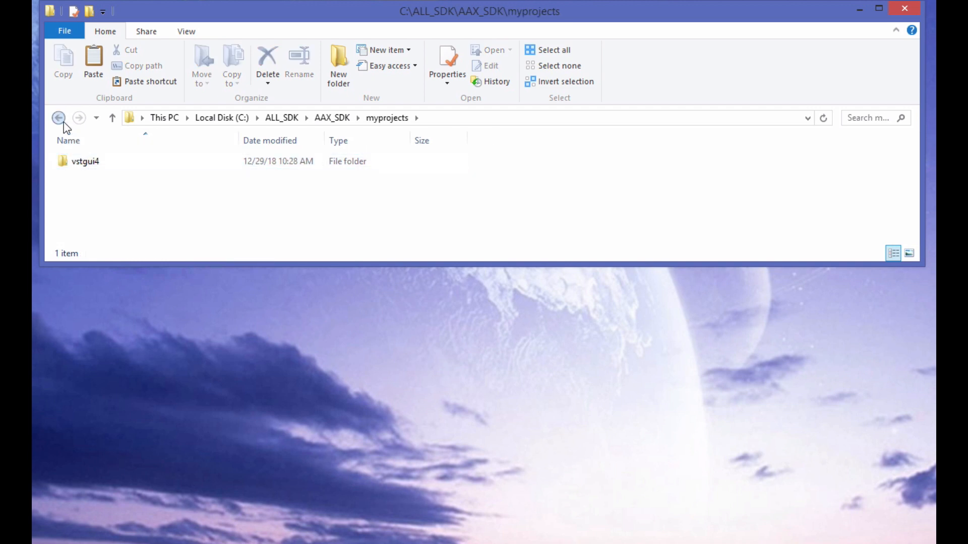
Browse into VST_SDK and VST3_SDK, then return to the ALL_SDK listing
left_click(58, 118)
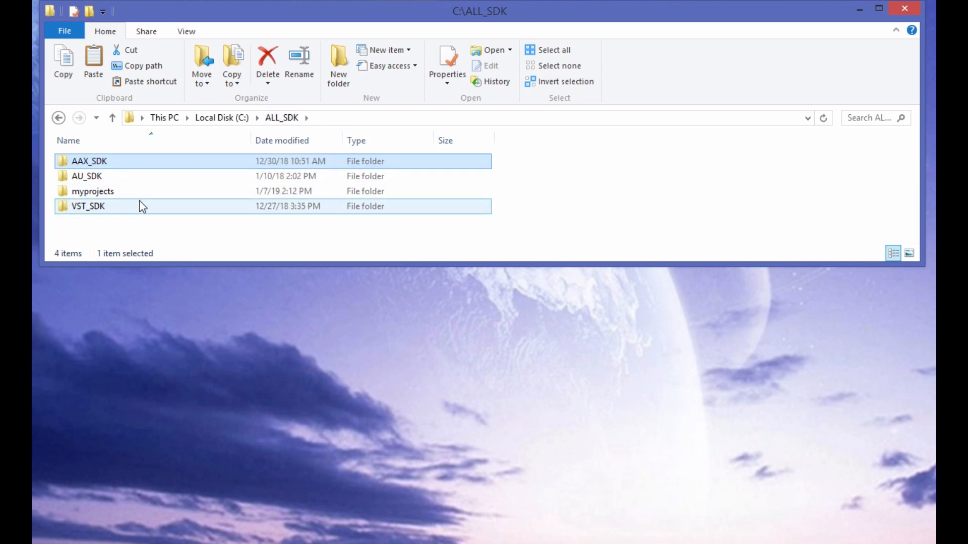
double_click(88, 206)
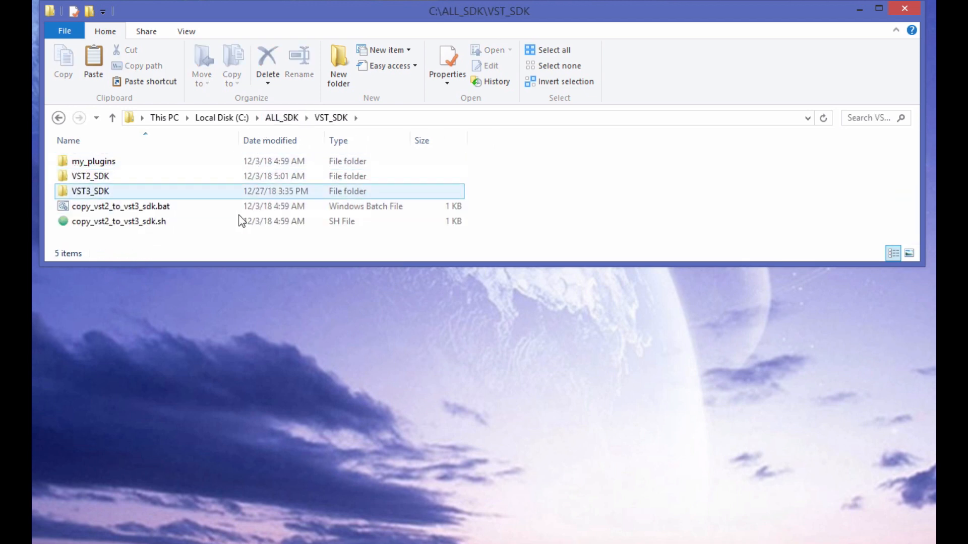
double_click(89, 191)
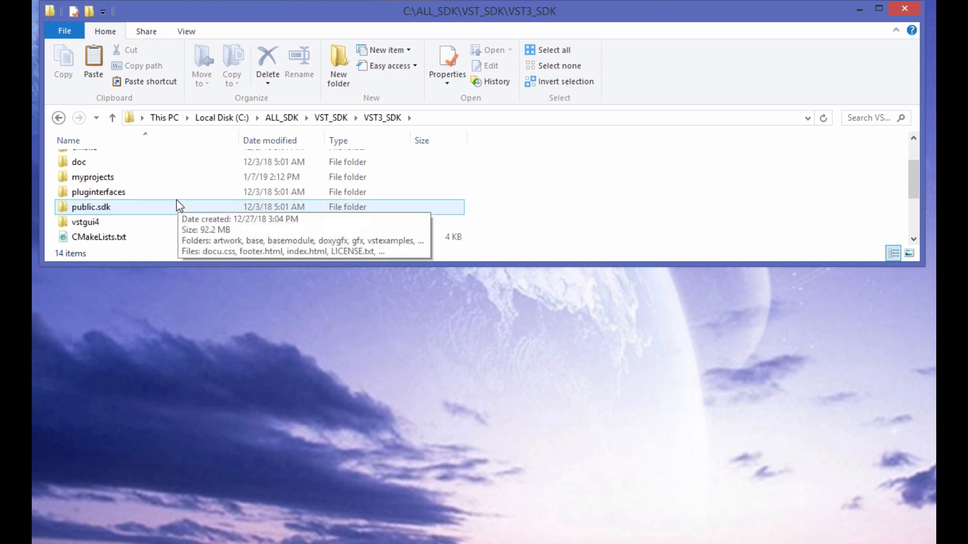
left_click(93, 171)
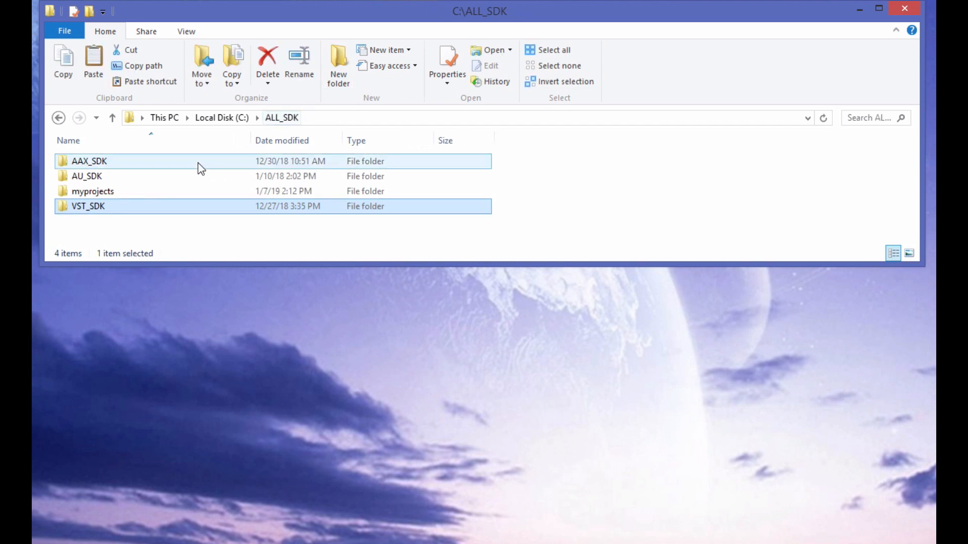
Select and open the AU_SDK folder inside ALL_SDK in File Explorer
left_click(86, 176)
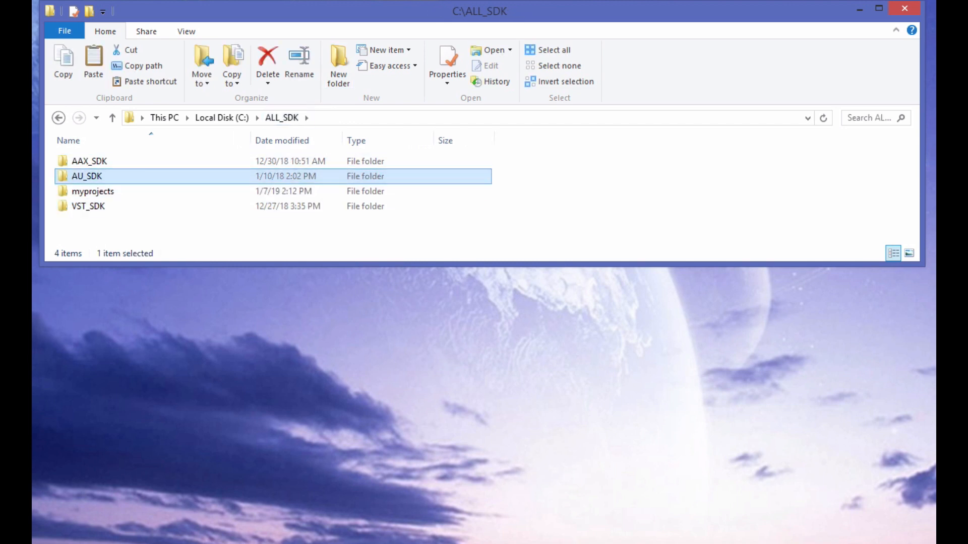
mouse_move(240, 165)
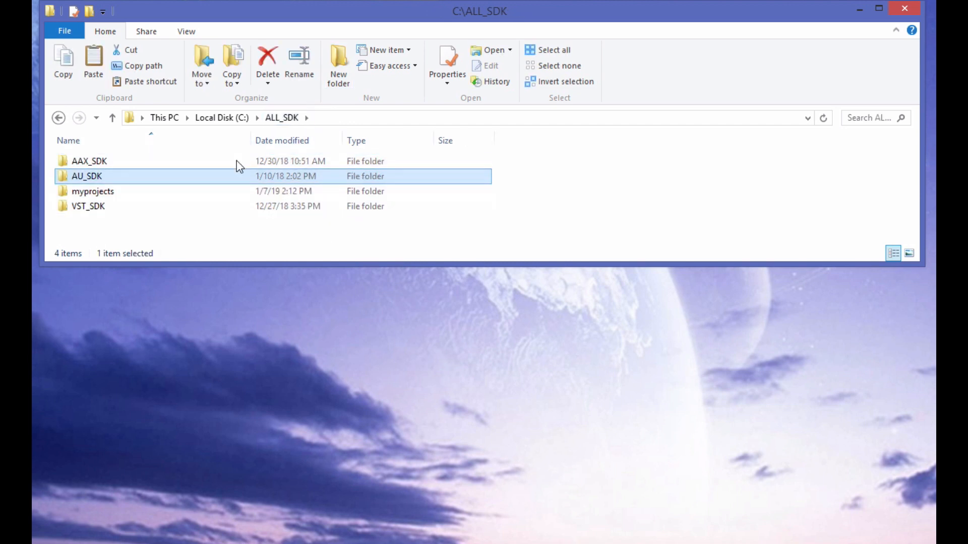
left_click(88, 206)
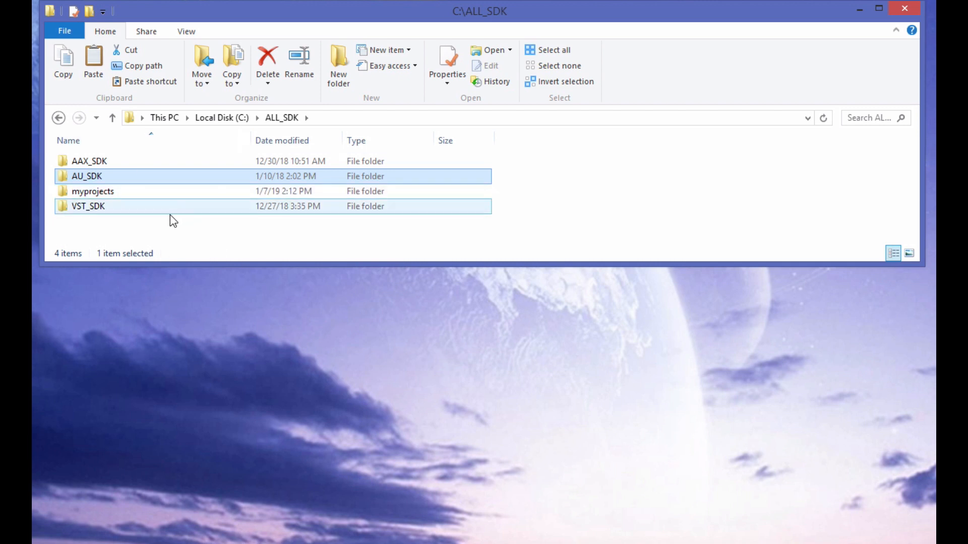
left_click(86, 176)
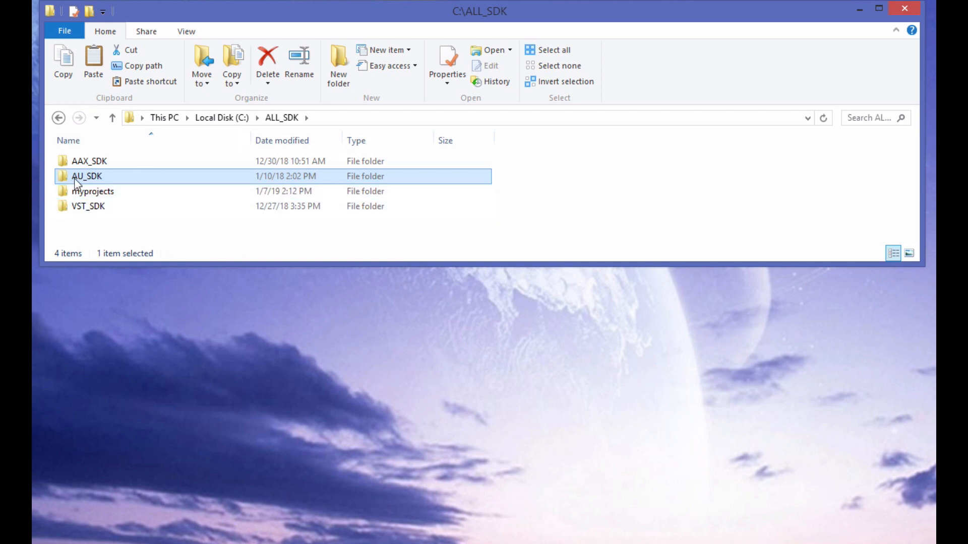
double_click(86, 176)
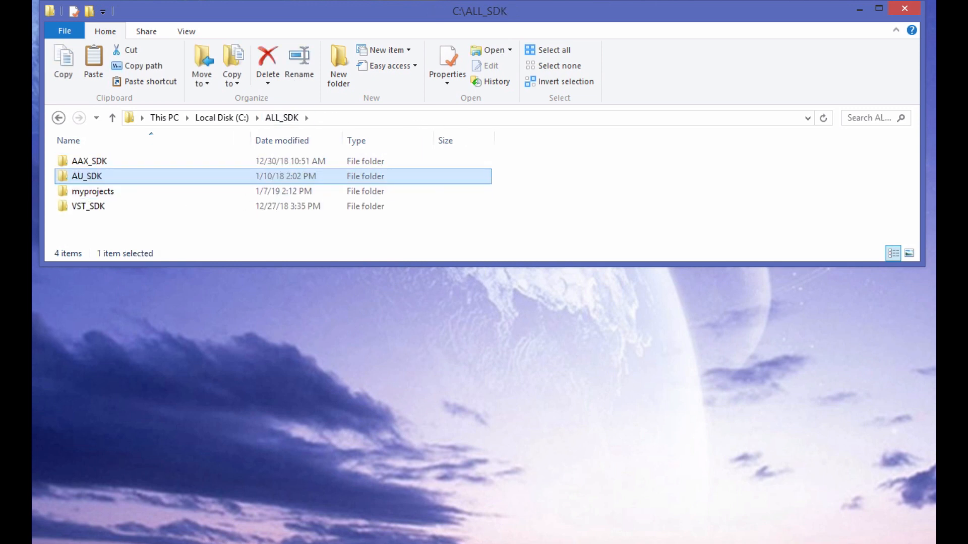
left_click(92, 191)
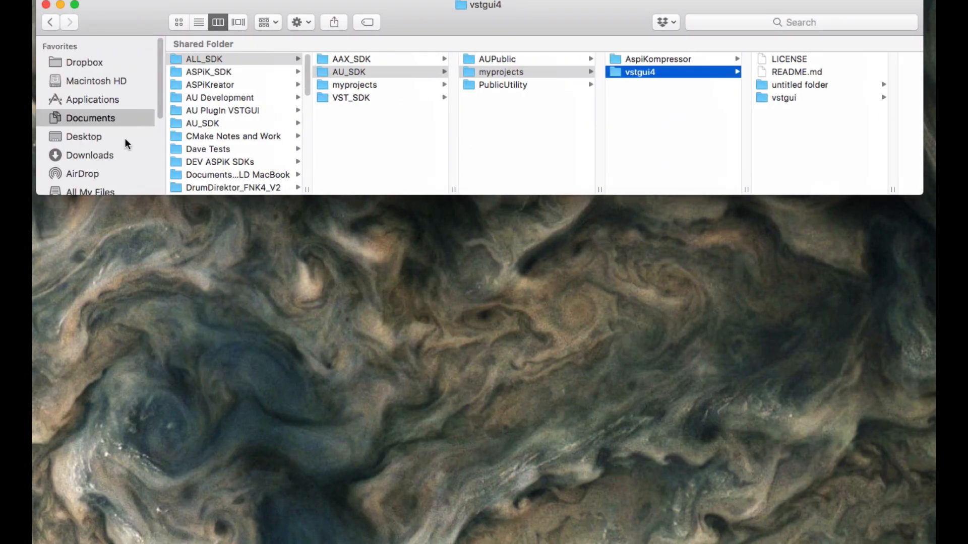
In Finder column view, show ALL_SDK's myprojects folder and its vstgui4 subfolder
left_click(204, 59)
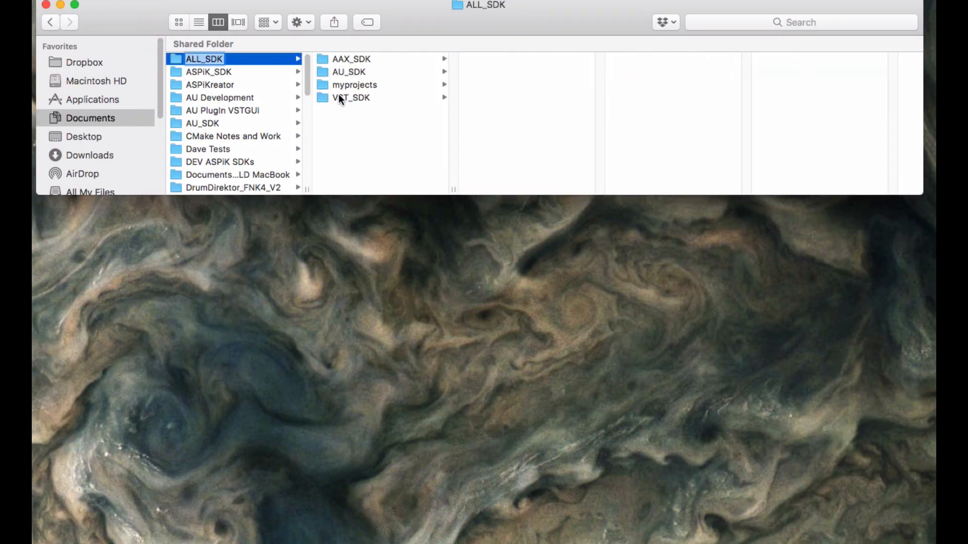
left_click(354, 85)
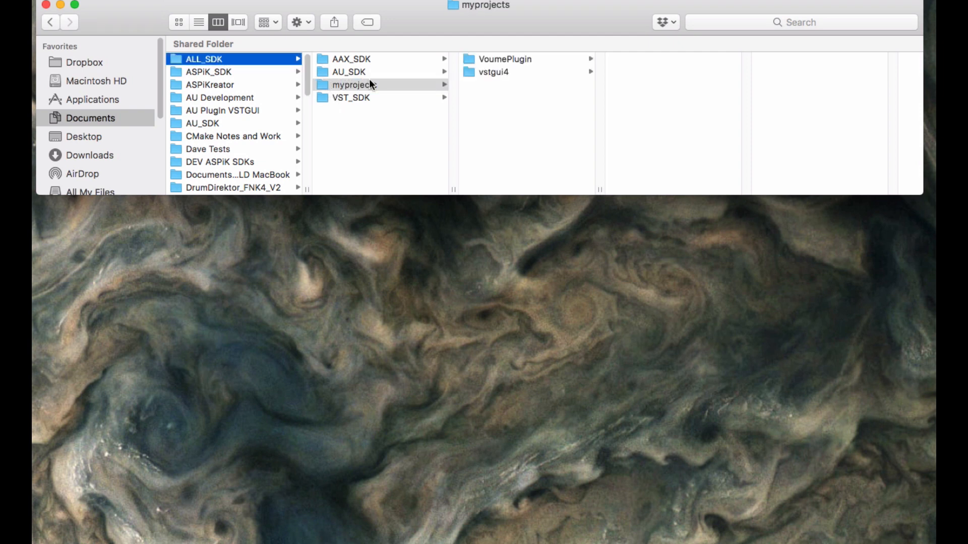
left_click(490, 72)
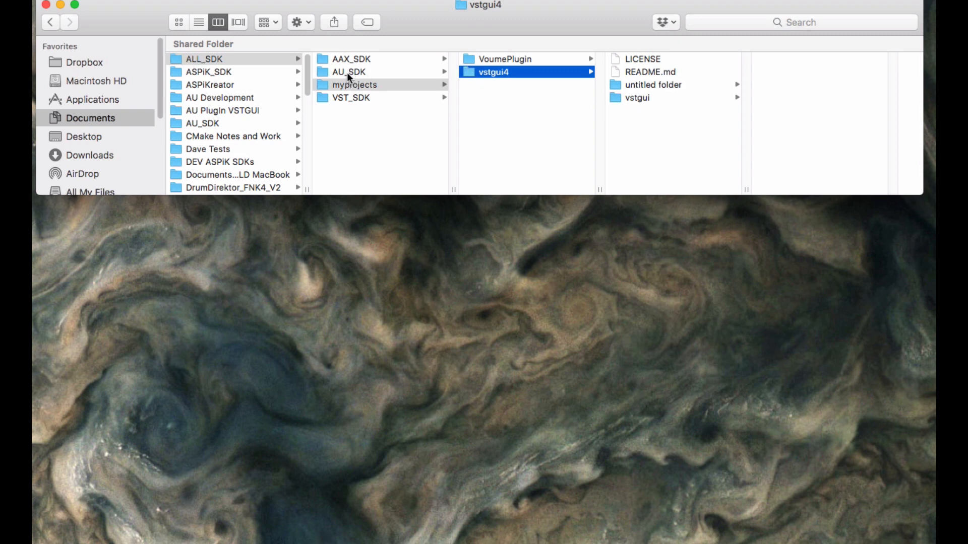
Flip through AU_SDK, VST_SDK and AAX_SDK, ending on AU_SDK's contents
left_click(348, 72)
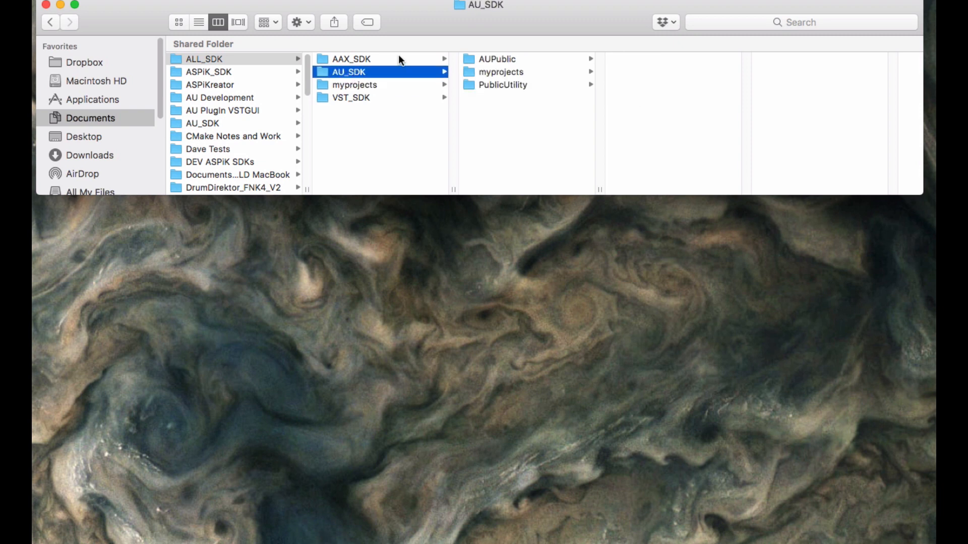
left_click(352, 97)
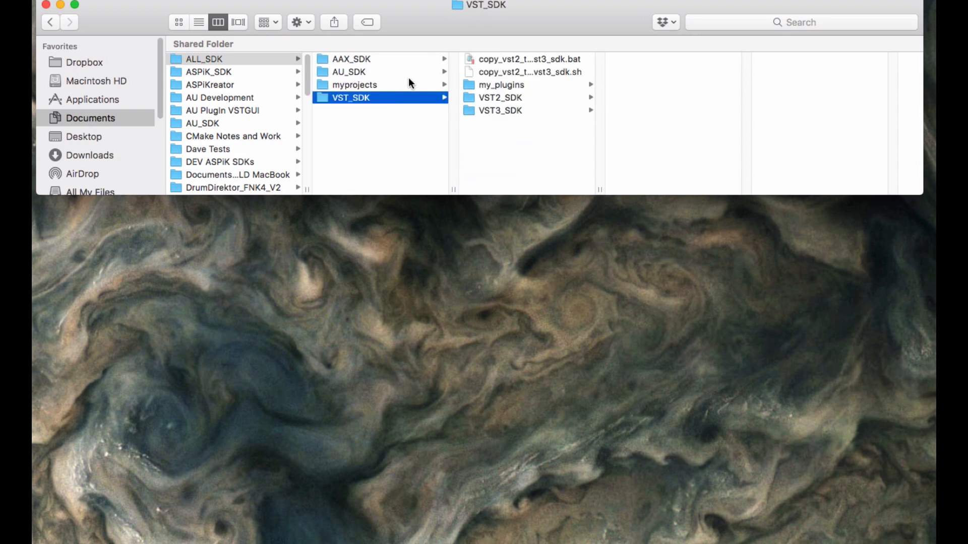
left_click(350, 59)
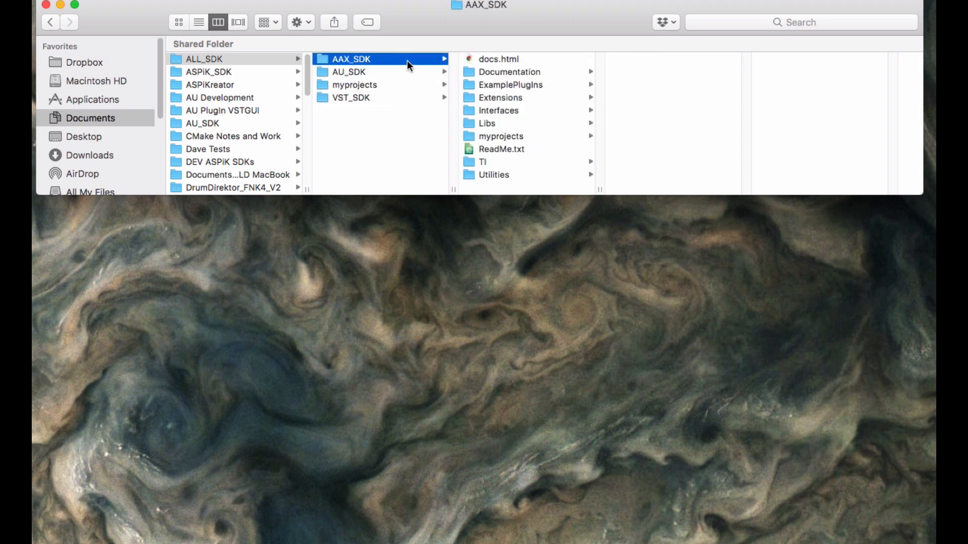
left_click(351, 97)
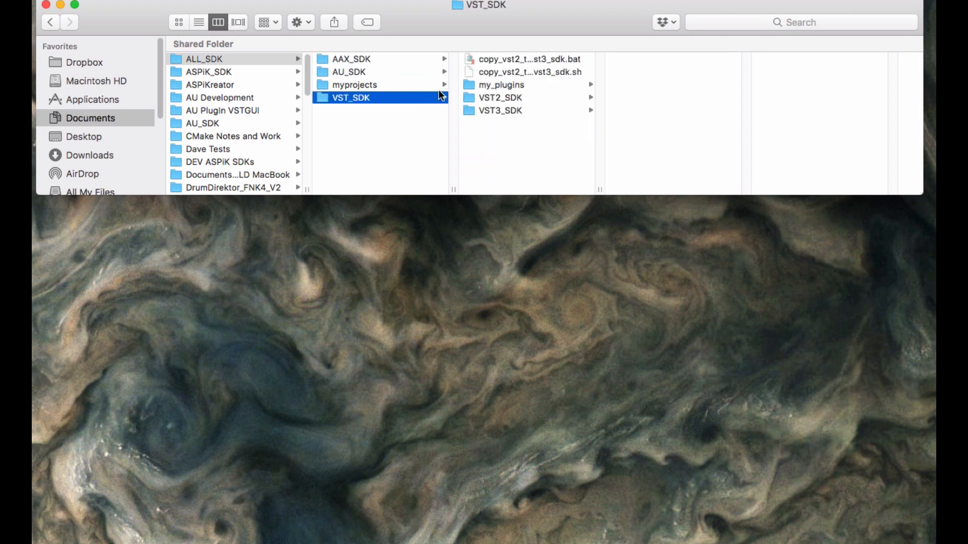
mouse_move(421, 91)
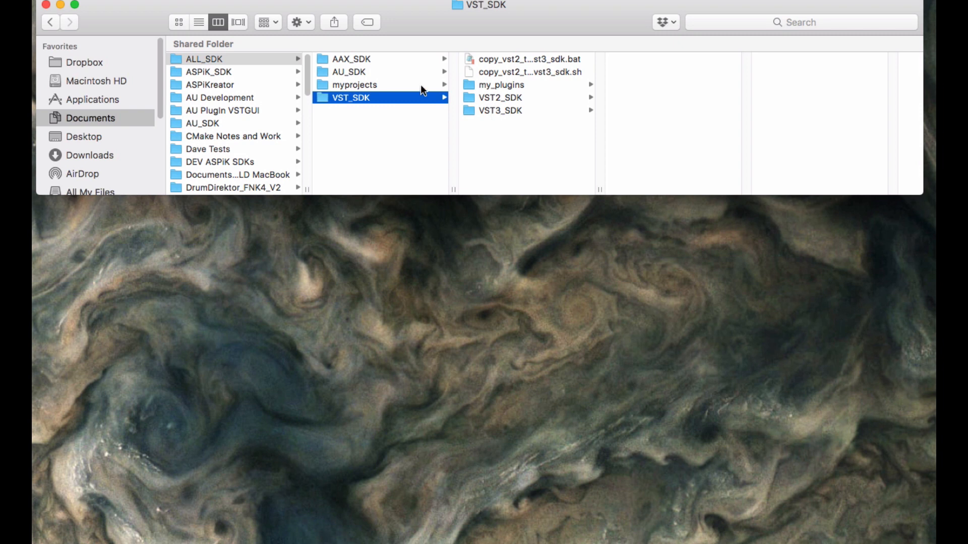
left_click(349, 71)
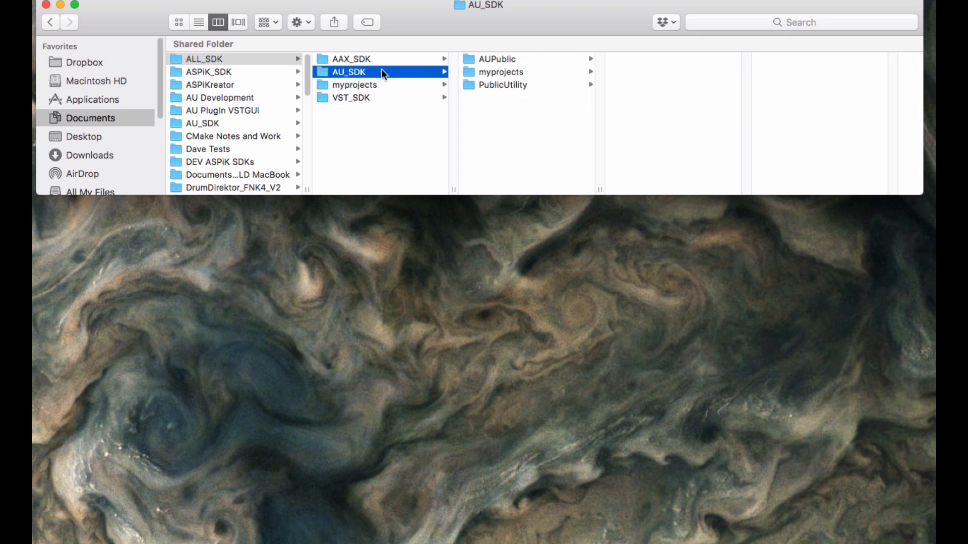
mouse_move(504, 77)
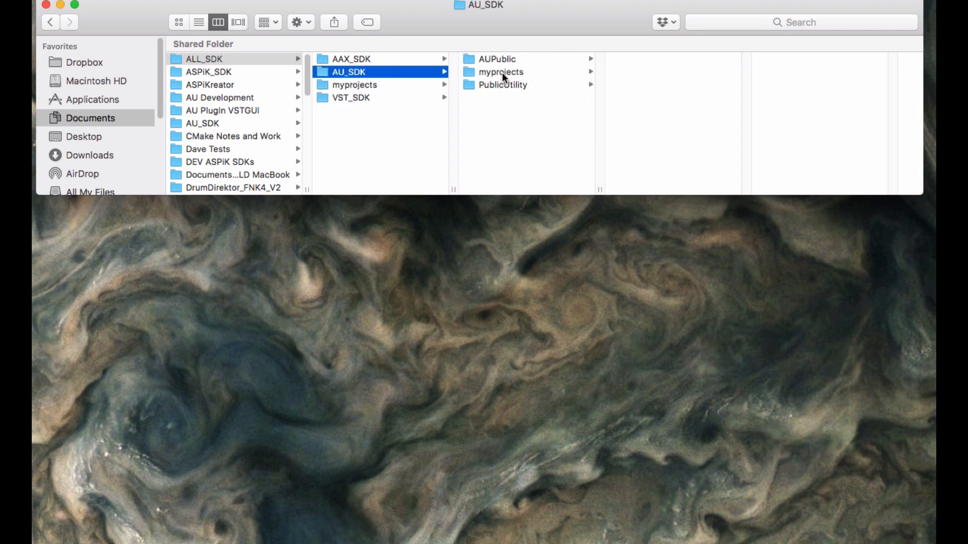
mouse_move(503, 59)
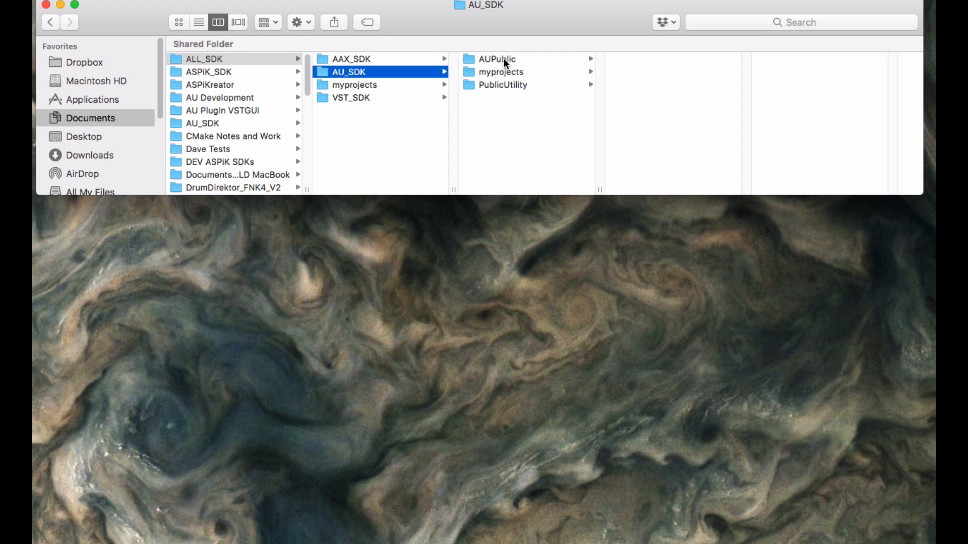
mouse_move(492, 87)
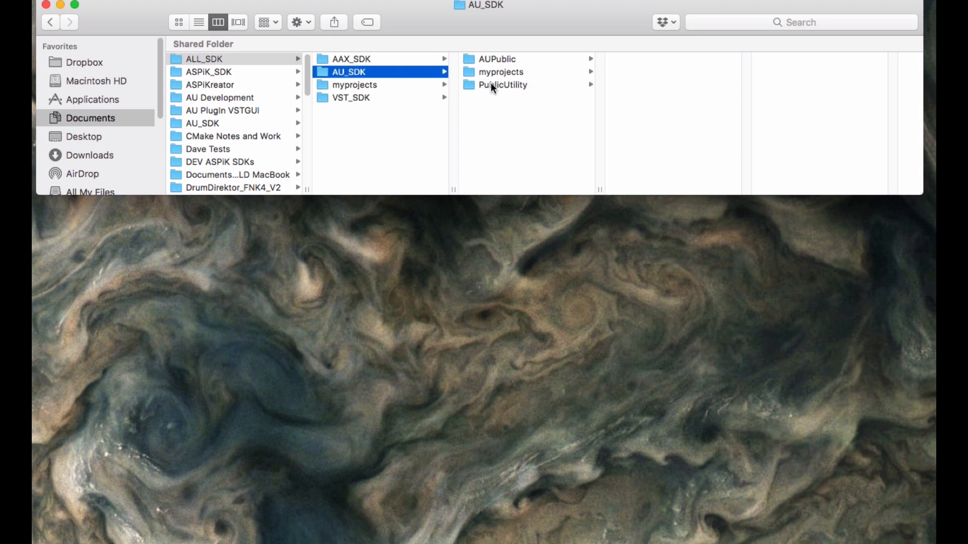
mouse_move(346, 61)
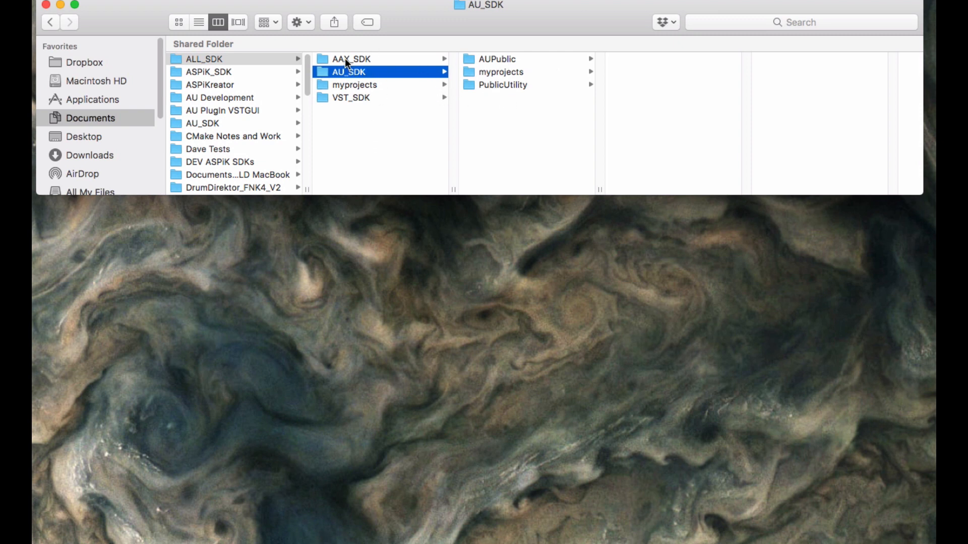
mouse_move(325, 88)
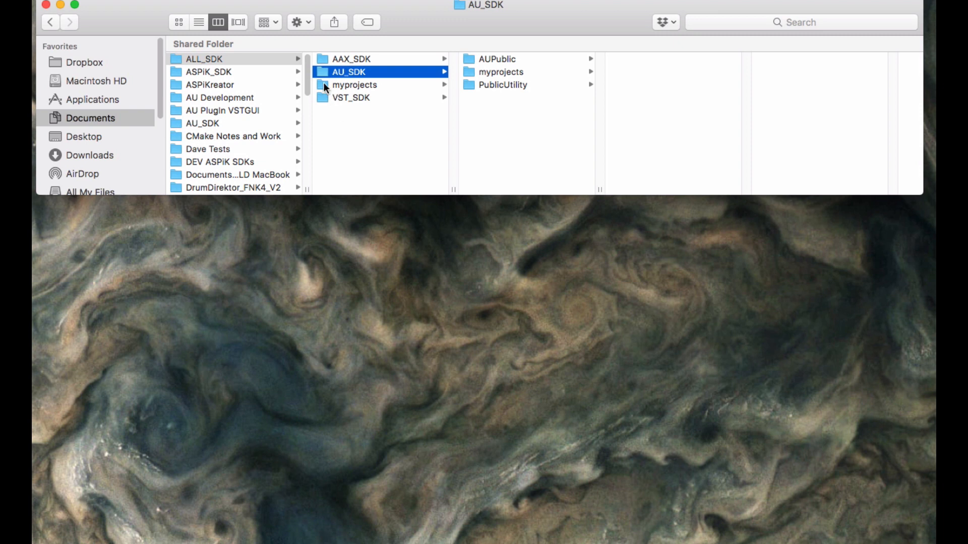
Drill through VST_SDK > VST3_SDK to the myprojects folder holding ReverbTanker and vstgui4
left_click(355, 85)
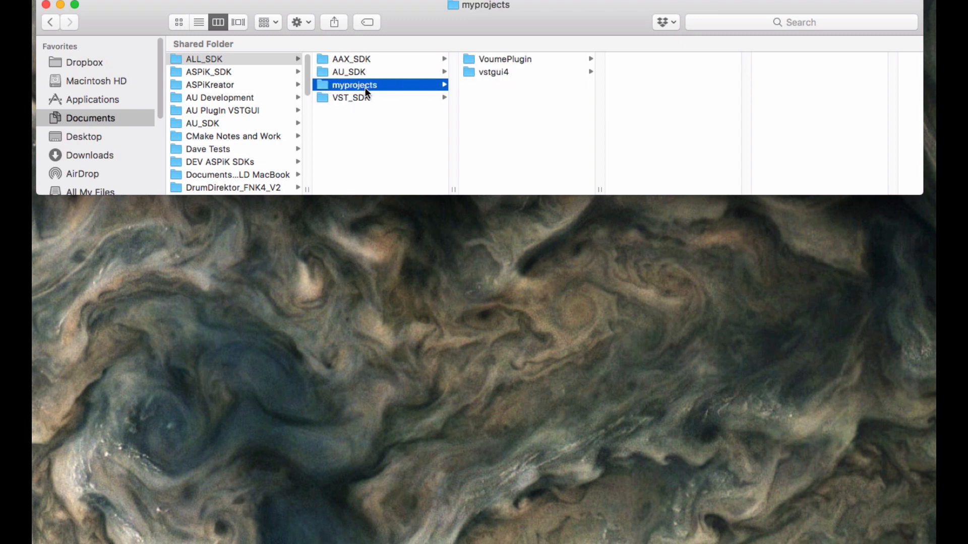
mouse_move(332, 90)
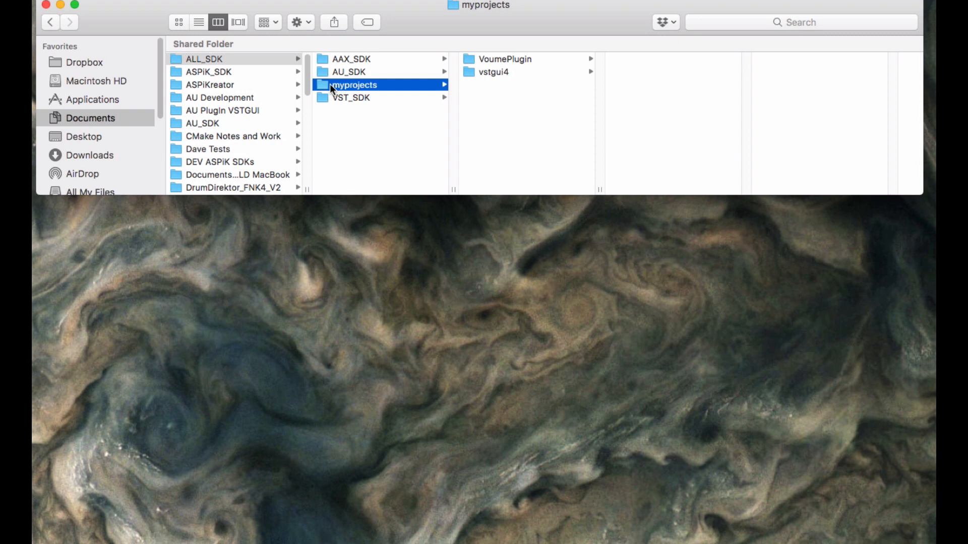
mouse_move(298, 91)
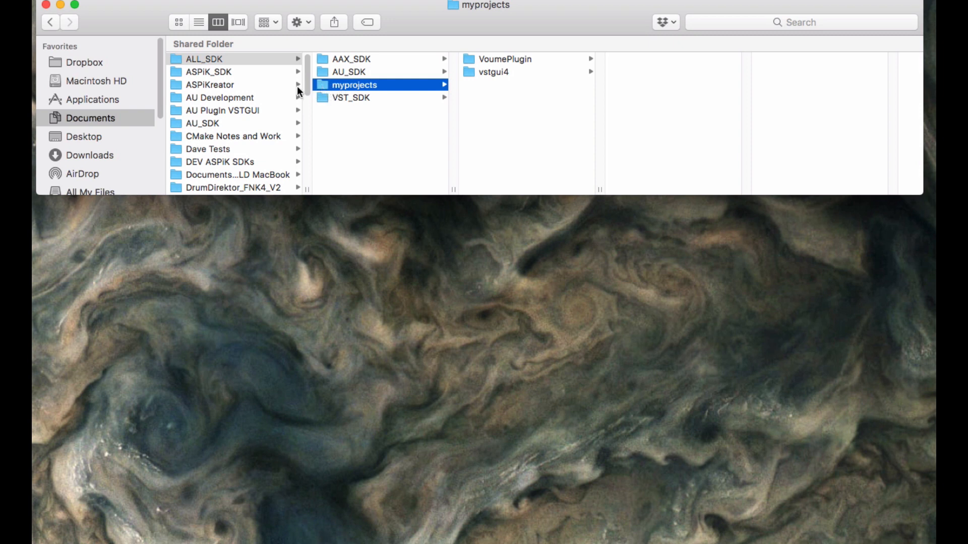
mouse_move(338, 93)
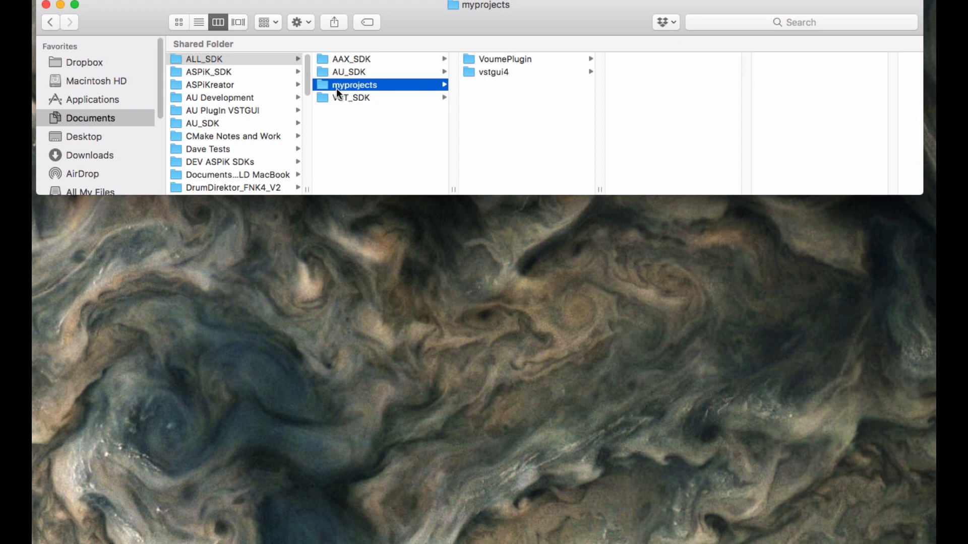
mouse_move(360, 103)
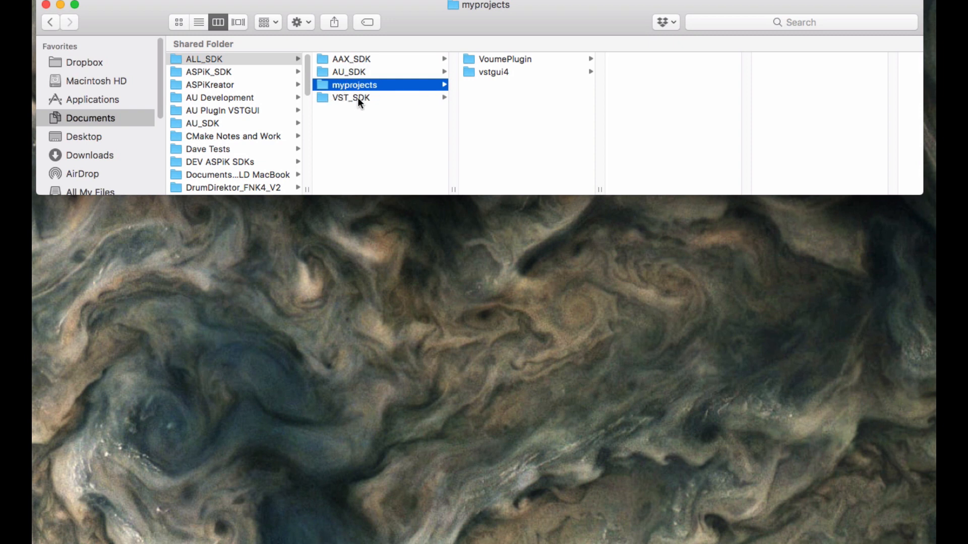
left_click(350, 97)
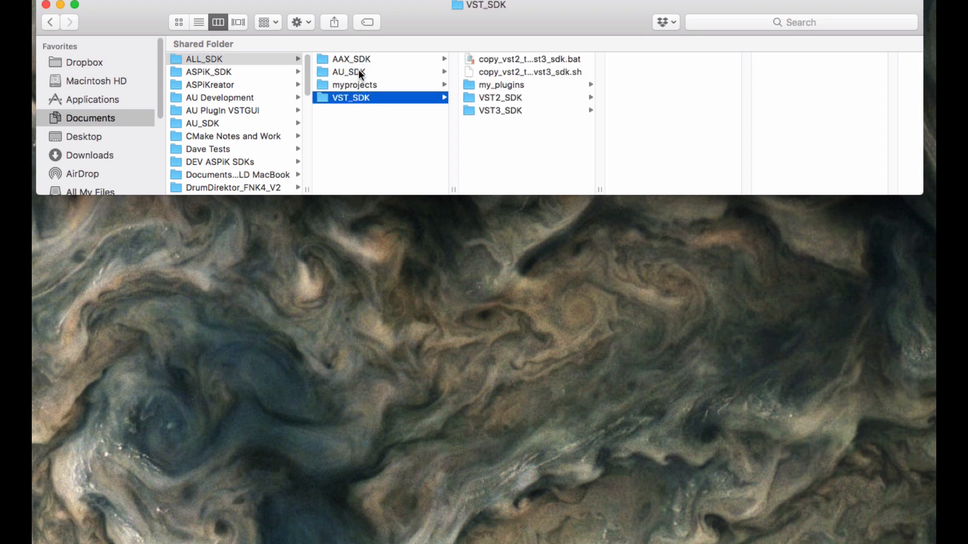
left_click(345, 72)
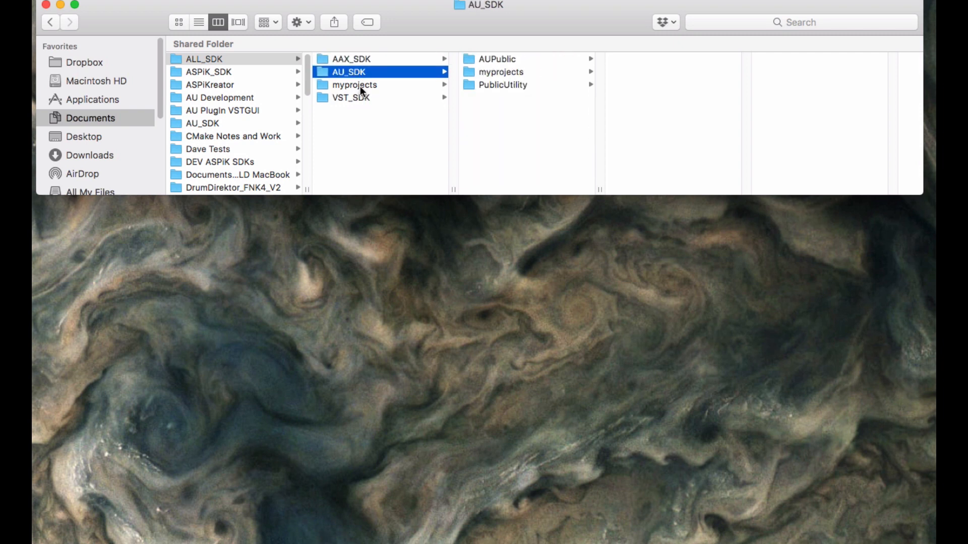
left_click(350, 97)
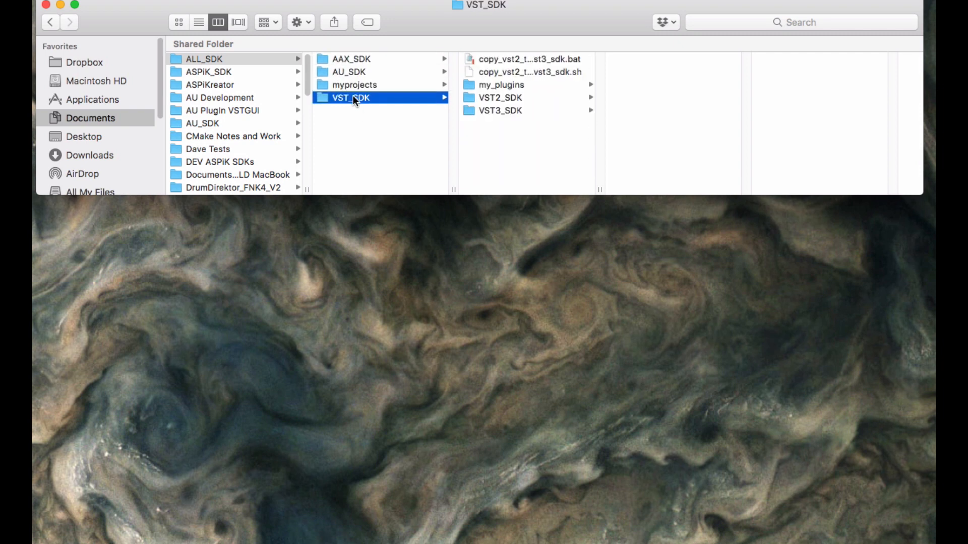
left_click(500, 111)
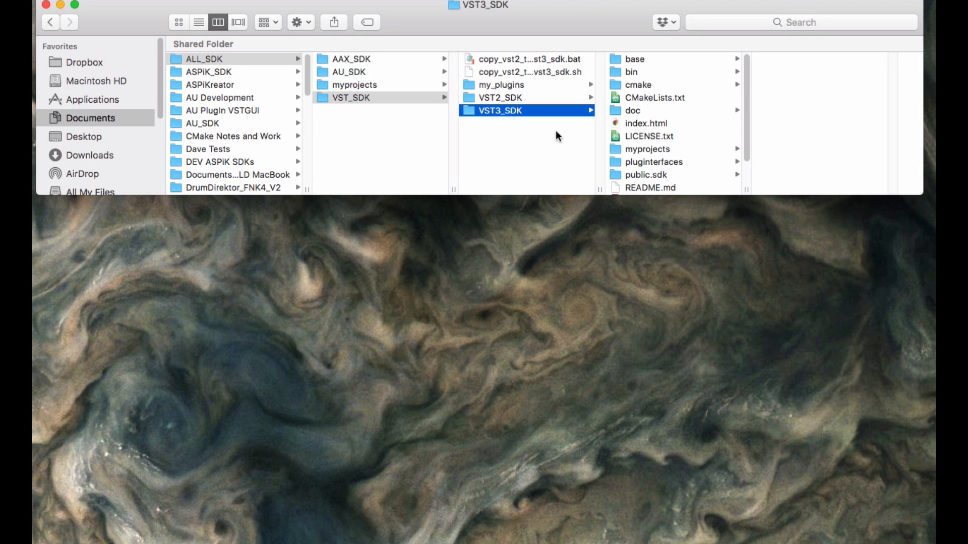
mouse_move(352, 66)
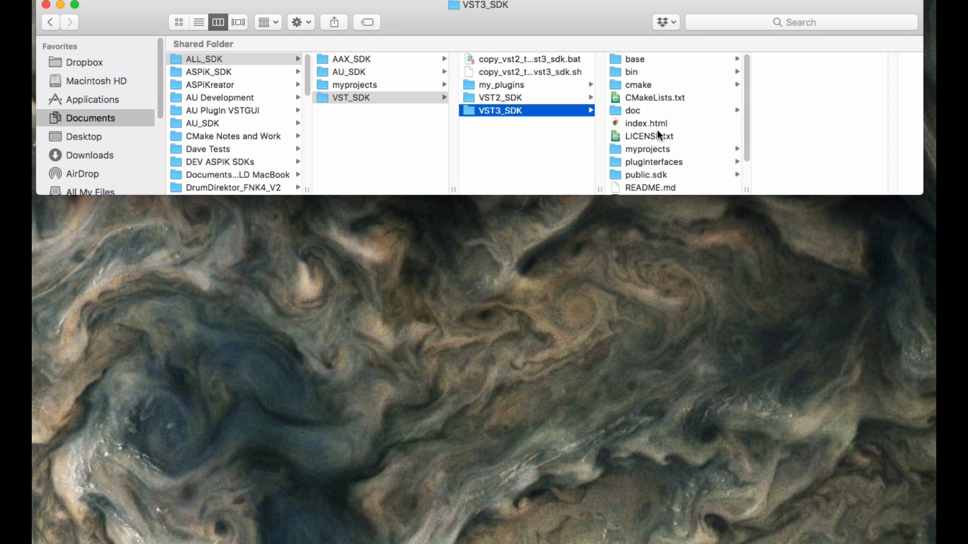
mouse_move(612, 177)
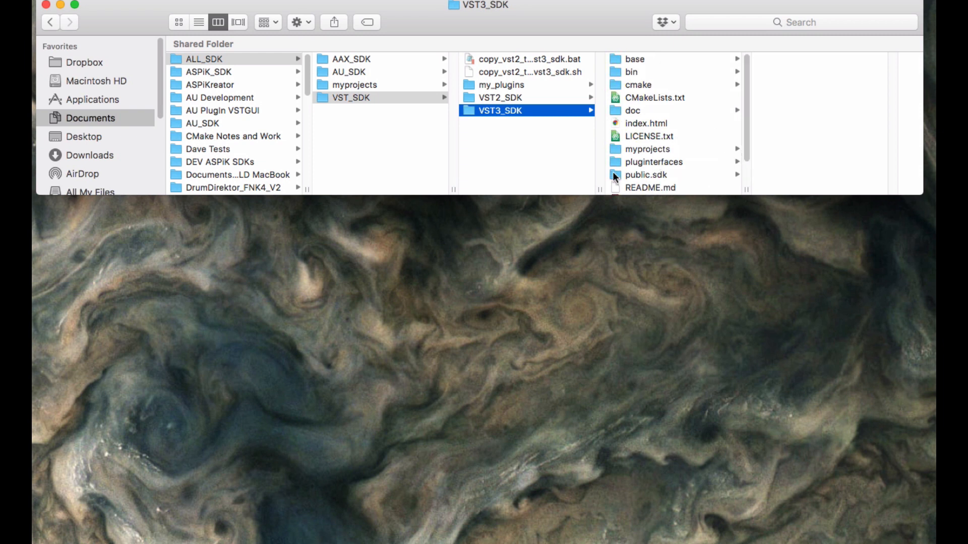
mouse_move(330, 102)
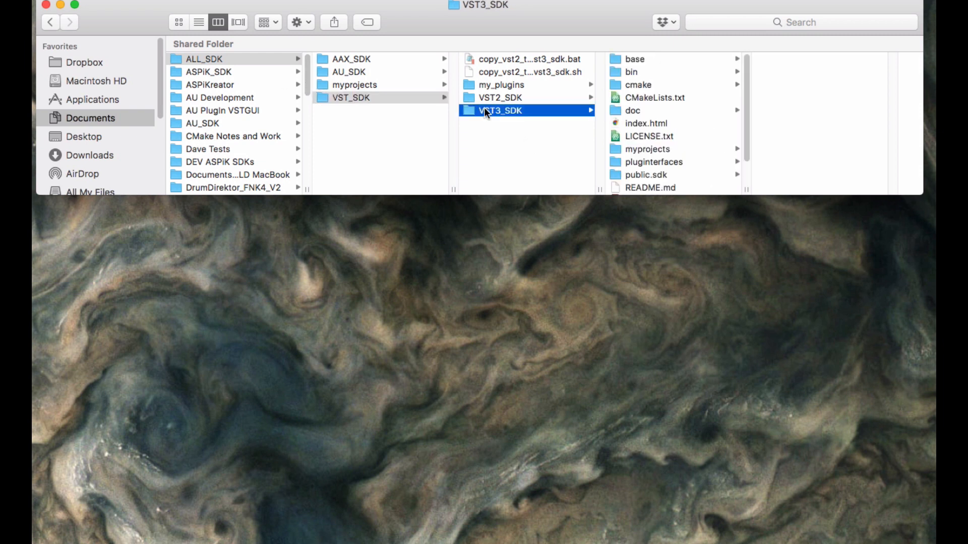
mouse_move(637, 161)
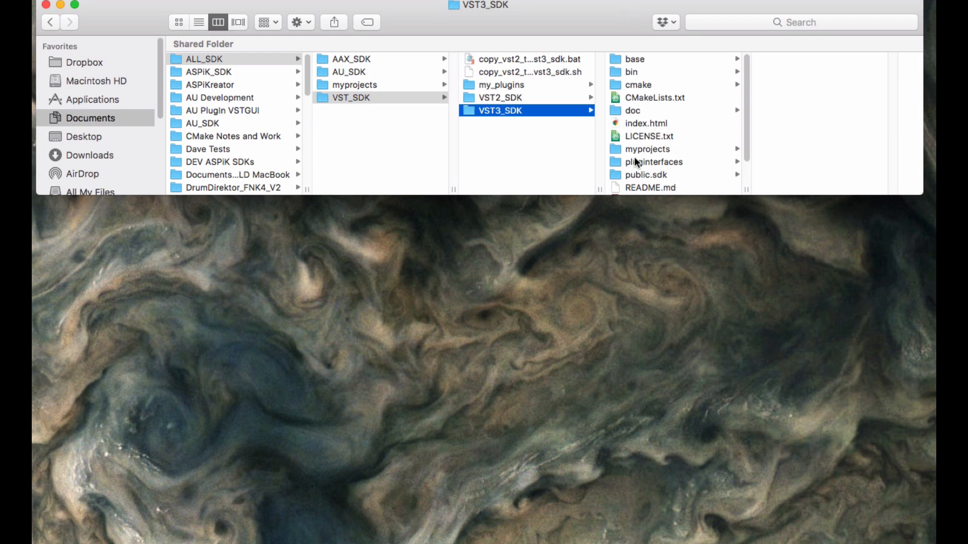
left_click(647, 149)
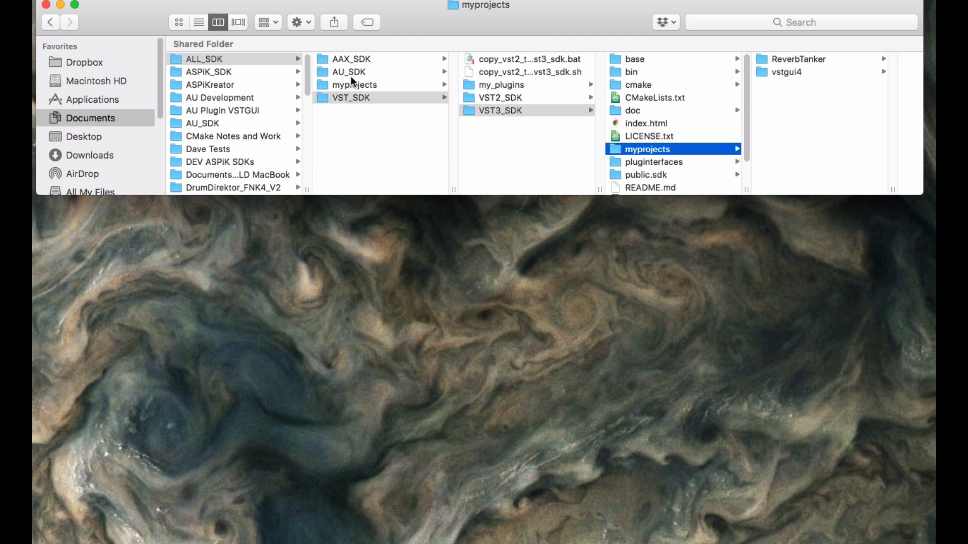
Glance at AU_SDK, AAX_SDK, VST_SDK and ASPiK_SDK, then go back to ALL_SDK's listing
left_click(347, 71)
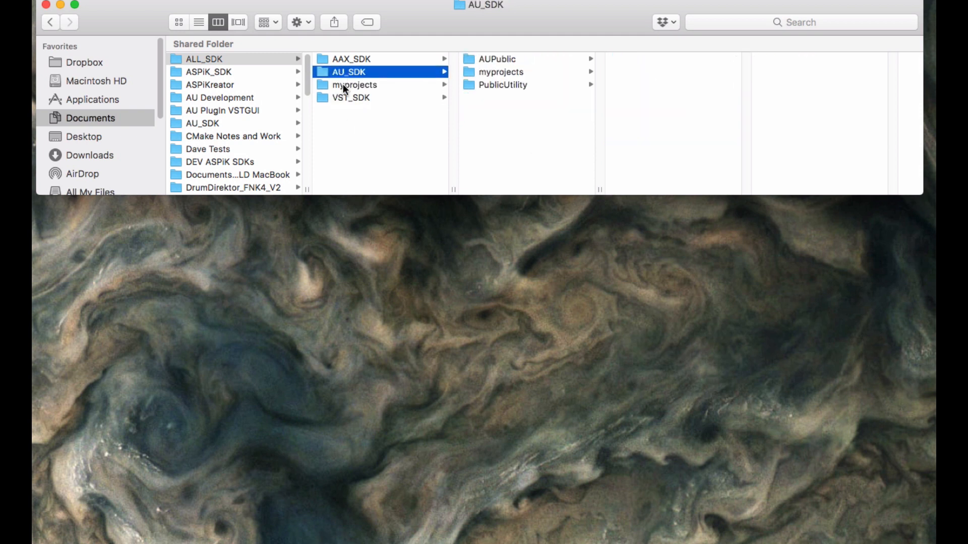
left_click(350, 59)
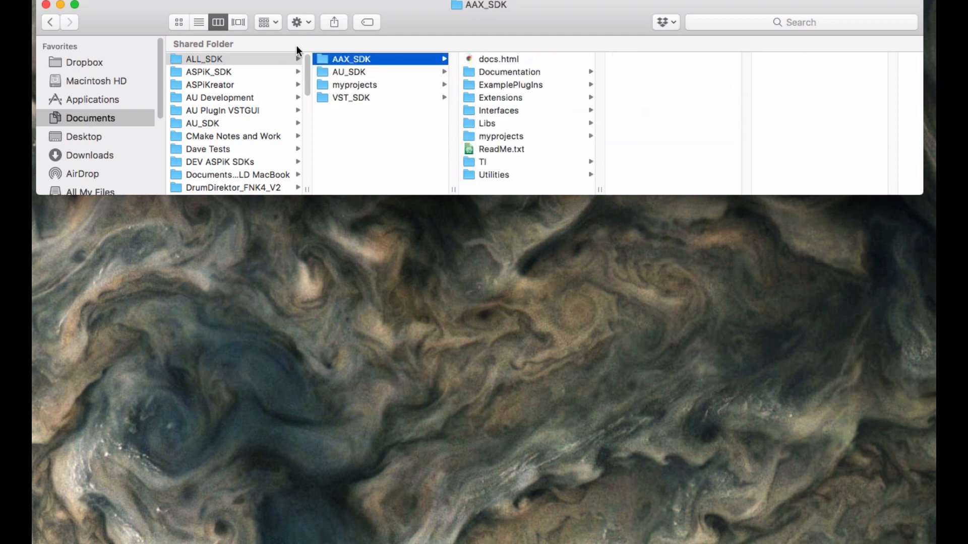
mouse_move(351, 86)
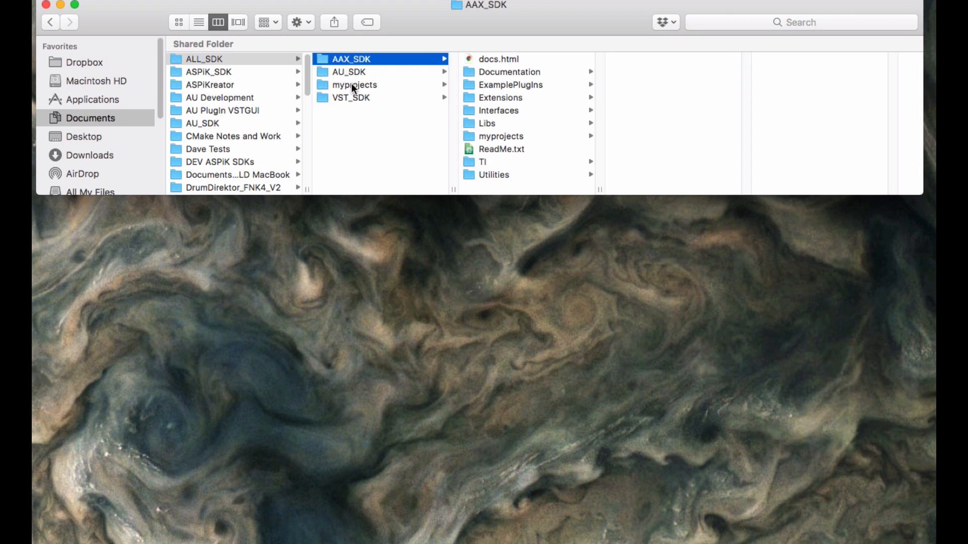
mouse_move(388, 59)
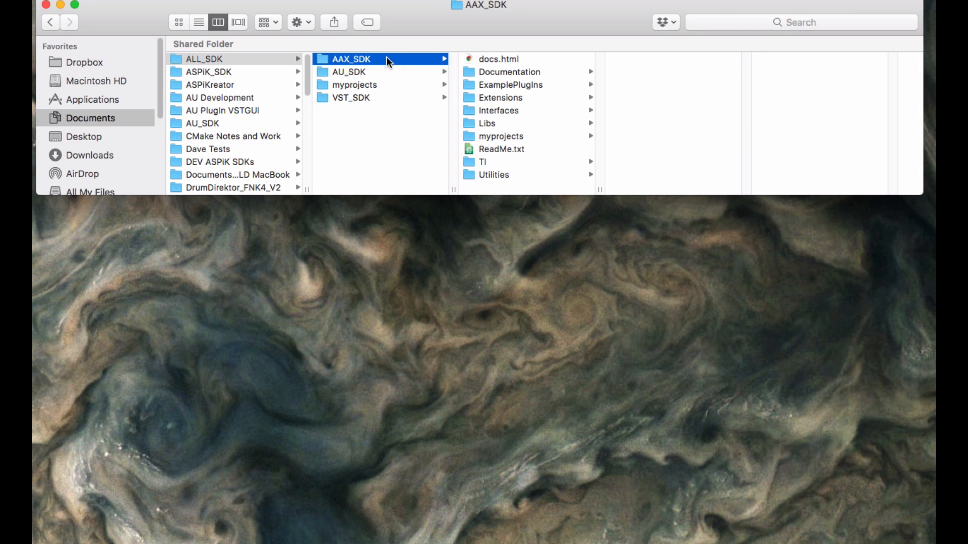
mouse_move(374, 97)
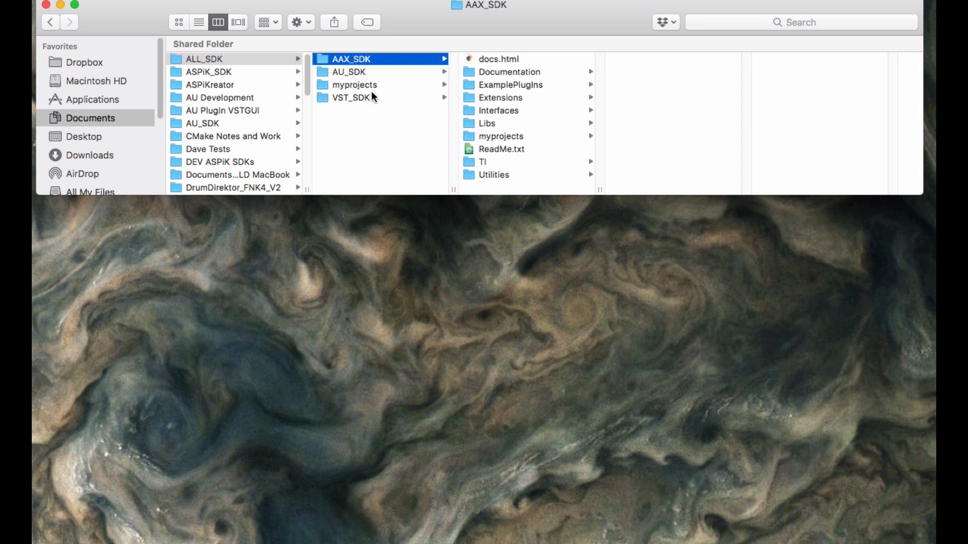
left_click(354, 98)
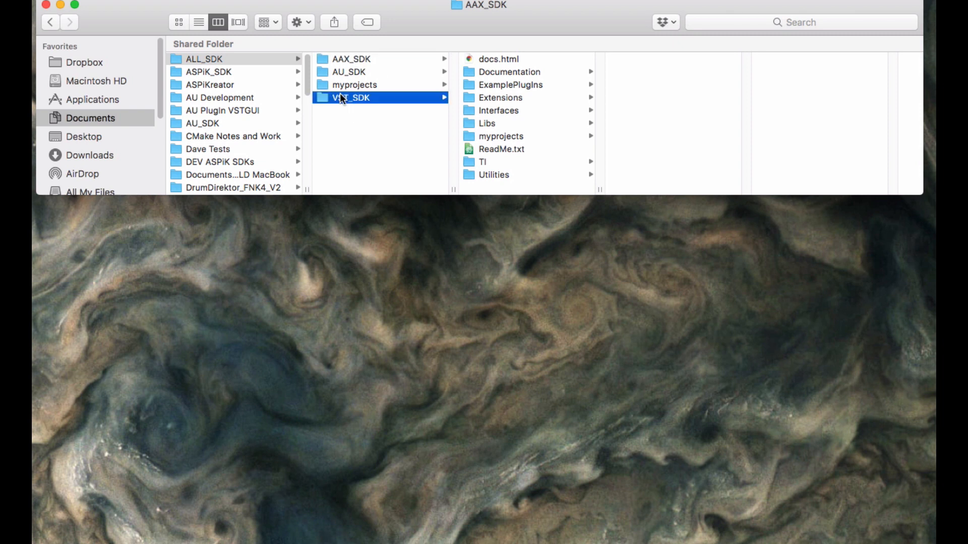
left_click(347, 72)
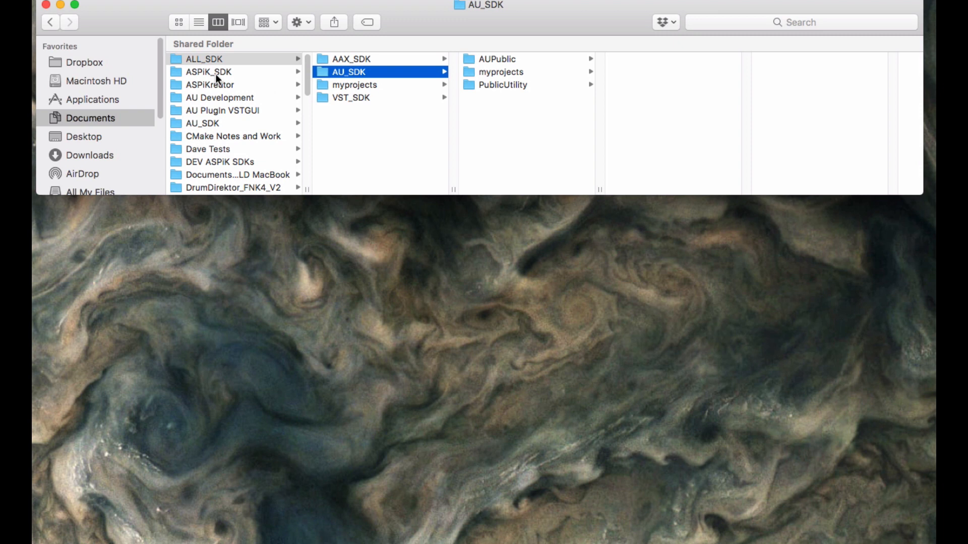
left_click(209, 72)
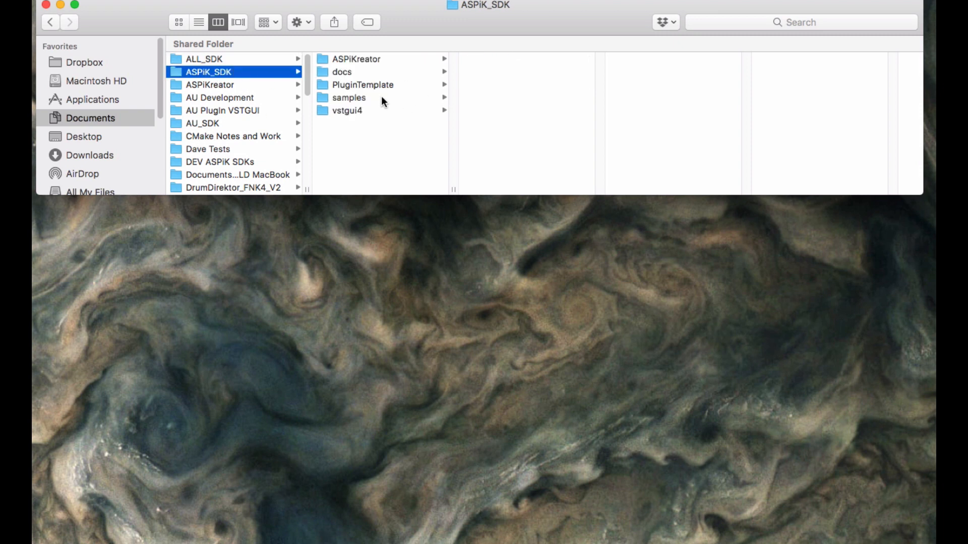
mouse_move(271, 58)
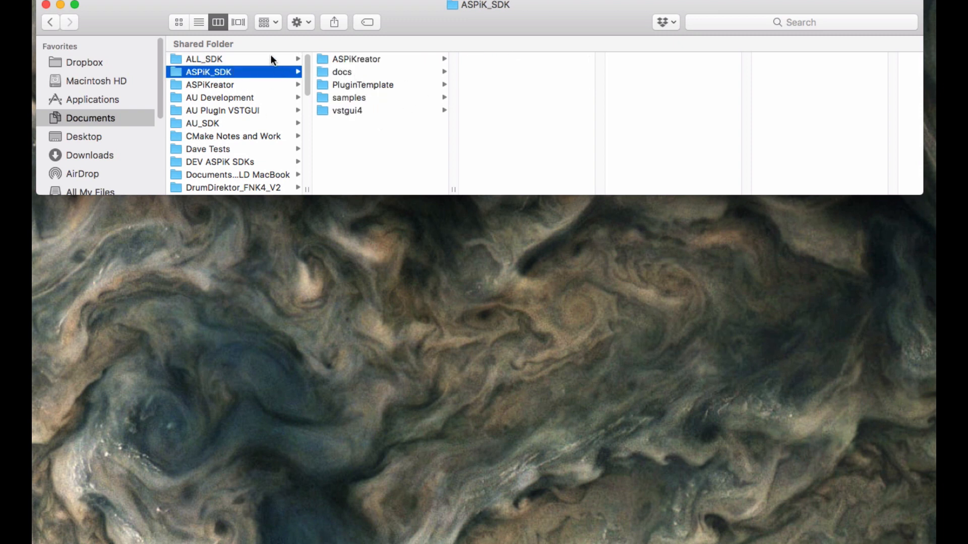
left_click(216, 59)
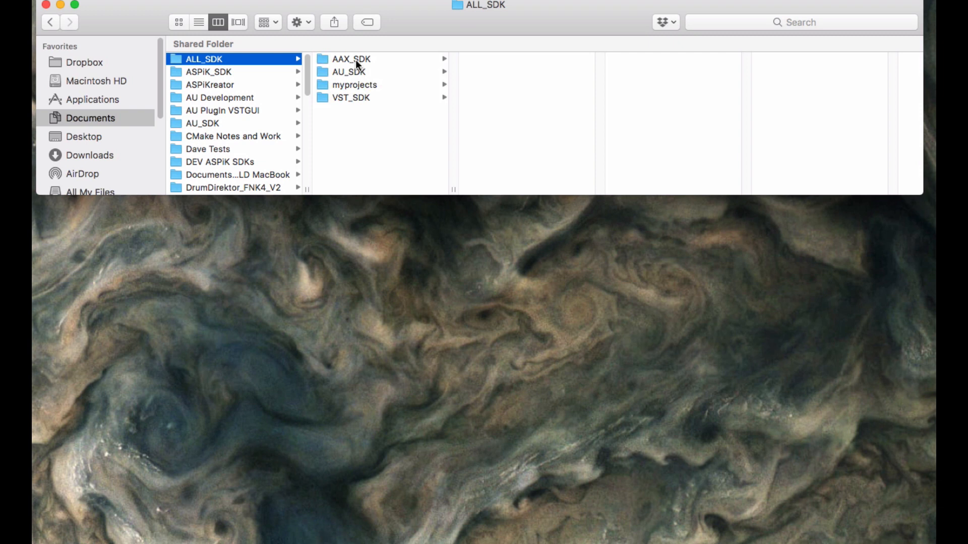
Drill into AAX_SDK > Libs > AAXLibrary > MacBuild in Finder's columns
left_click(351, 58)
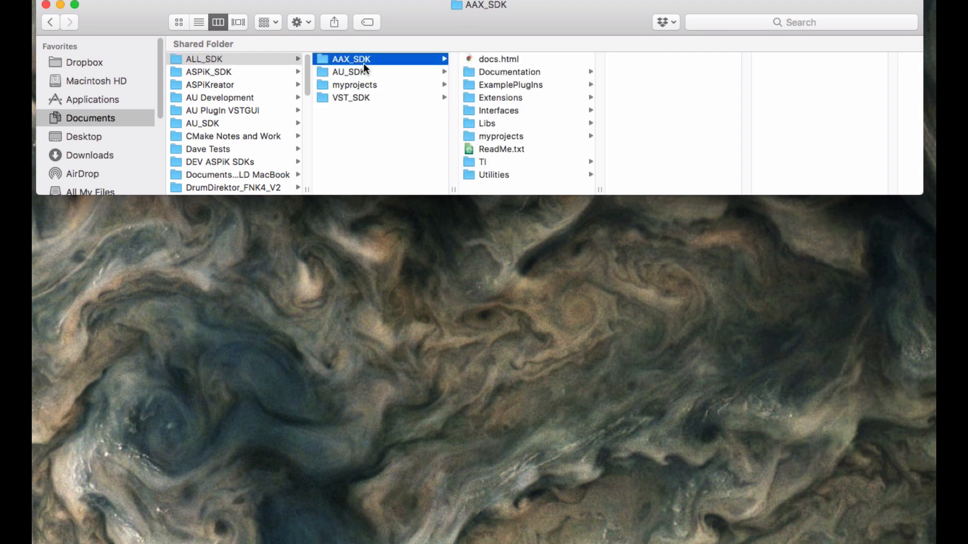
mouse_move(382, 109)
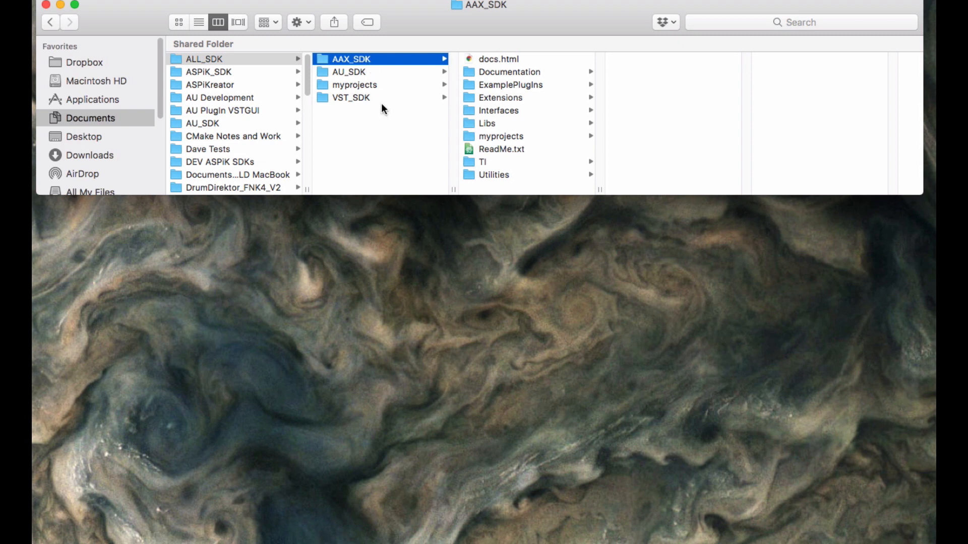
mouse_move(368, 67)
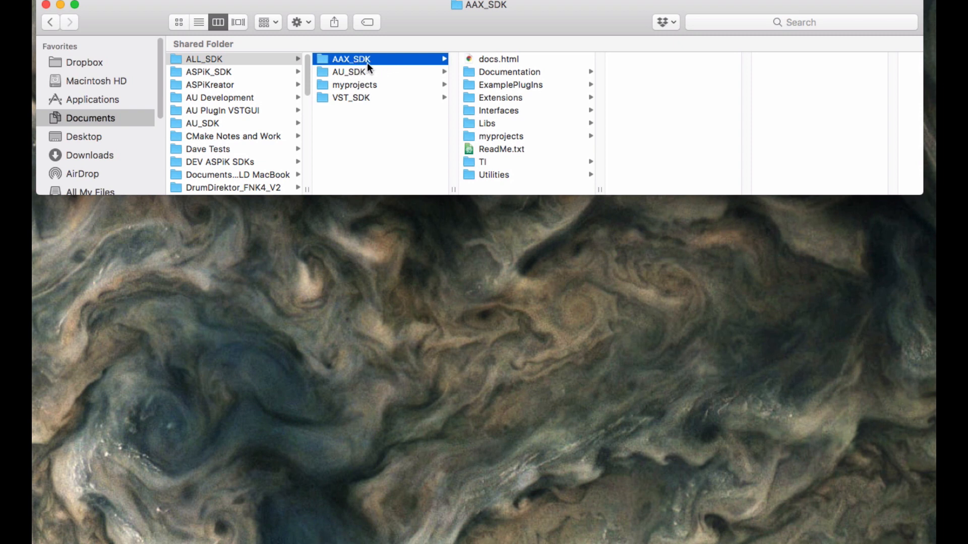
mouse_move(505, 124)
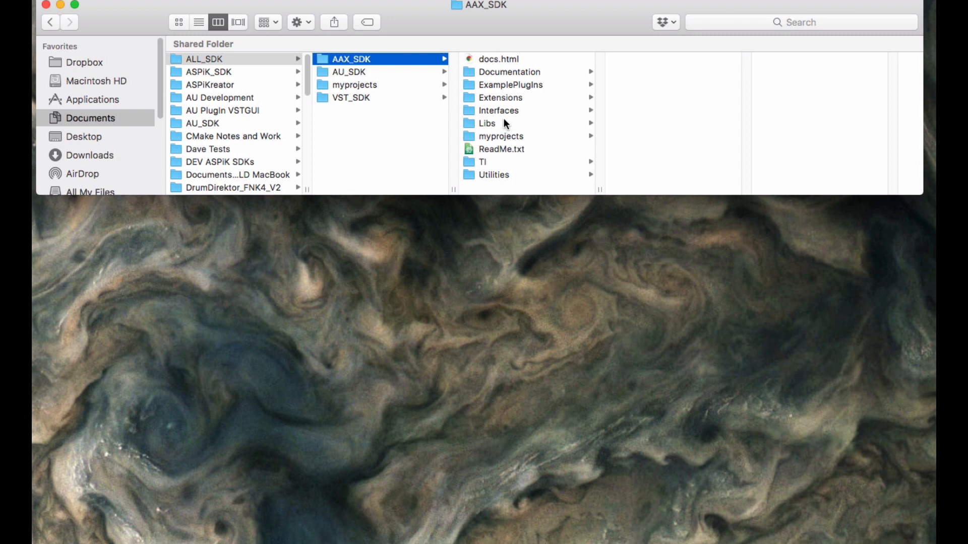
mouse_move(528, 129)
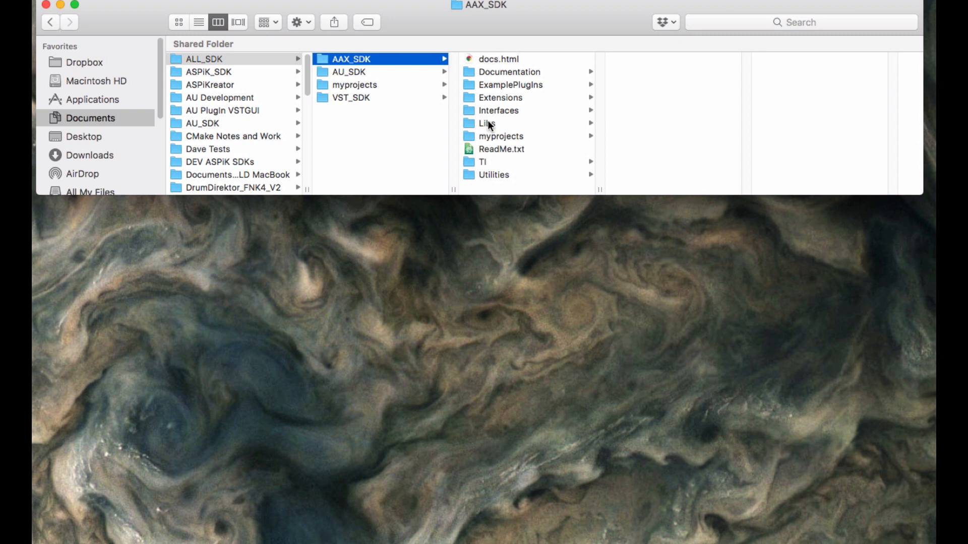
mouse_move(491, 132)
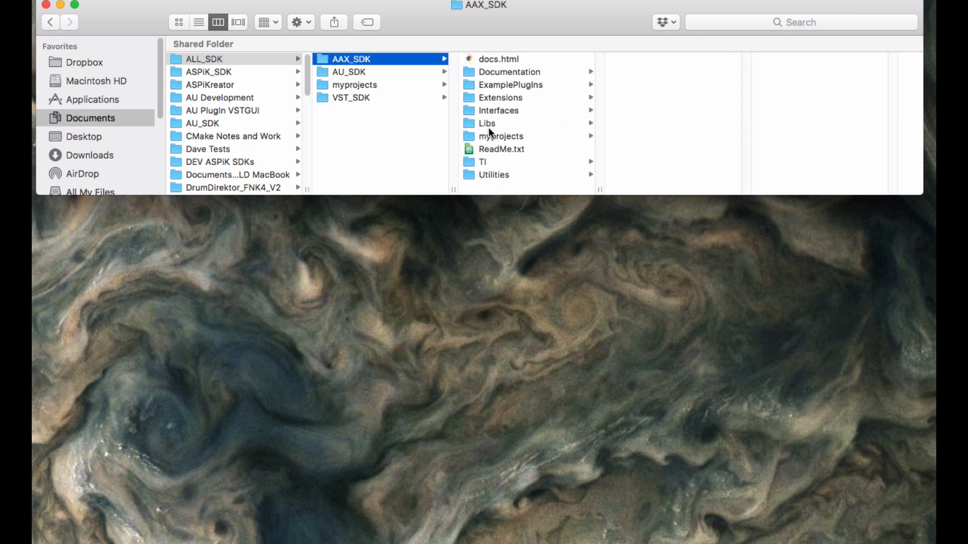
mouse_move(484, 128)
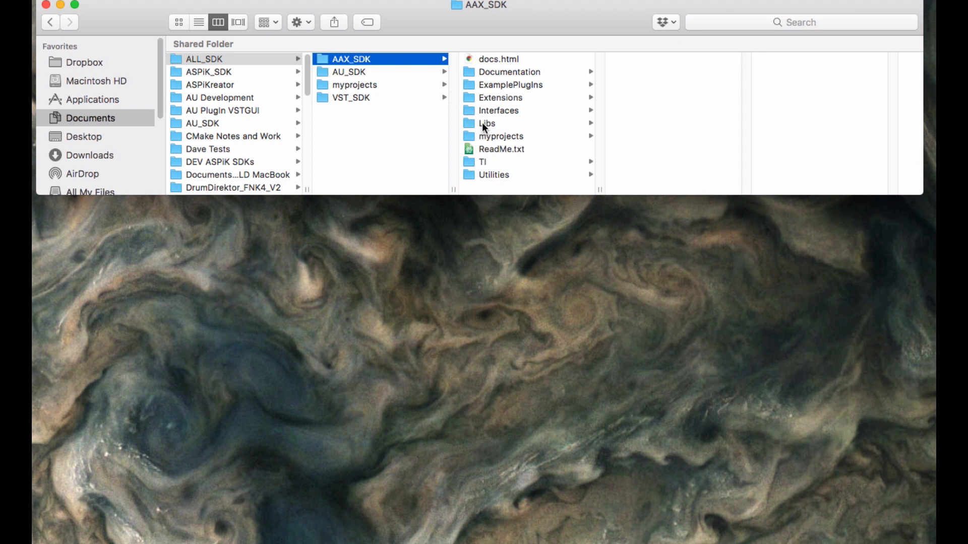
left_click(487, 123)
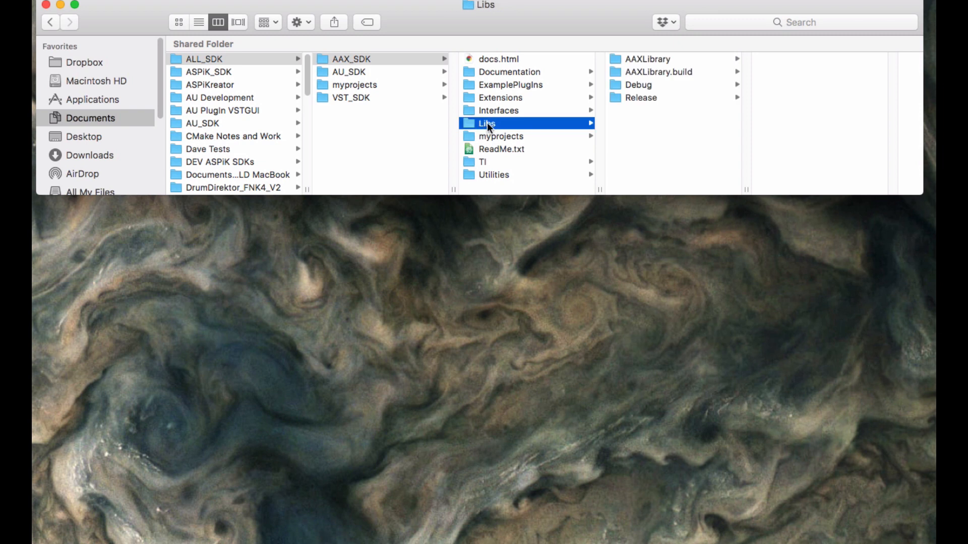
mouse_move(673, 58)
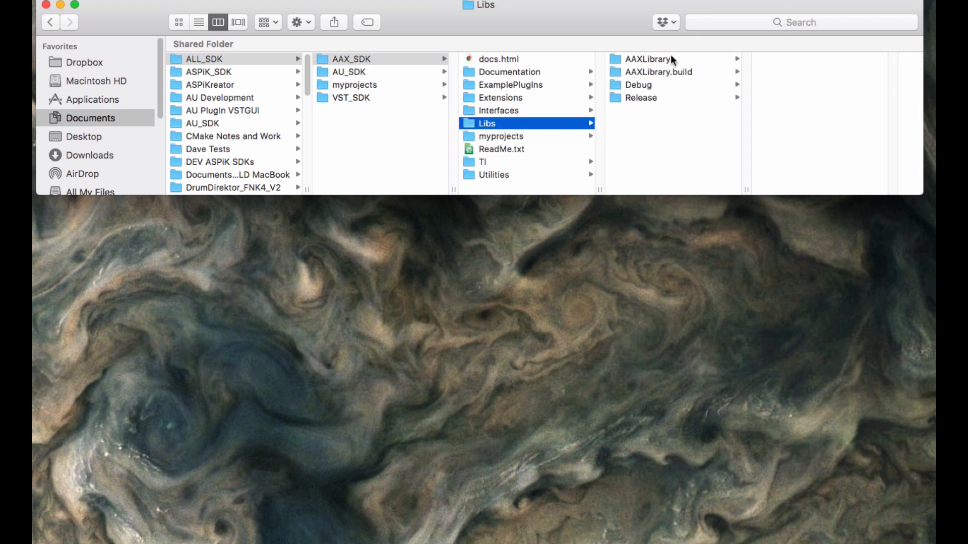
left_click(647, 58)
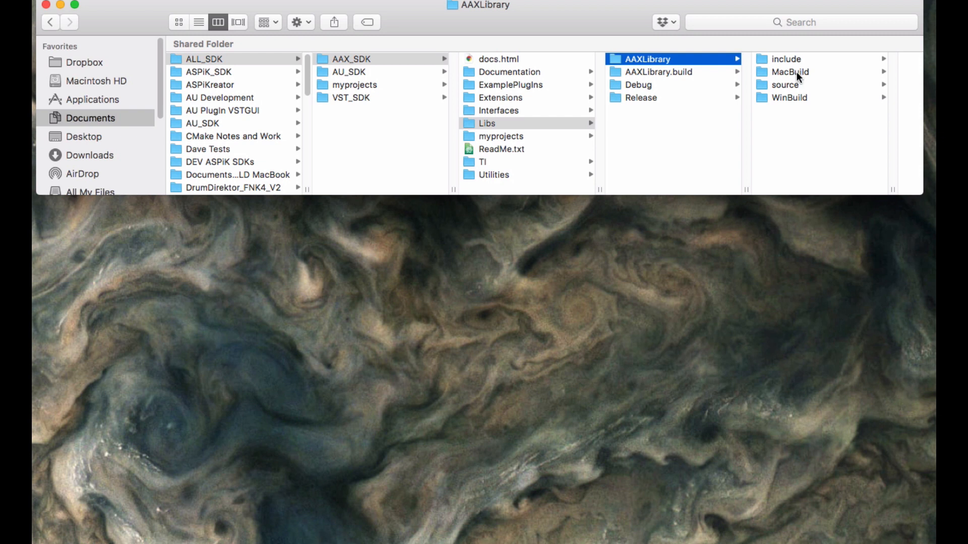
left_click(790, 71)
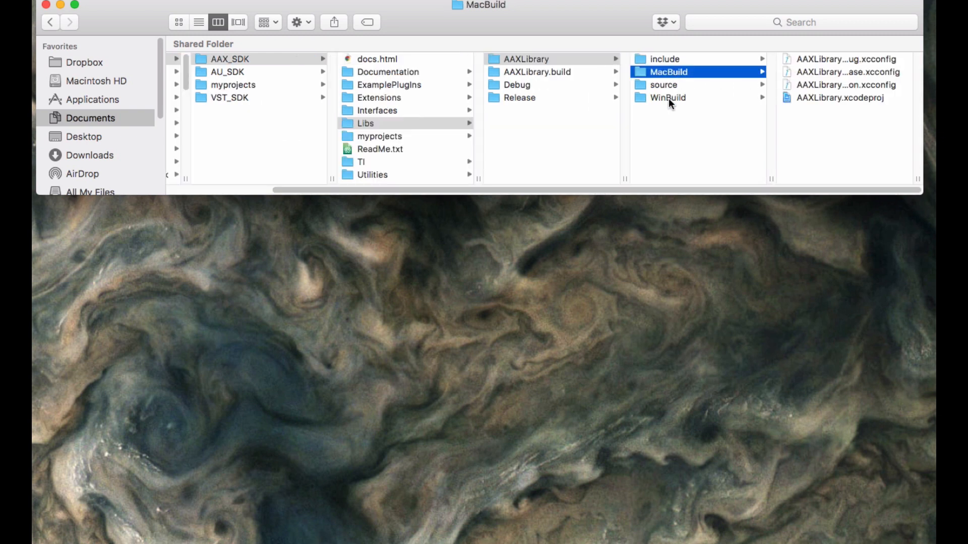
Compare WinBuild and MacBuild contents, then select AAXLibrary.xcodeproj in MacBuild
left_click(666, 97)
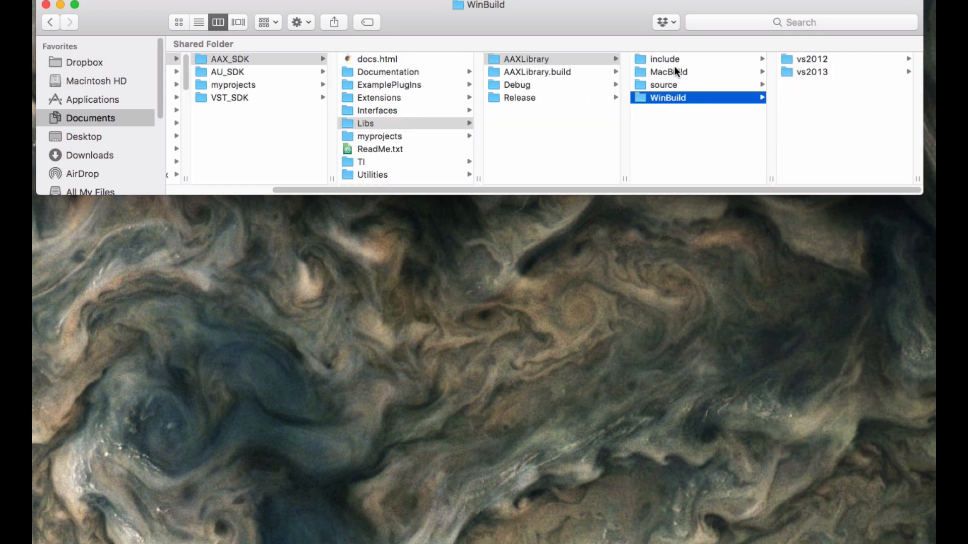
left_click(663, 85)
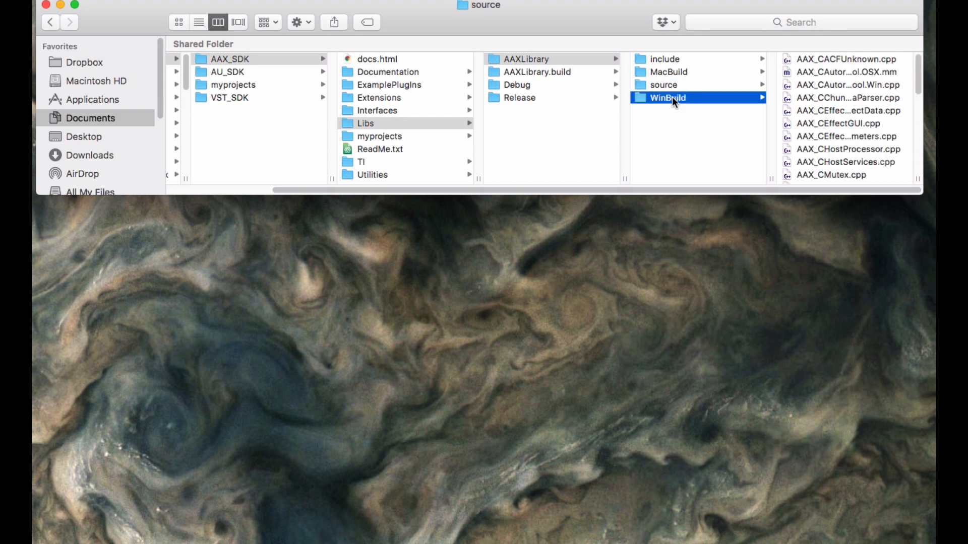
left_click(666, 98)
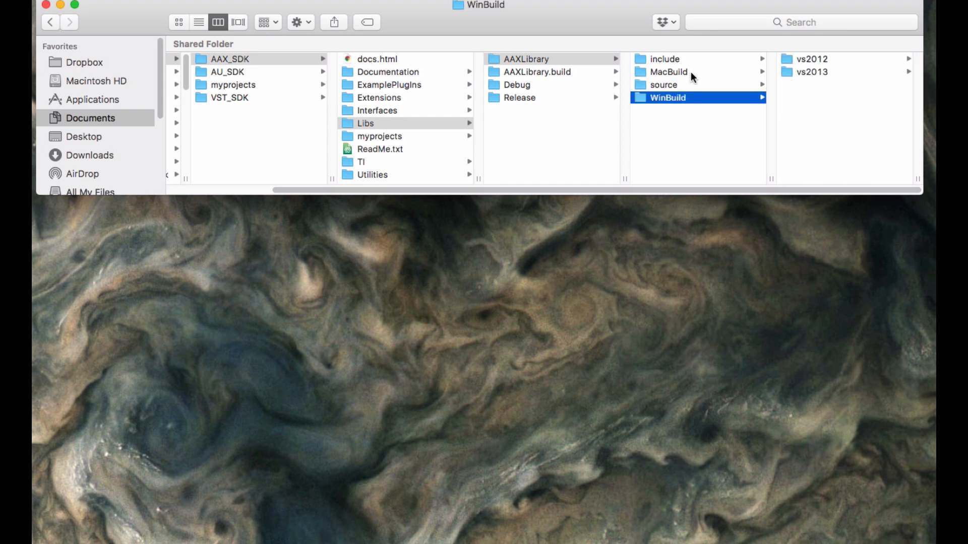
left_click(666, 72)
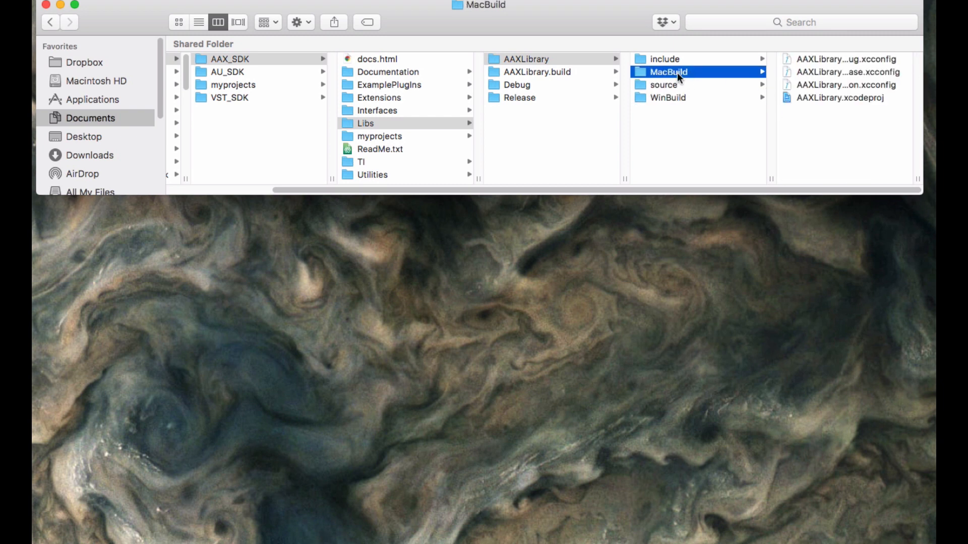
left_click(667, 98)
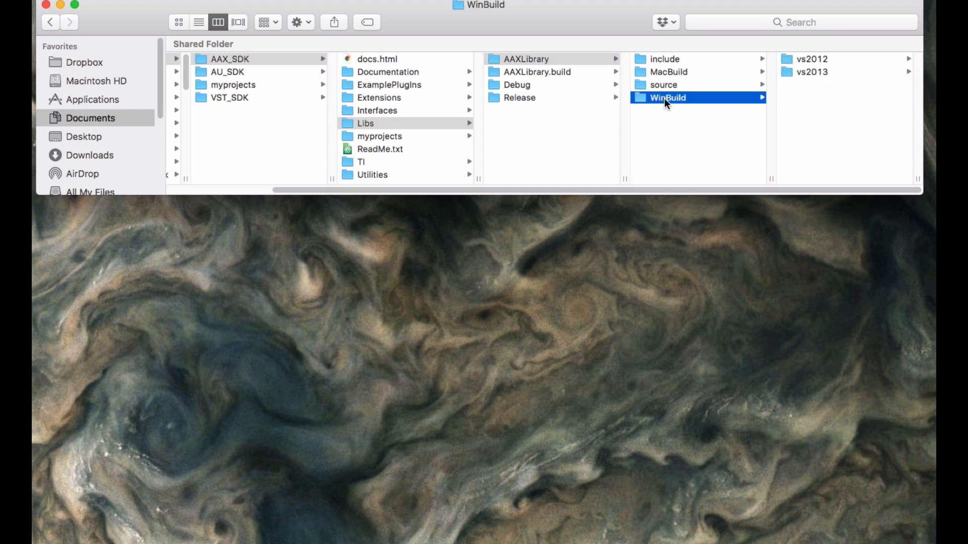
mouse_move(708, 65)
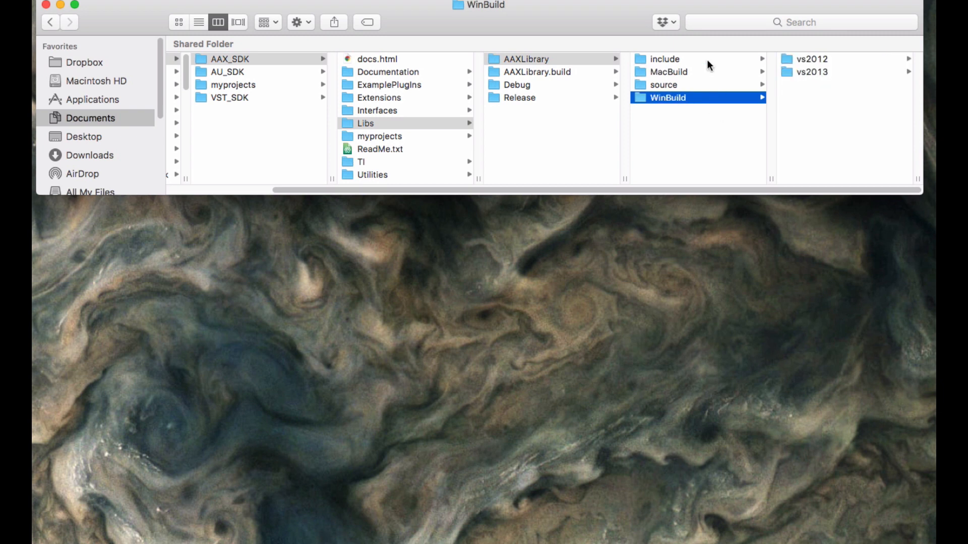
mouse_move(708, 100)
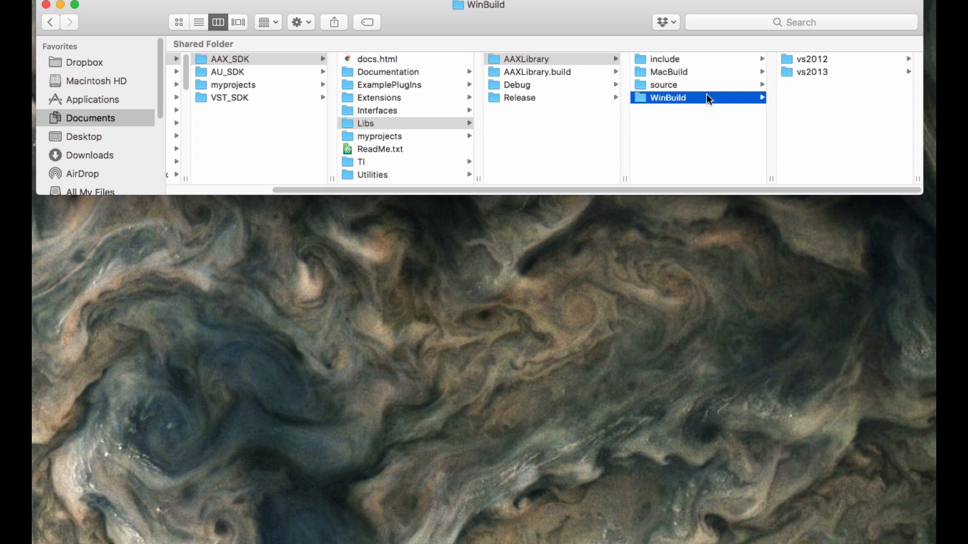
mouse_move(664, 73)
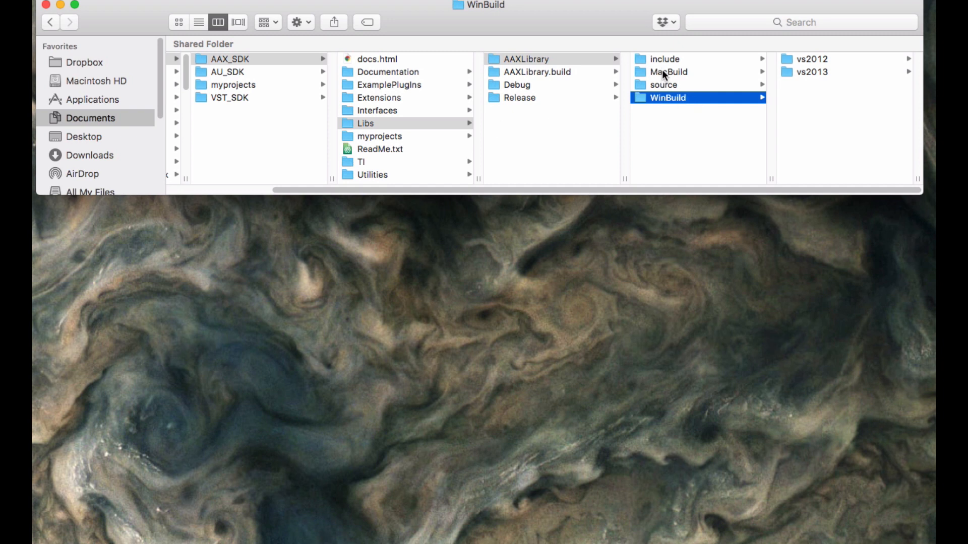
left_click(668, 71)
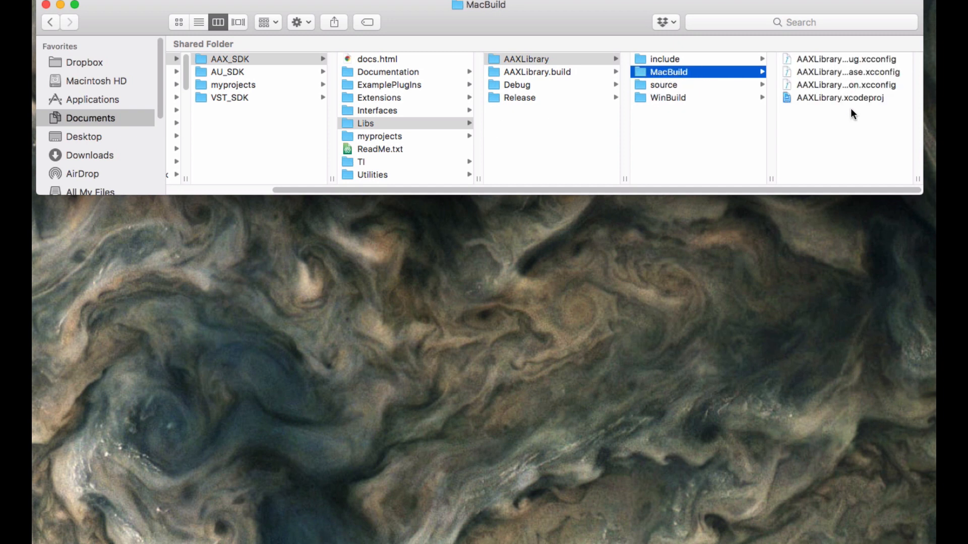
left_click(841, 98)
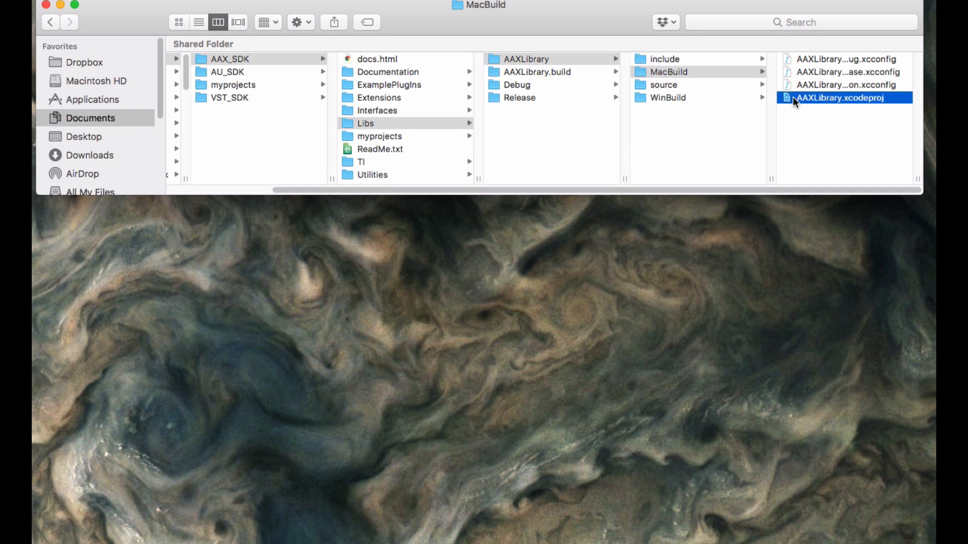
mouse_move(509, 85)
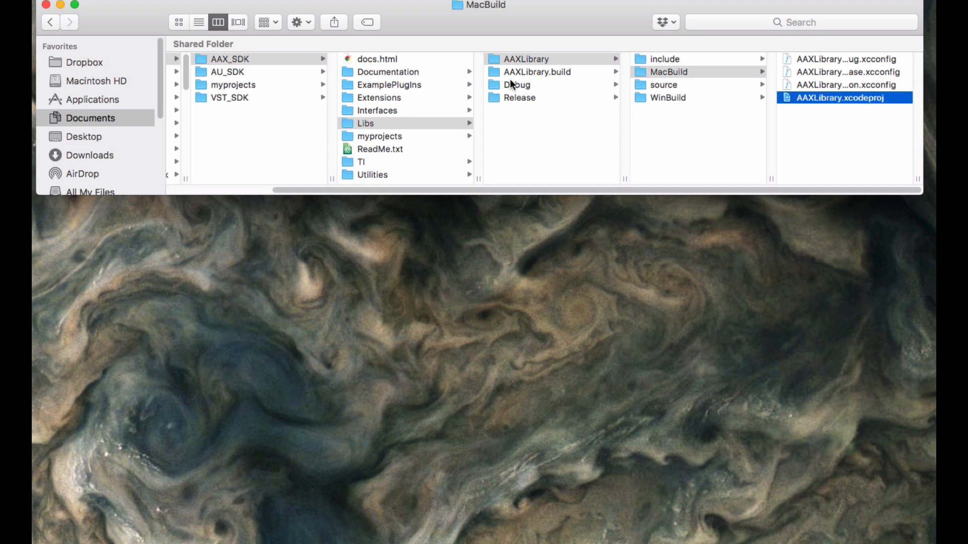
Show the Debug folder's libAAXLibrary.a and libAAXLibrary_libcpp.a files
left_click(519, 85)
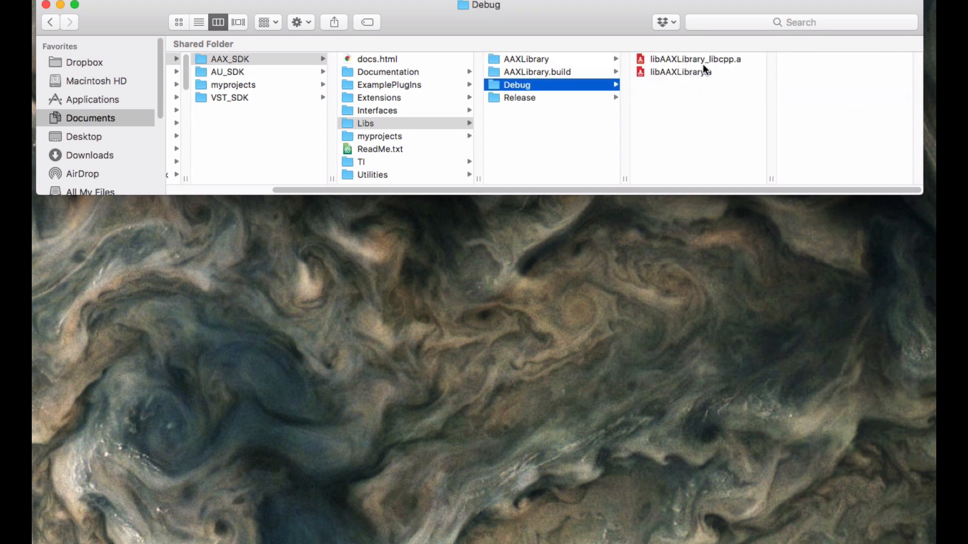
mouse_move(718, 76)
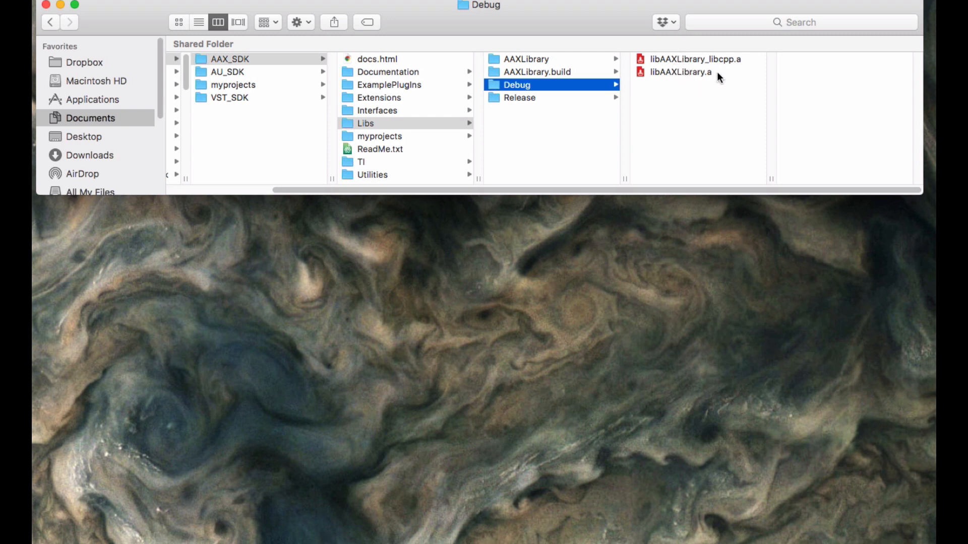
mouse_move(721, 74)
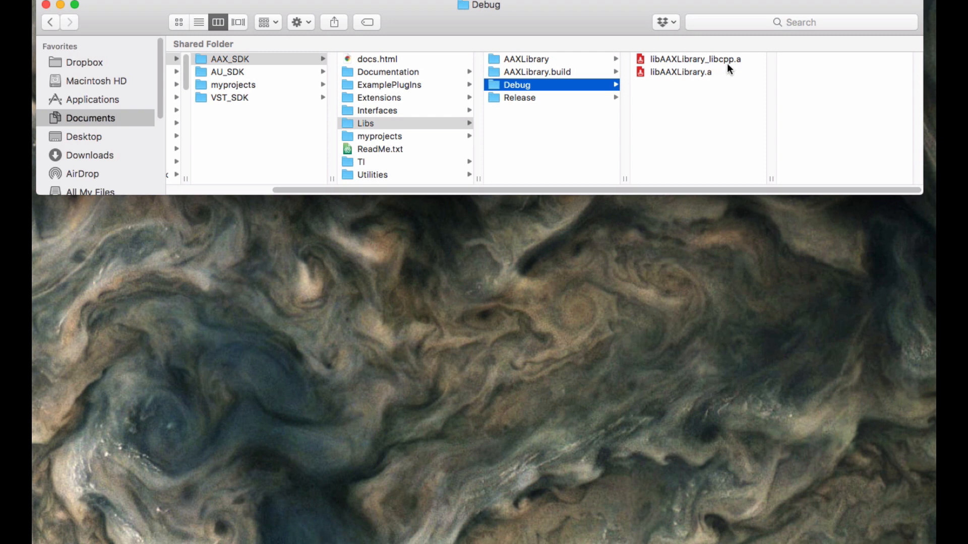
mouse_move(645, 85)
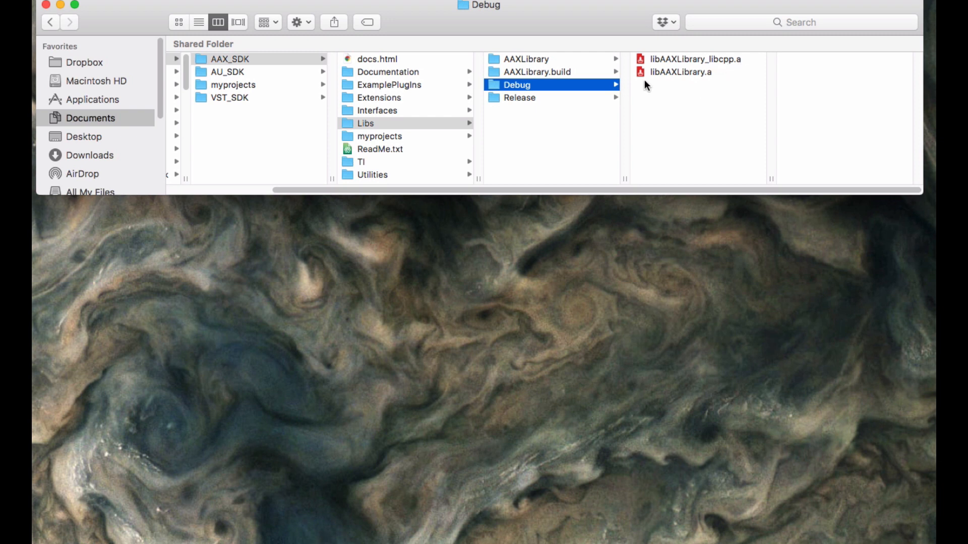
left_click(679, 72)
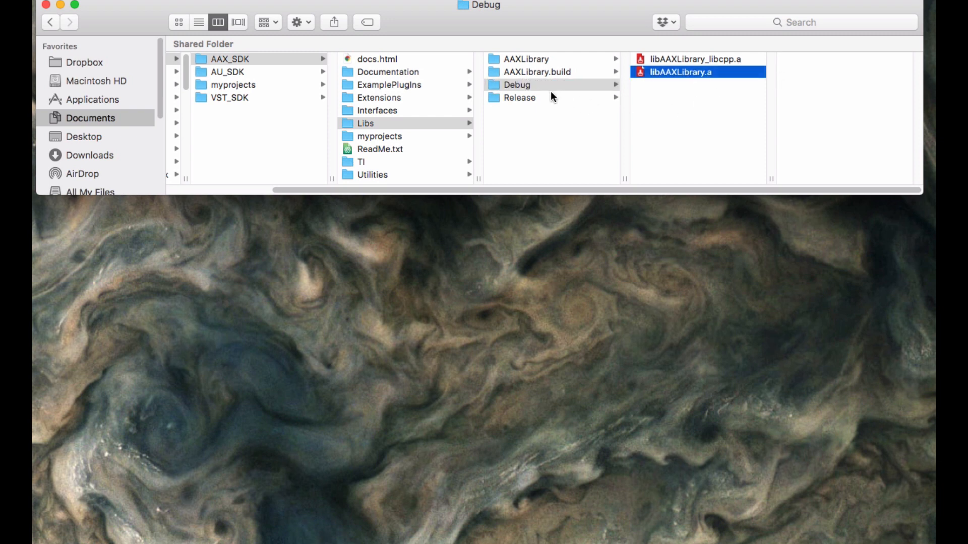
left_click(520, 97)
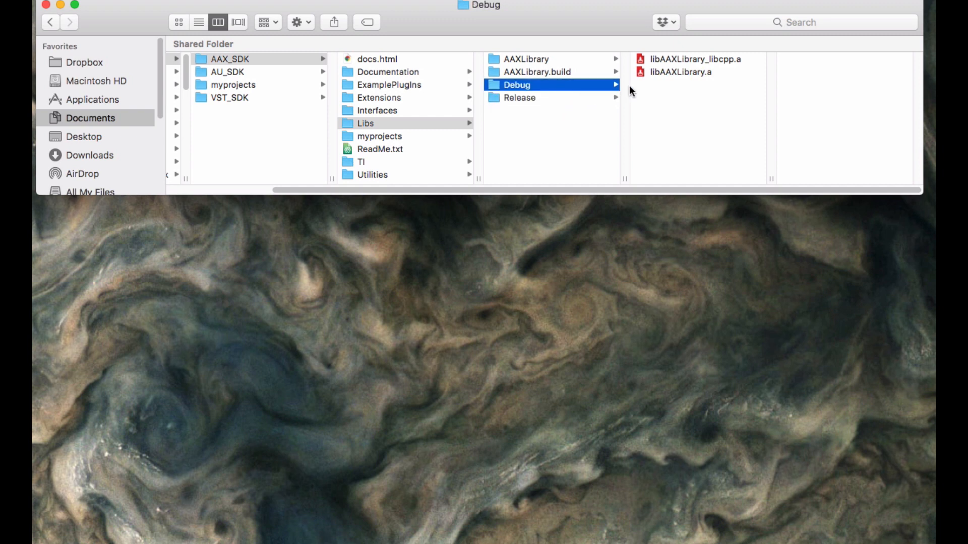
left_click(697, 59)
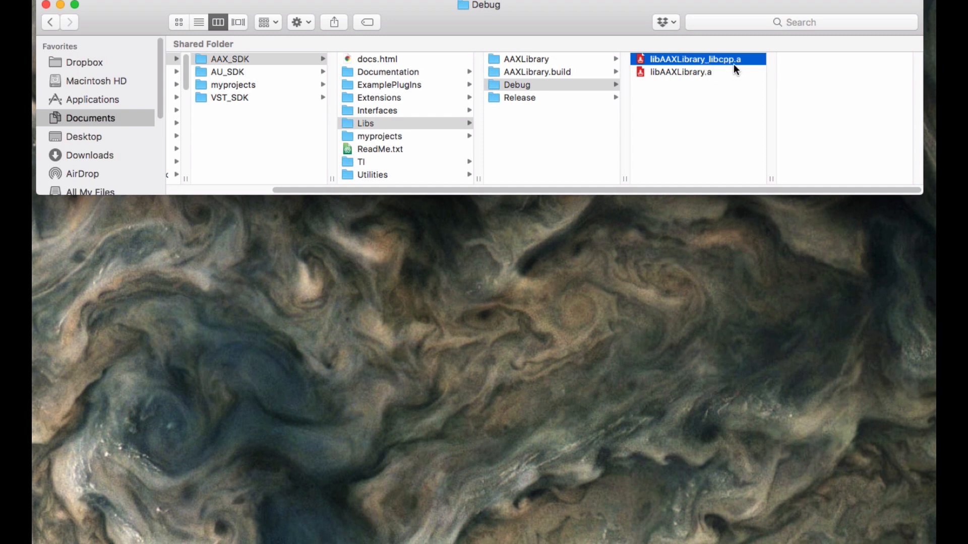
mouse_move(694, 65)
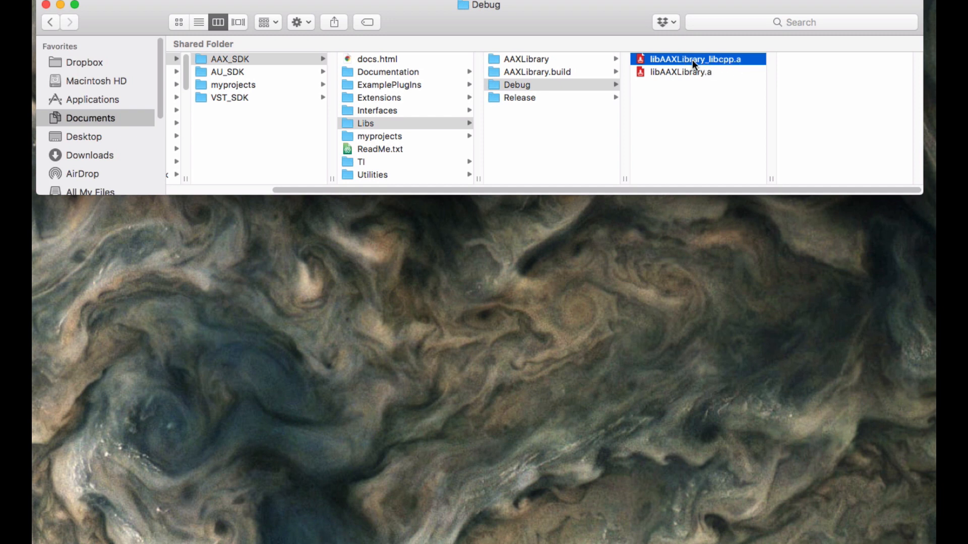
Show the Release folder's libAAXLibrary_libcpp.a, then select both Debug and Release folders
left_click(520, 97)
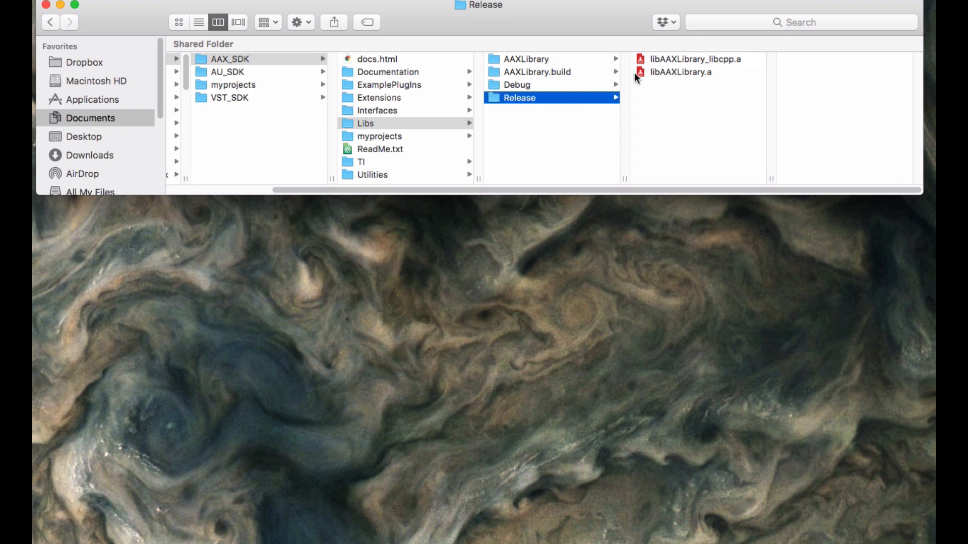
left_click(696, 59)
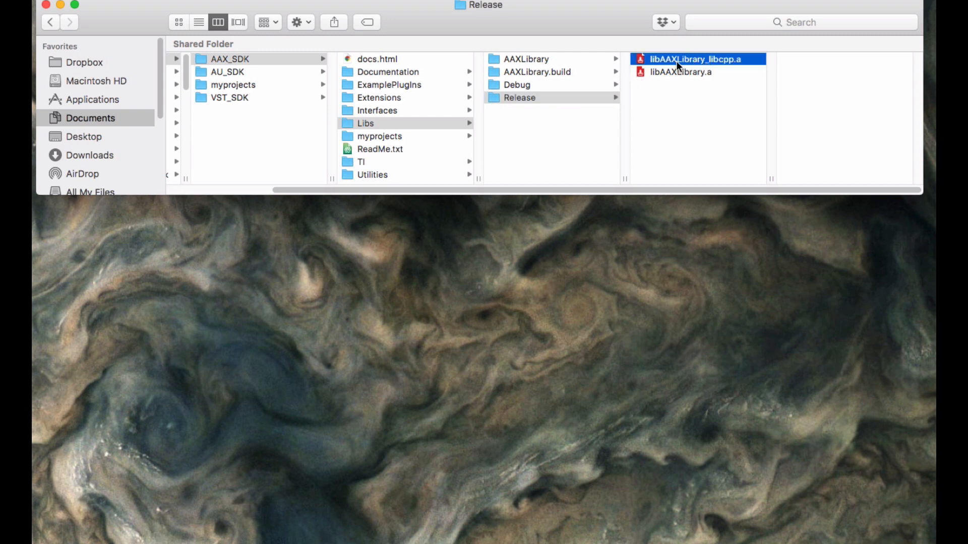
mouse_move(570, 66)
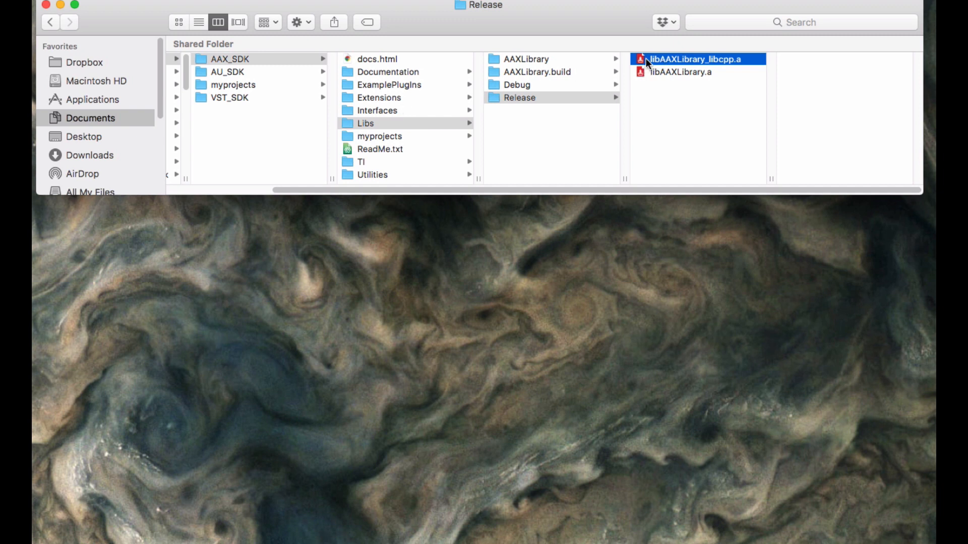
mouse_move(722, 68)
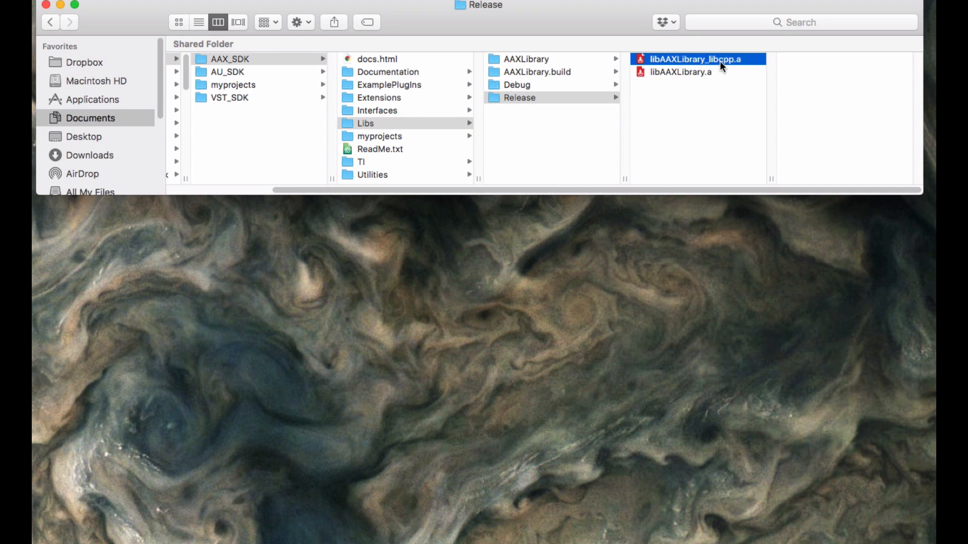
left_click(517, 85)
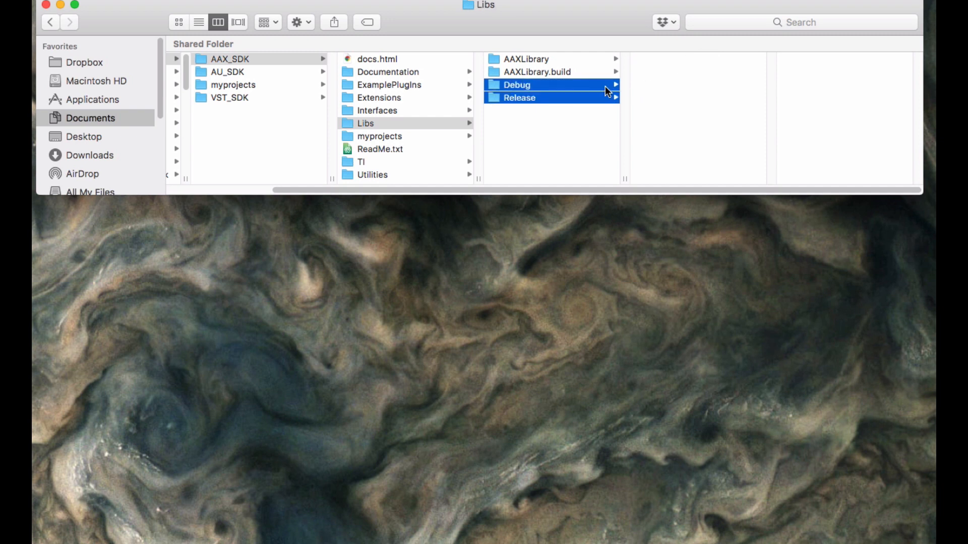
left_click(520, 98)
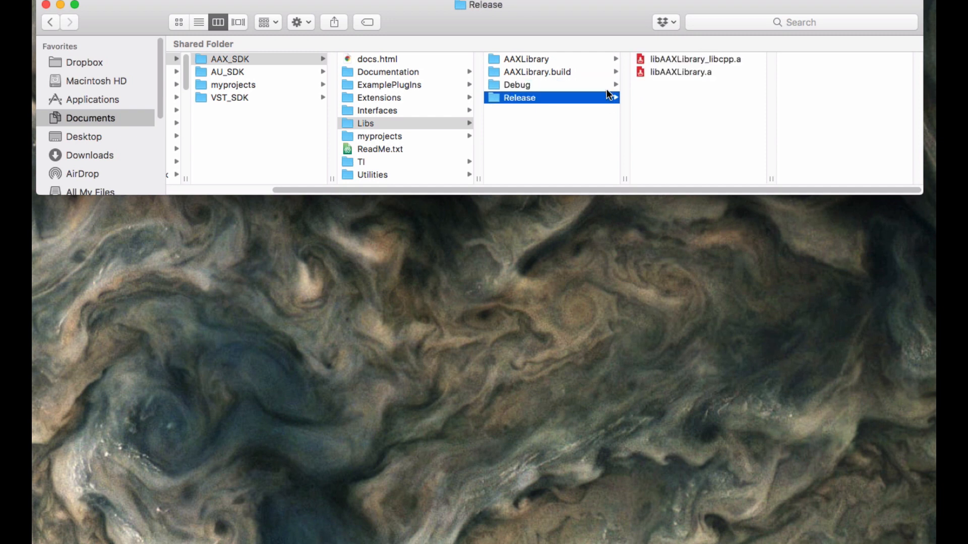
left_click(517, 85)
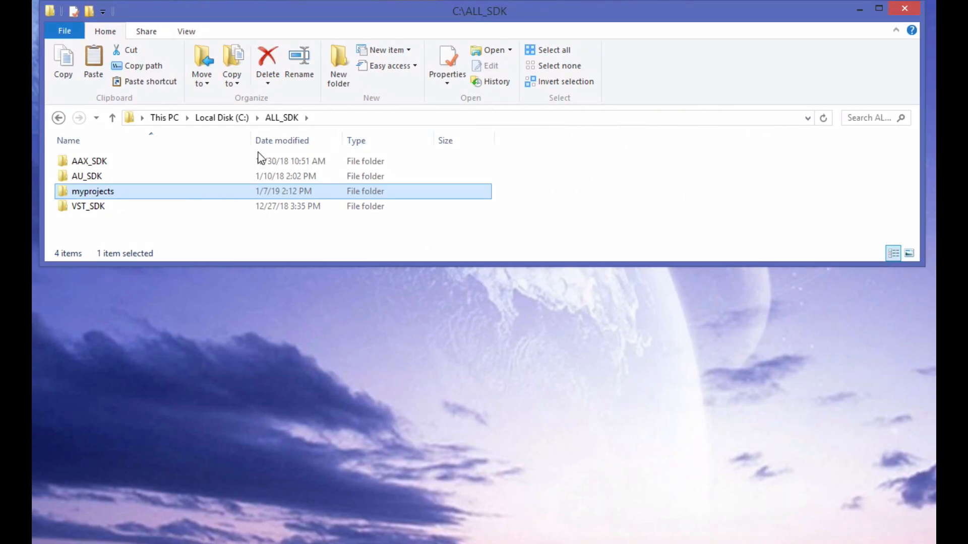
In File Explorer, view AAXLibrary_x64_D.lib in Libs\Debug and AAXLibrary_x64.lib in Release
double_click(88, 162)
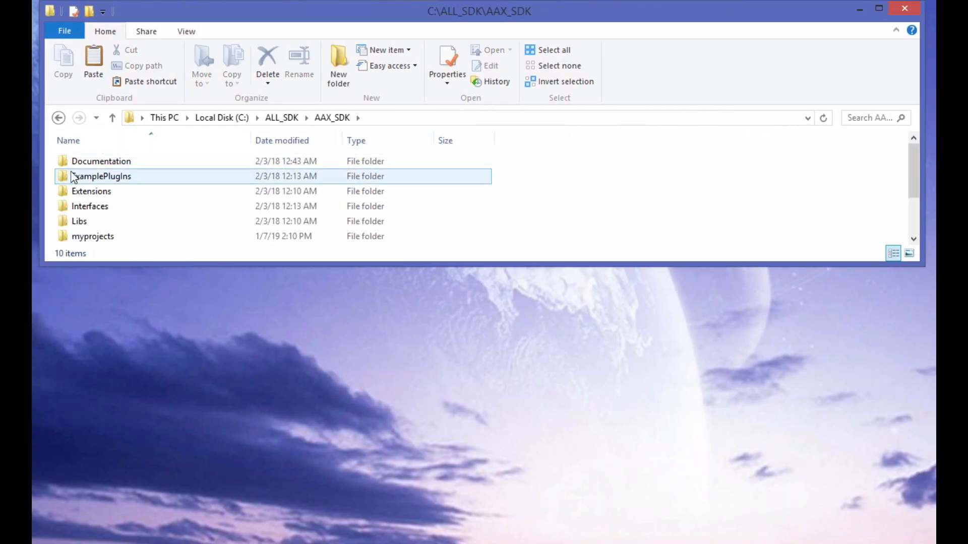
double_click(79, 221)
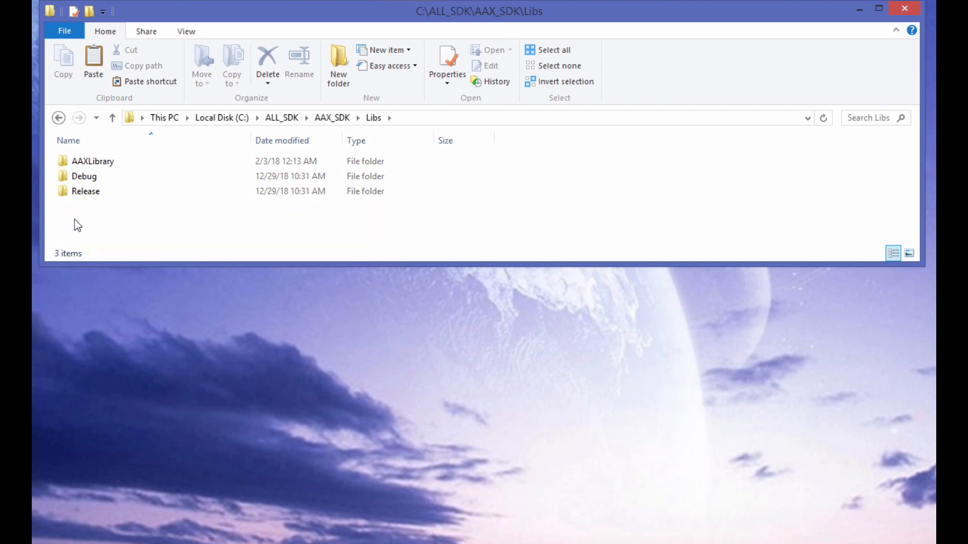
double_click(84, 176)
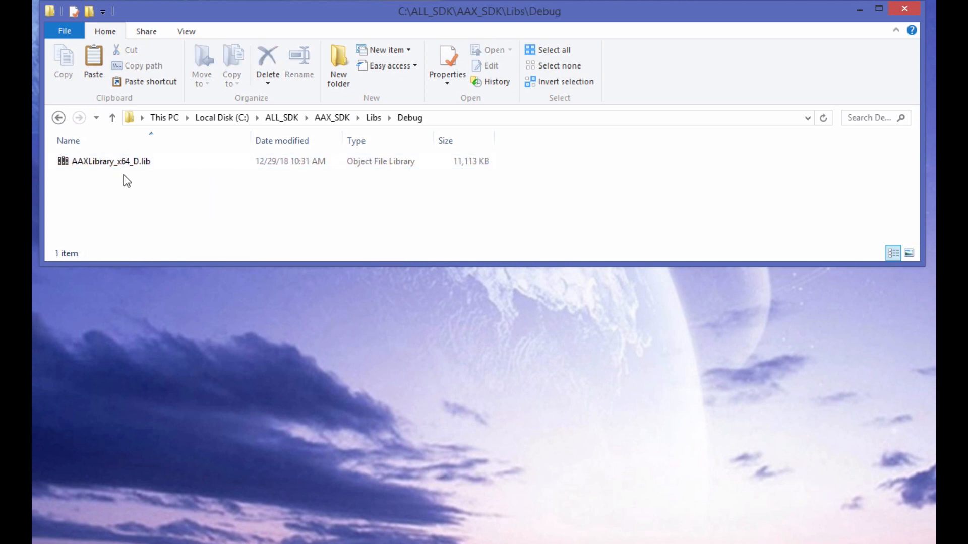
left_click(111, 162)
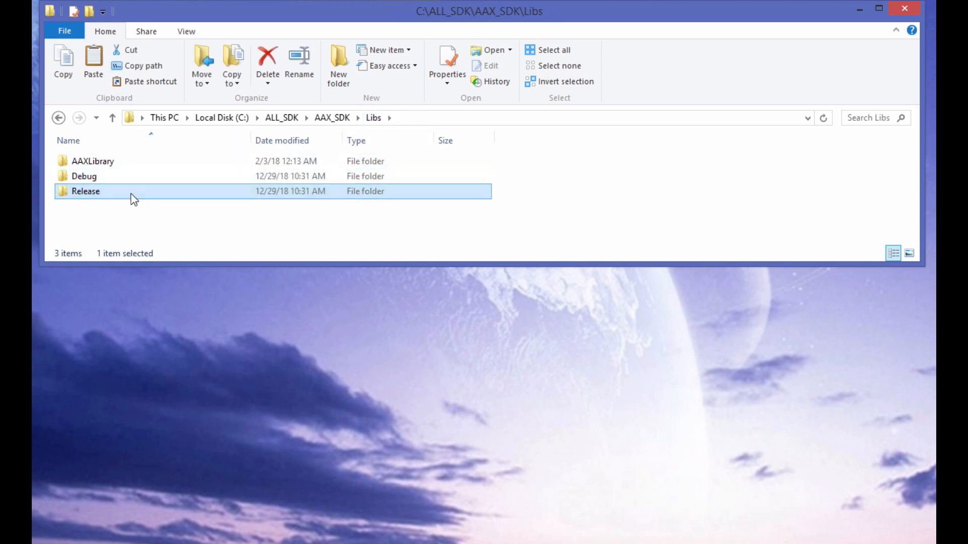
double_click(85, 191)
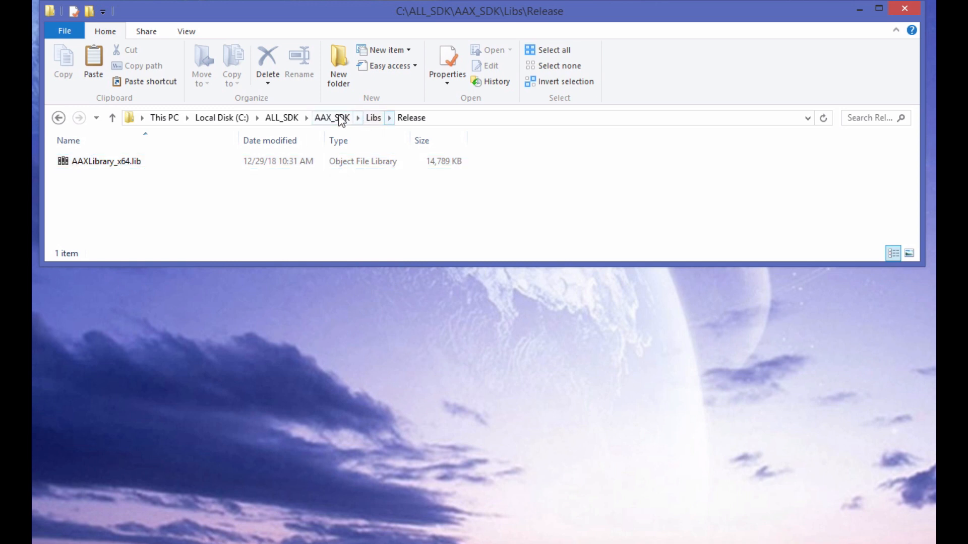
left_click(332, 118)
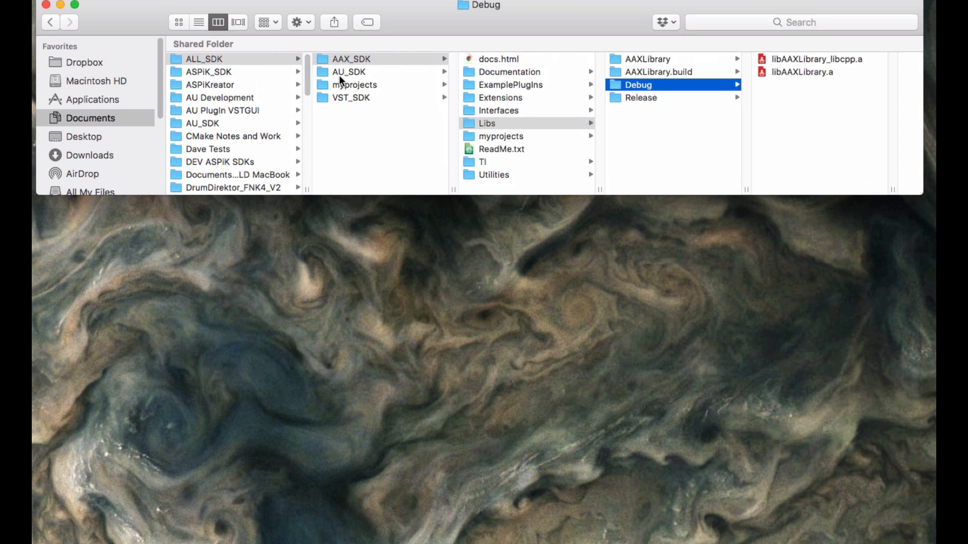
Show ALL_SDK's myprojects folder with VoumePlugin and vstgui4, briefly revisiting AAX_SDK
left_click(355, 85)
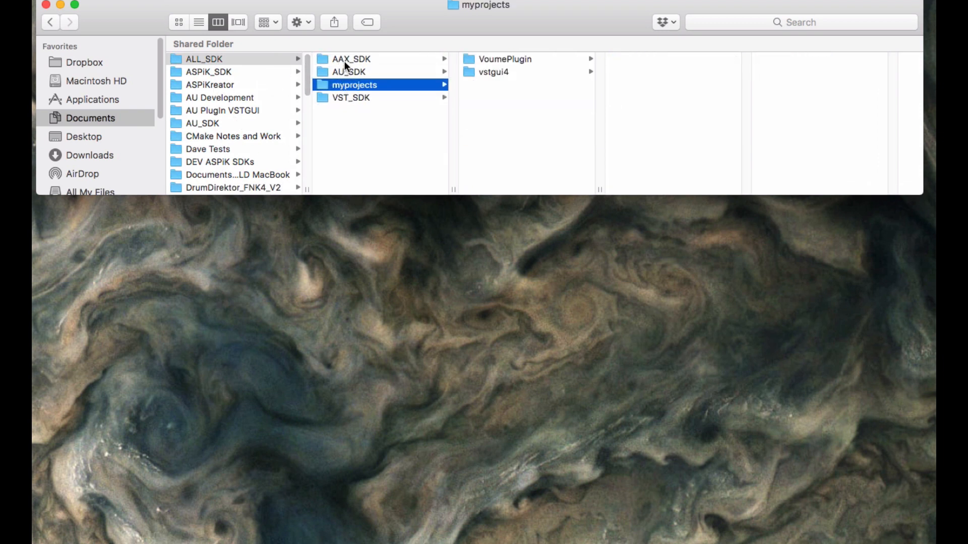
left_click(351, 58)
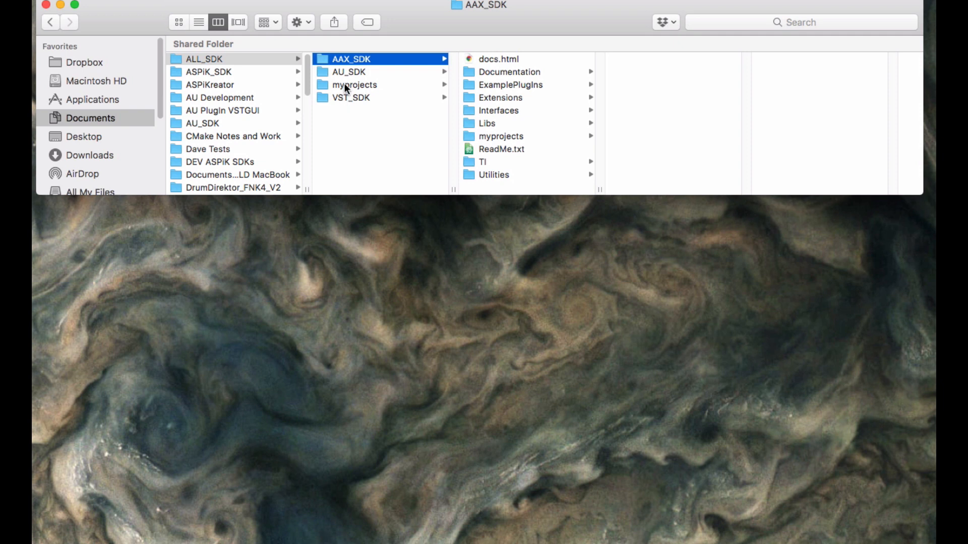
left_click(354, 85)
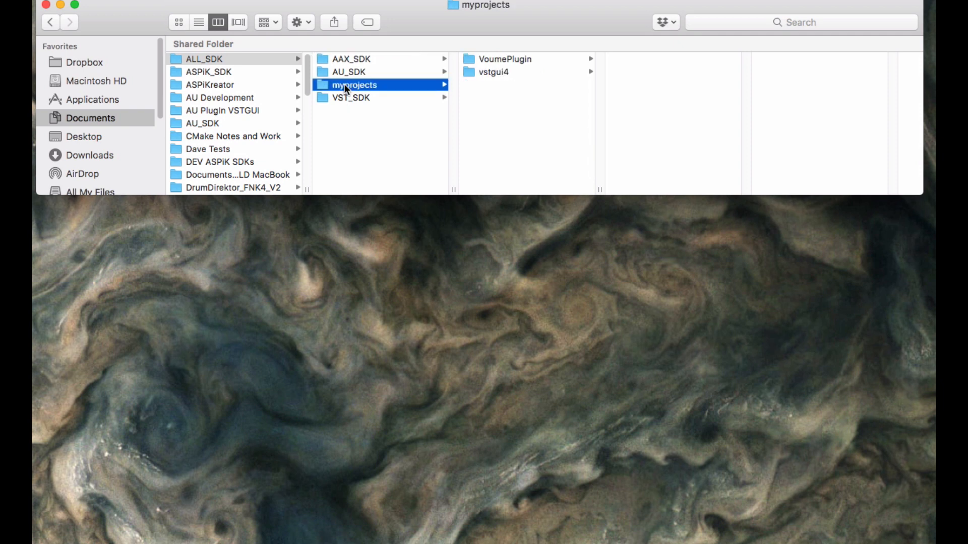